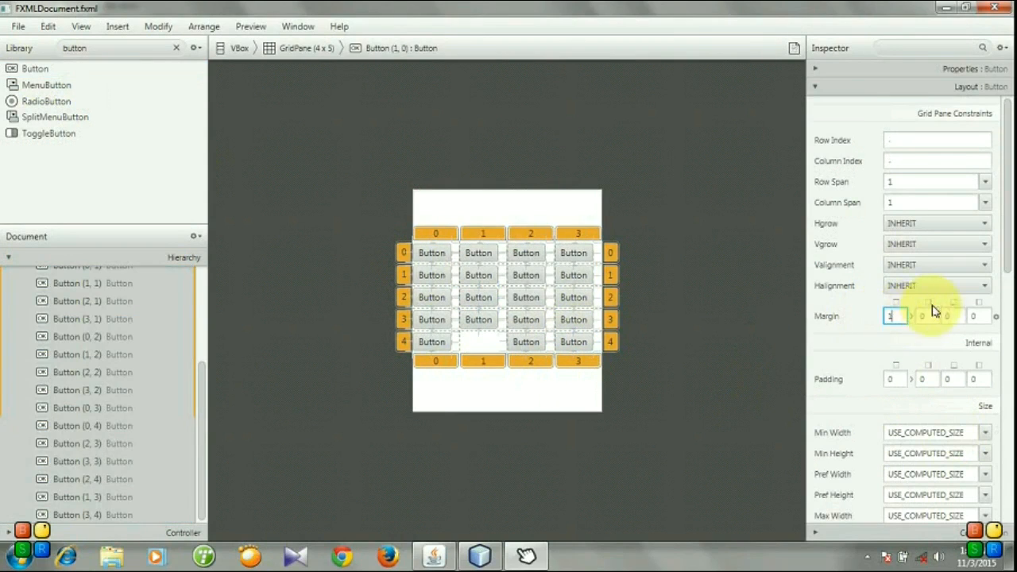
# Give the buttons 1-pixel margins and set the GridPane's Vgrow to ALWAYS.
pyautogui.write('1')
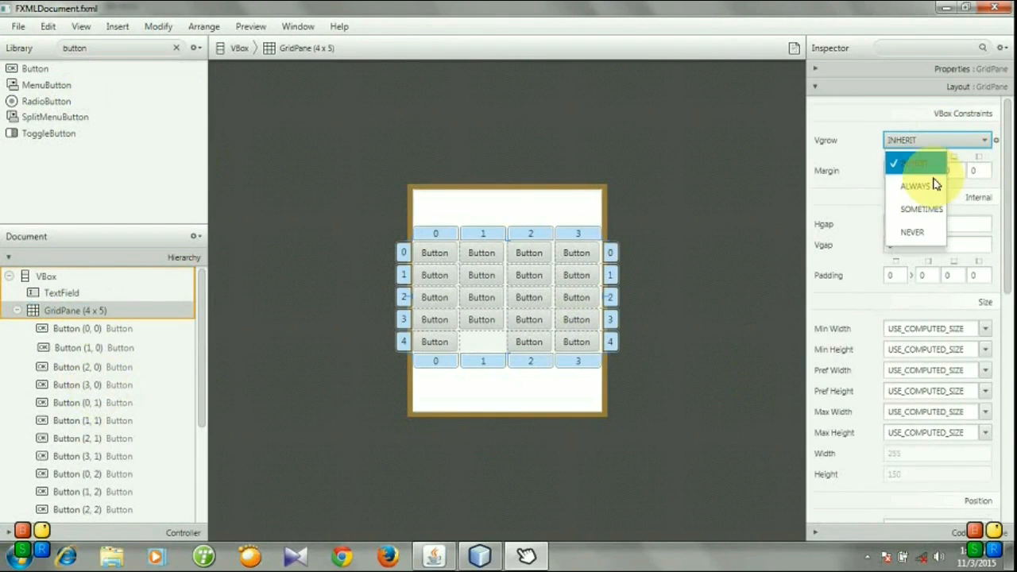
pyautogui.click(915, 169)
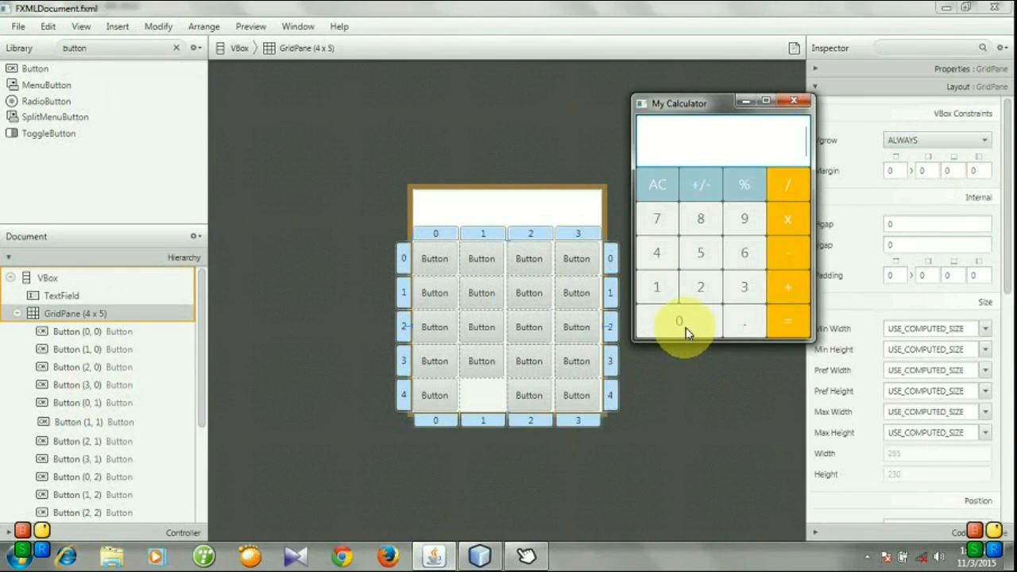
pyautogui.moveTo(667, 255)
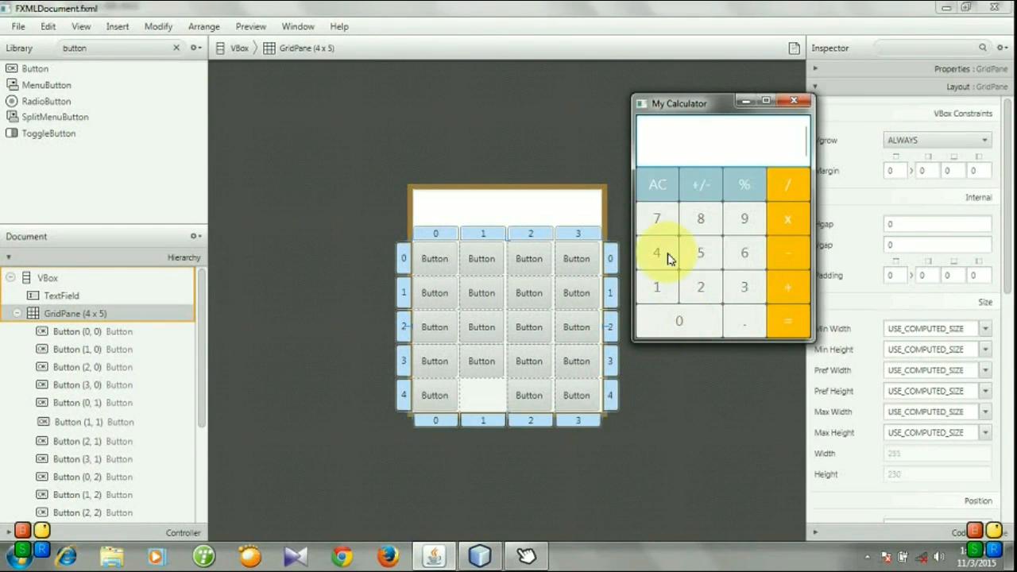
pyautogui.click(793, 101)
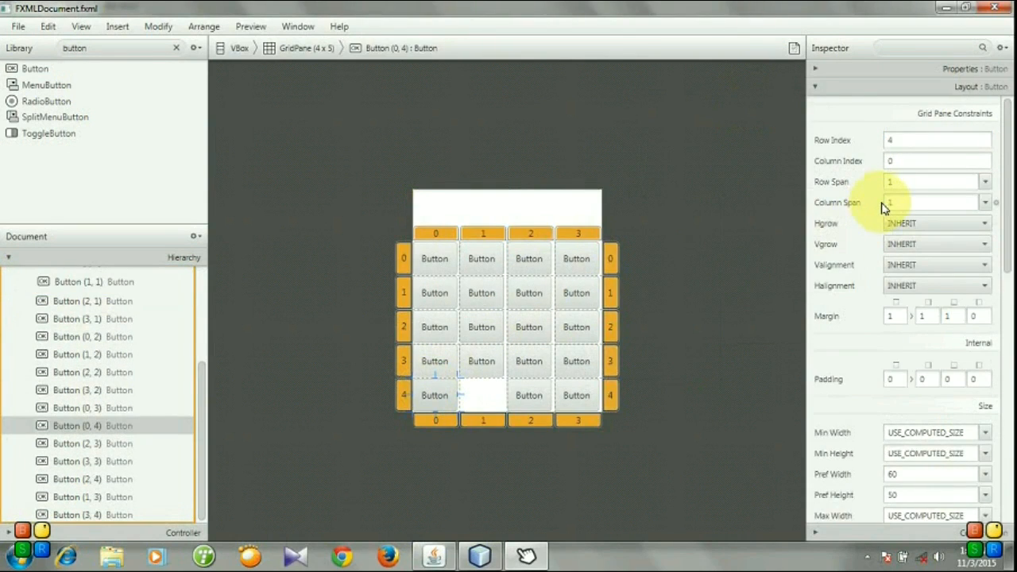
# Make the bottom-left 0 button span two columns with Pref Width 123.
pyautogui.click(933, 202)
pyautogui.write('2')
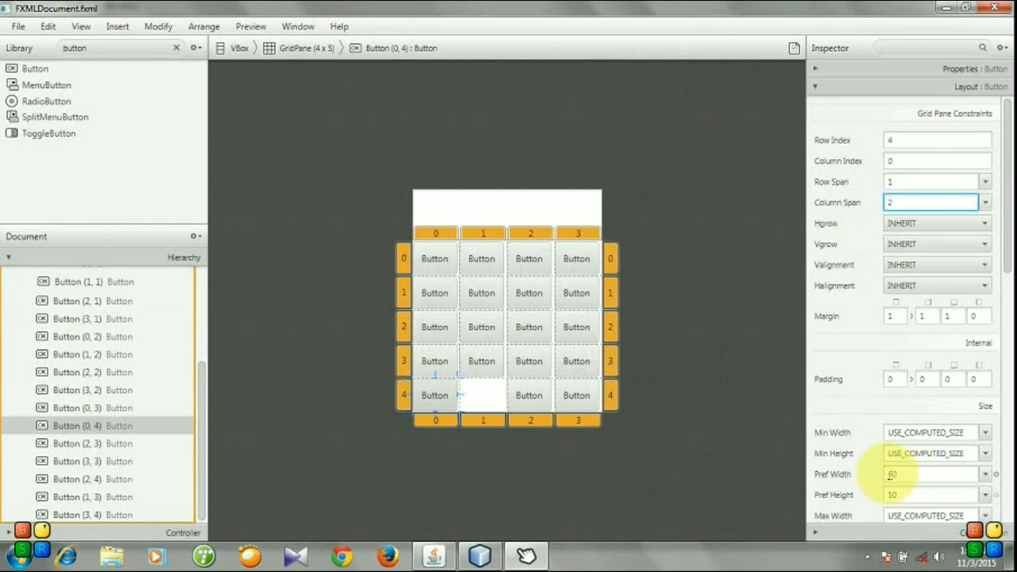
pyautogui.write('123')
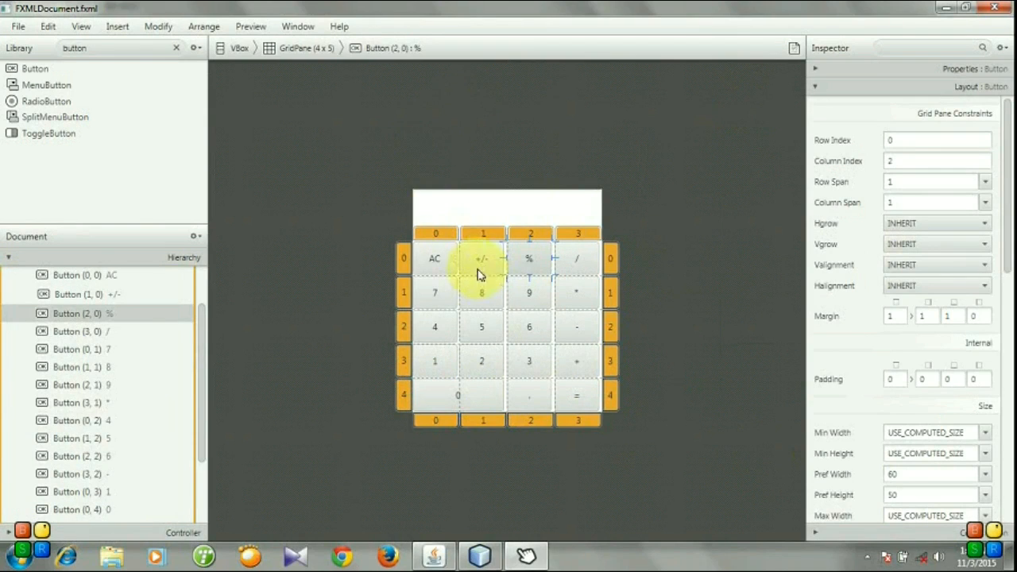
# Preview the calculator, set the display field to height 70 and RIGHT_TO_LEFT, then preview again.
pyautogui.click(250, 26)
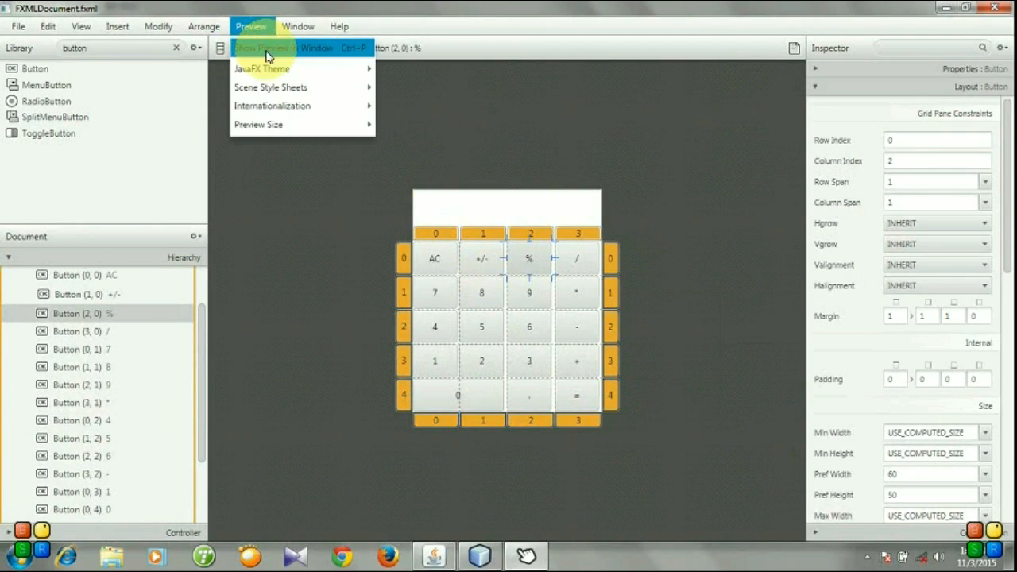
pyautogui.click(265, 48)
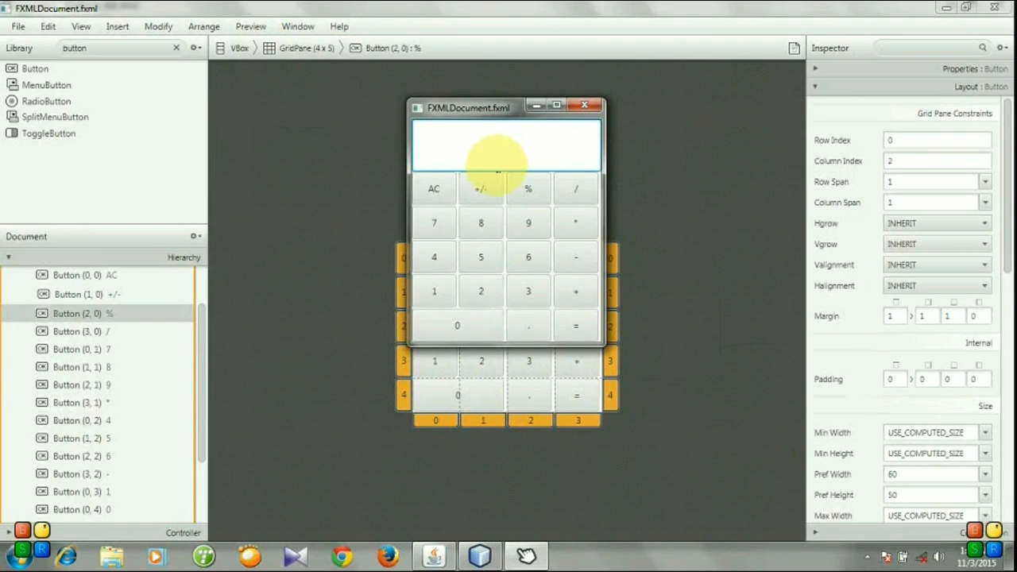
pyautogui.write('aaa')
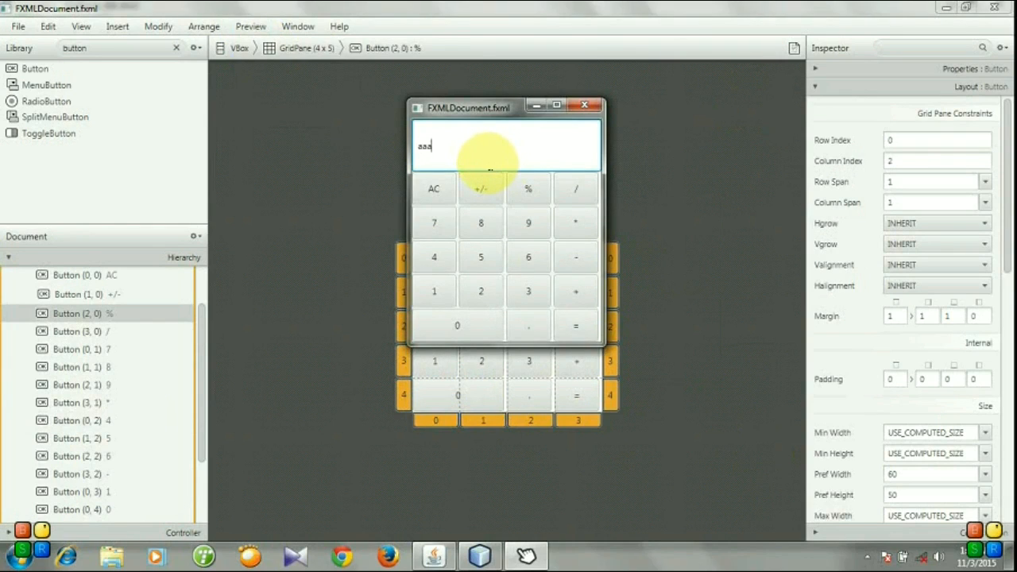
pyautogui.write('dddf')
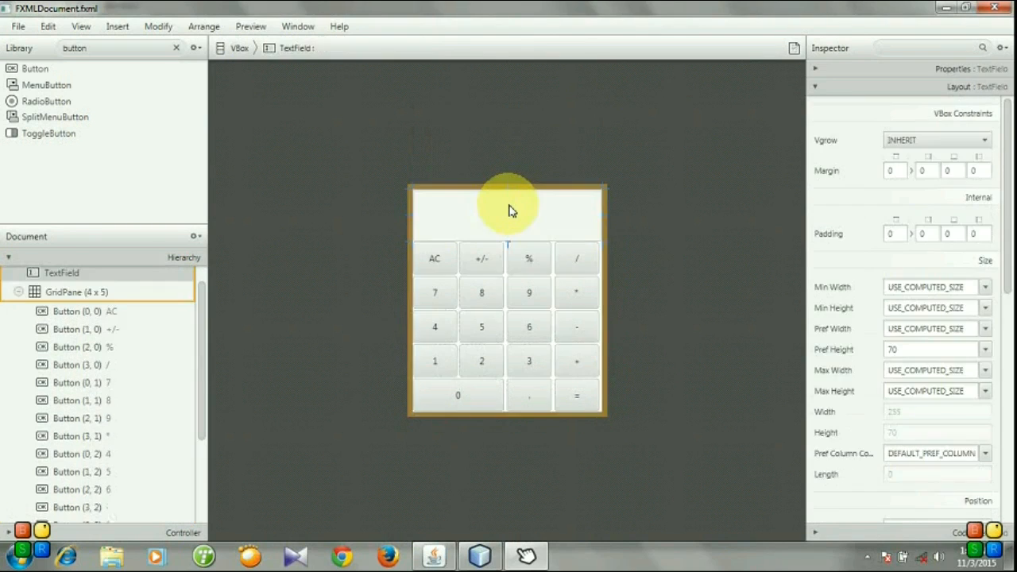
pyautogui.moveTo(604, 213)
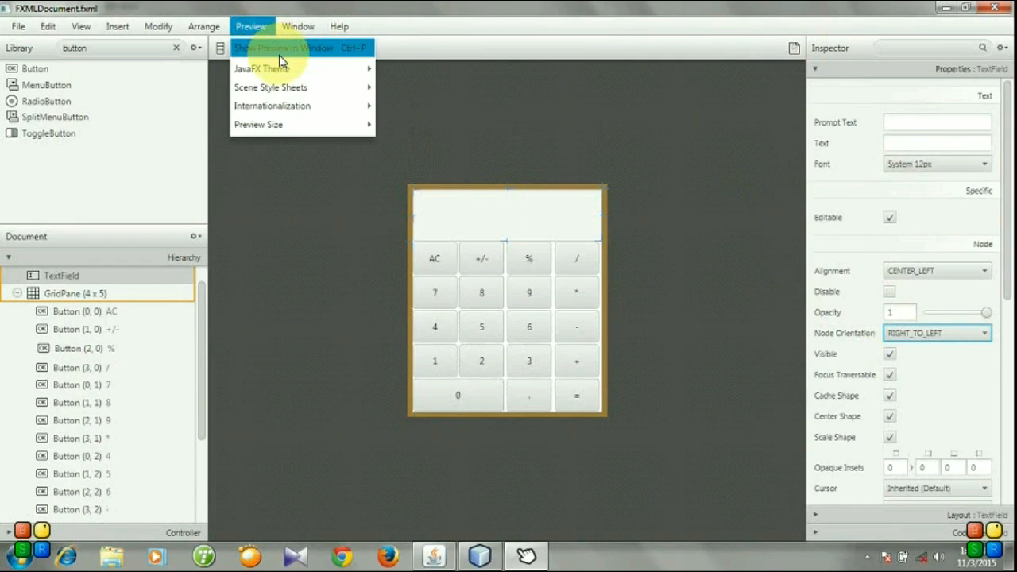
pyautogui.click(283, 47)
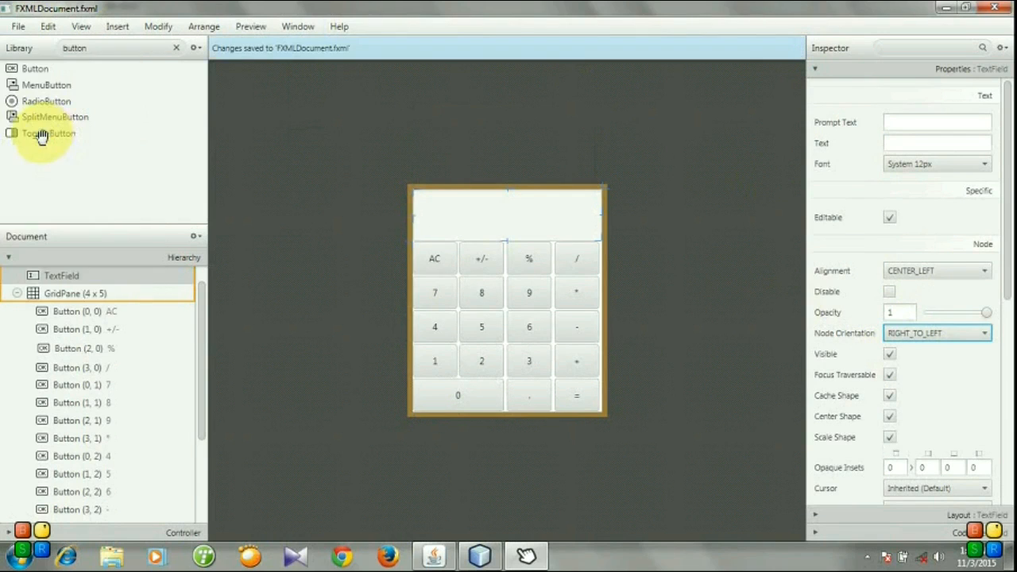
pyautogui.moveTo(482, 555)
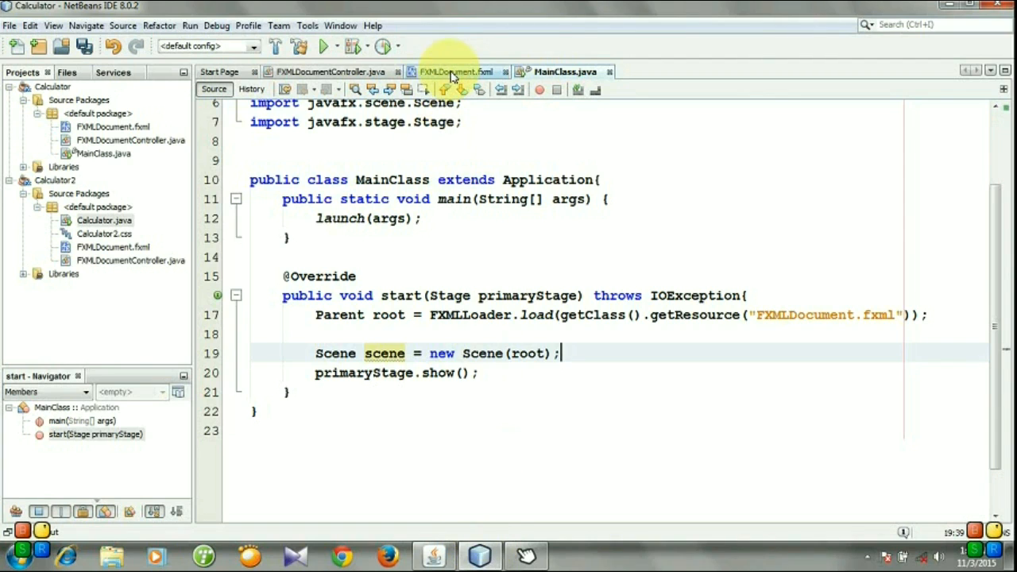
# Scroll through the button markup in the FXMLDocument.fxml source.
pyautogui.click(453, 72)
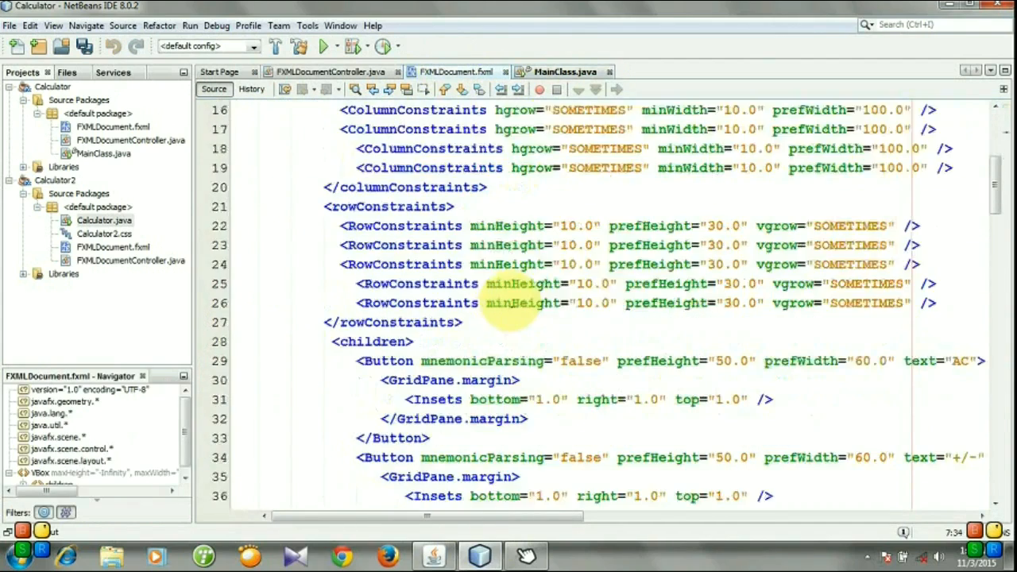
pyautogui.scroll(-3)
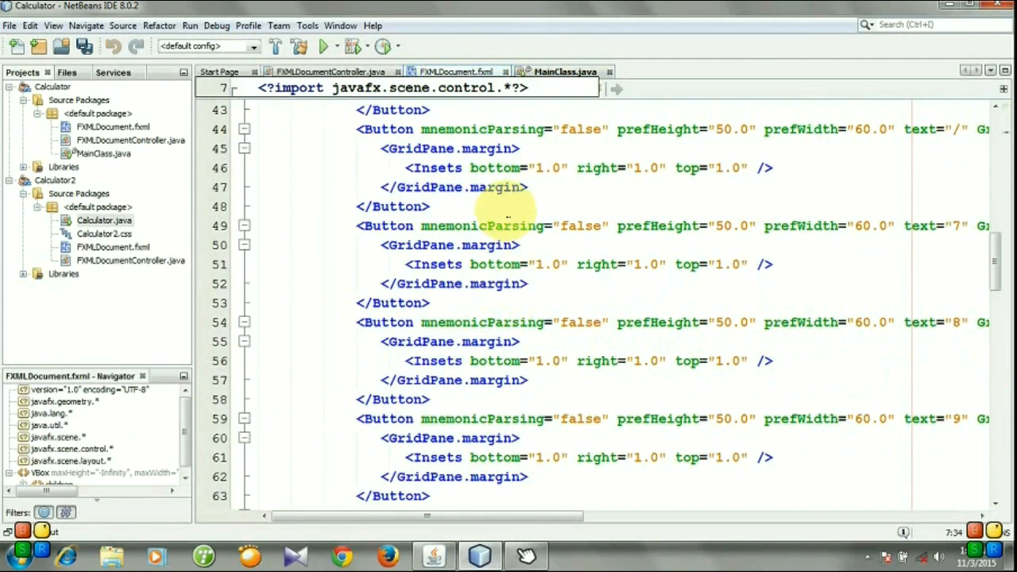
pyautogui.scroll(-3)
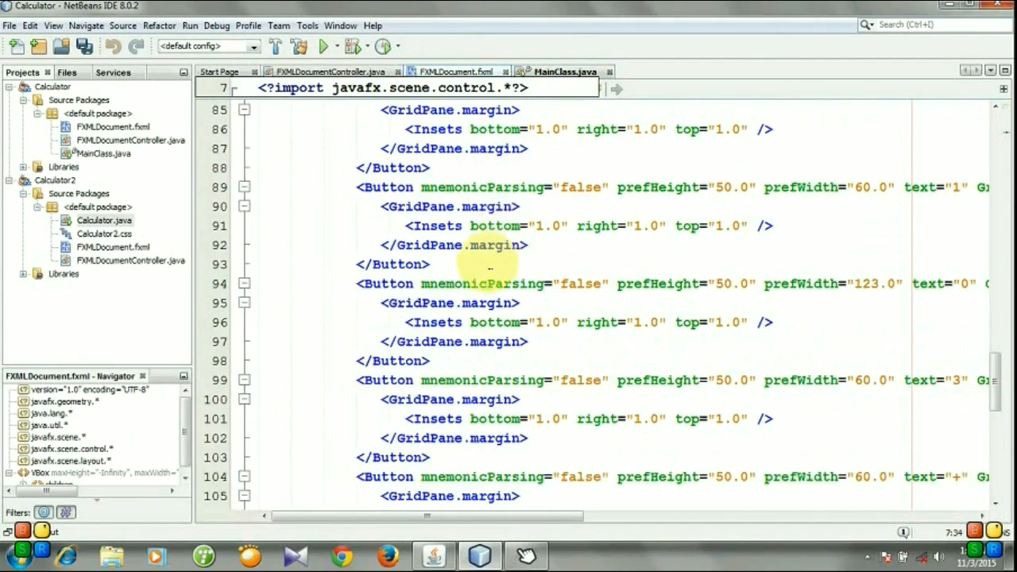
pyautogui.scroll(-3)
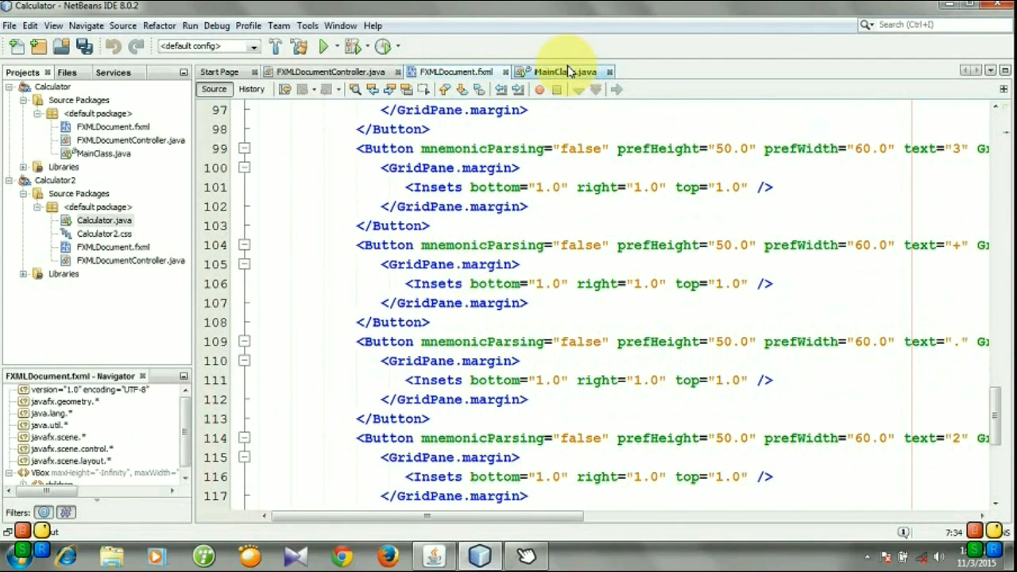
# Run the Calculator project from MainClass.java and close the empty window it shows.
pyautogui.click(564, 72)
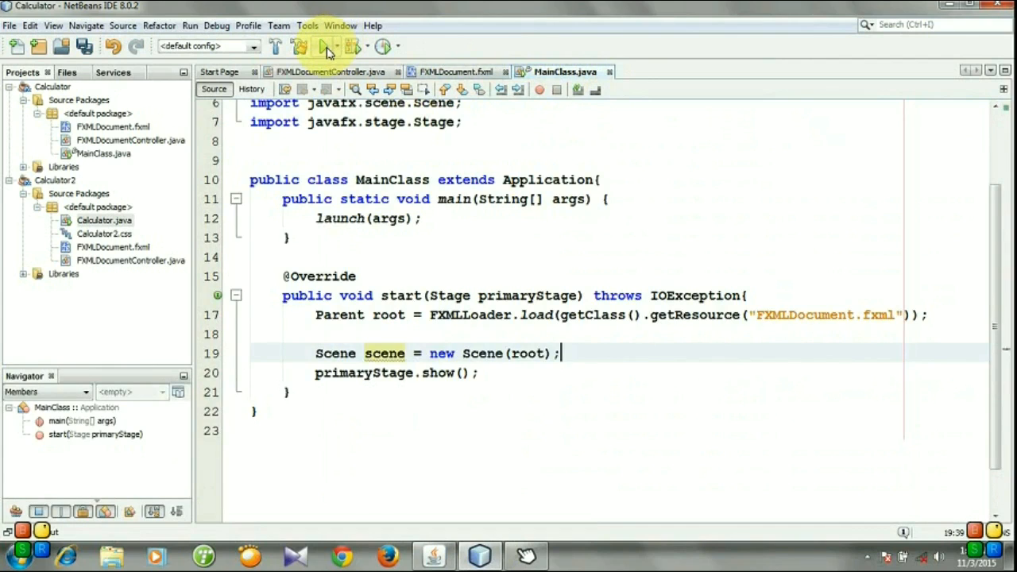
pyautogui.click(324, 46)
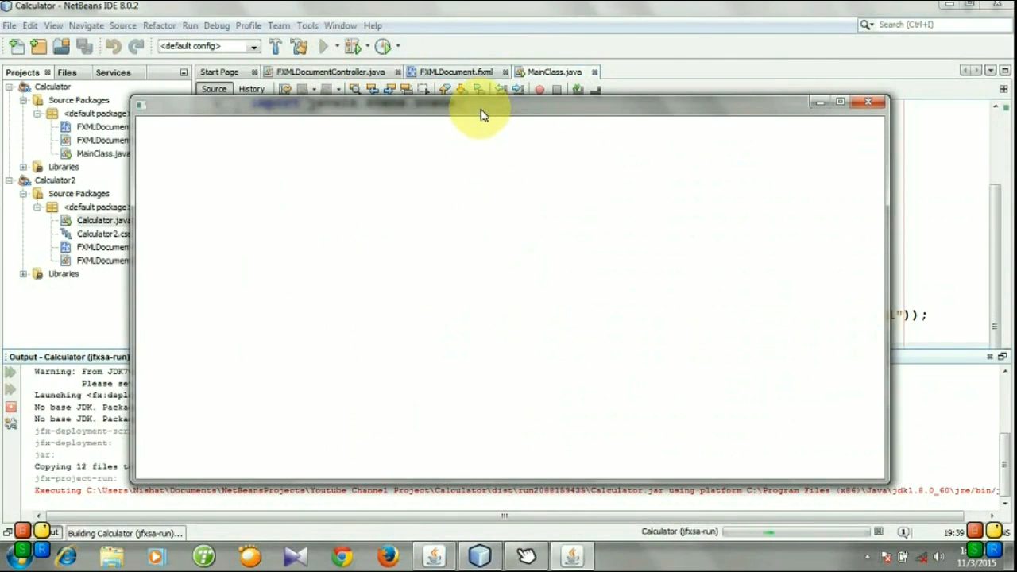
pyautogui.moveTo(600, 166)
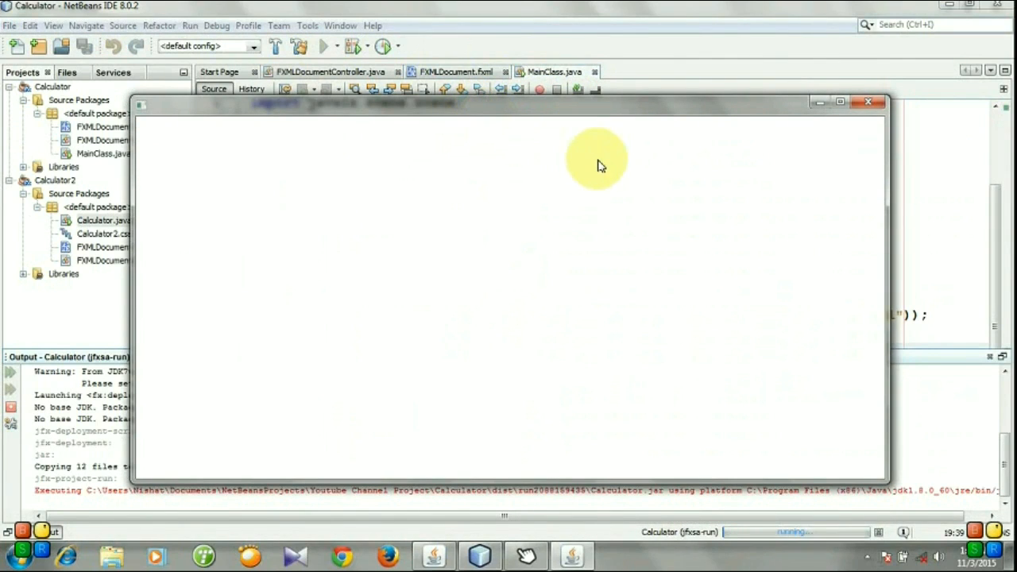
pyautogui.moveTo(783, 131)
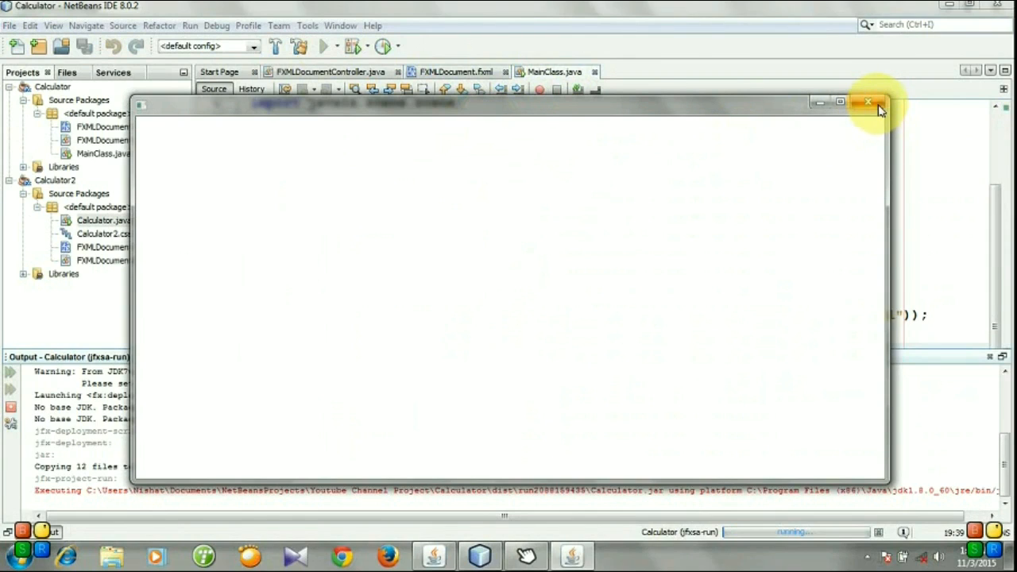
pyautogui.moveTo(868, 103)
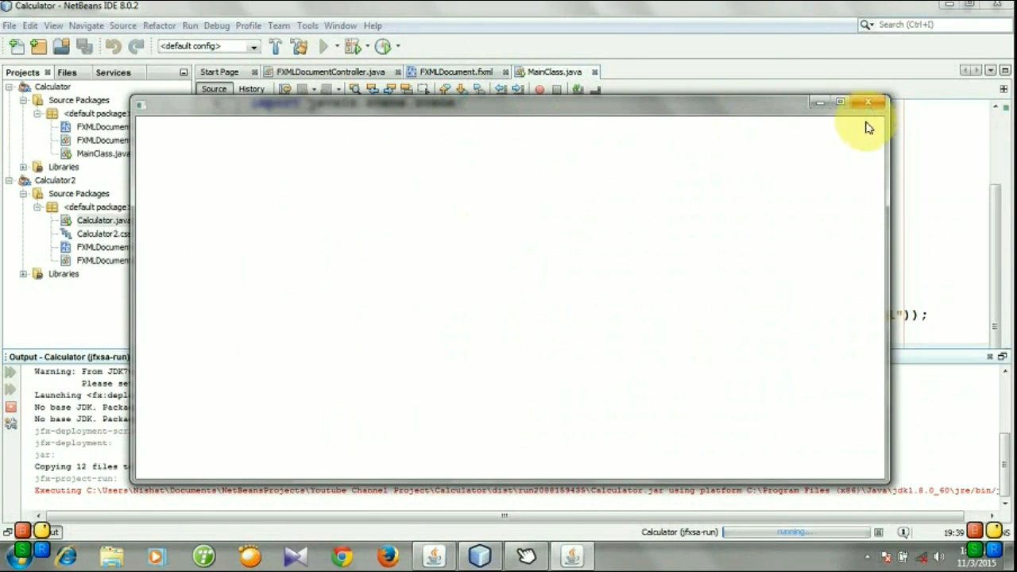
pyautogui.click(868, 103)
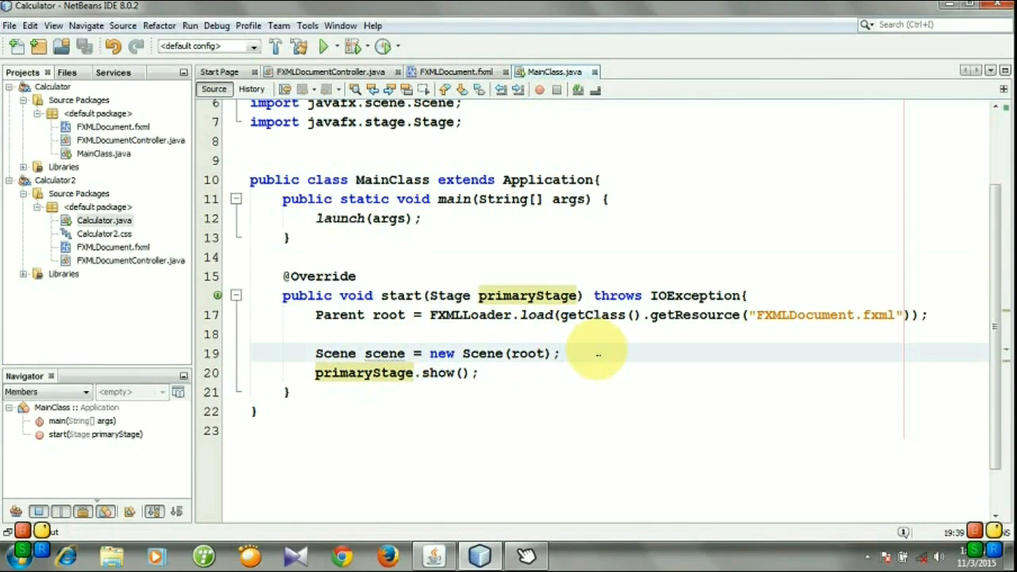
# Add primaryStage.setScene(scene); before show() and rerun the Calculator project.
pyautogui.press('enter')
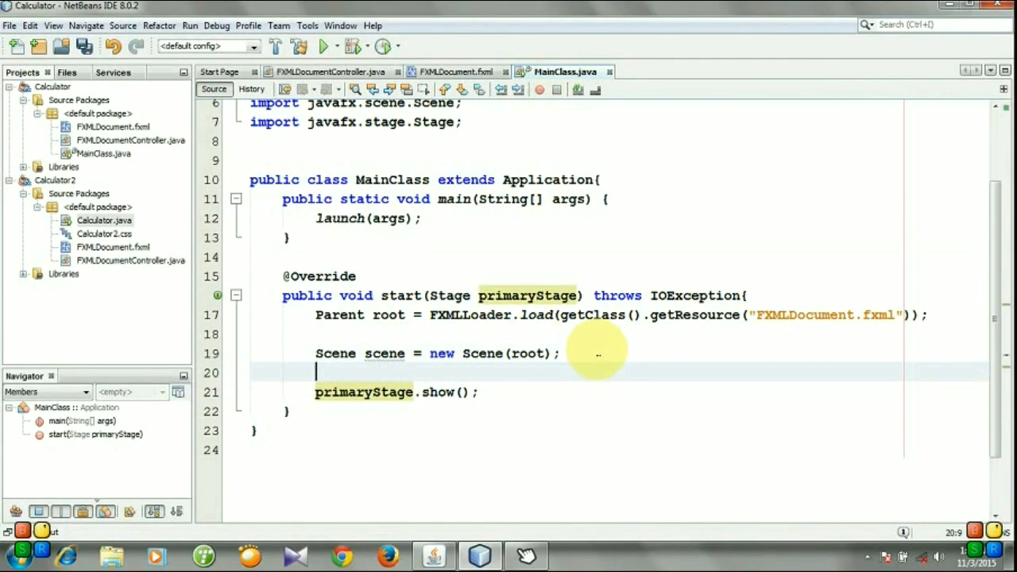
pyautogui.write('primaryStage')
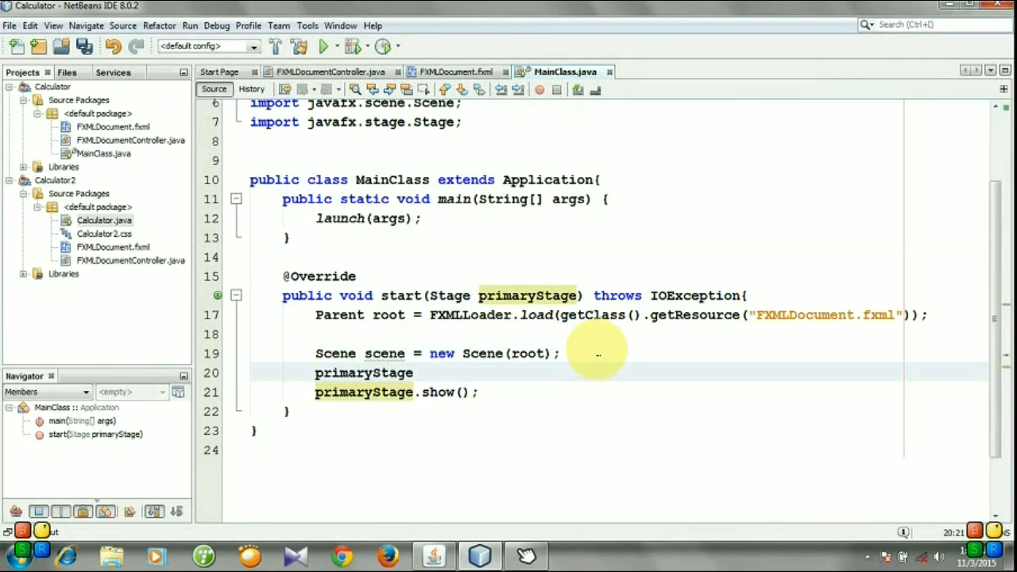
pyautogui.write('.sets')
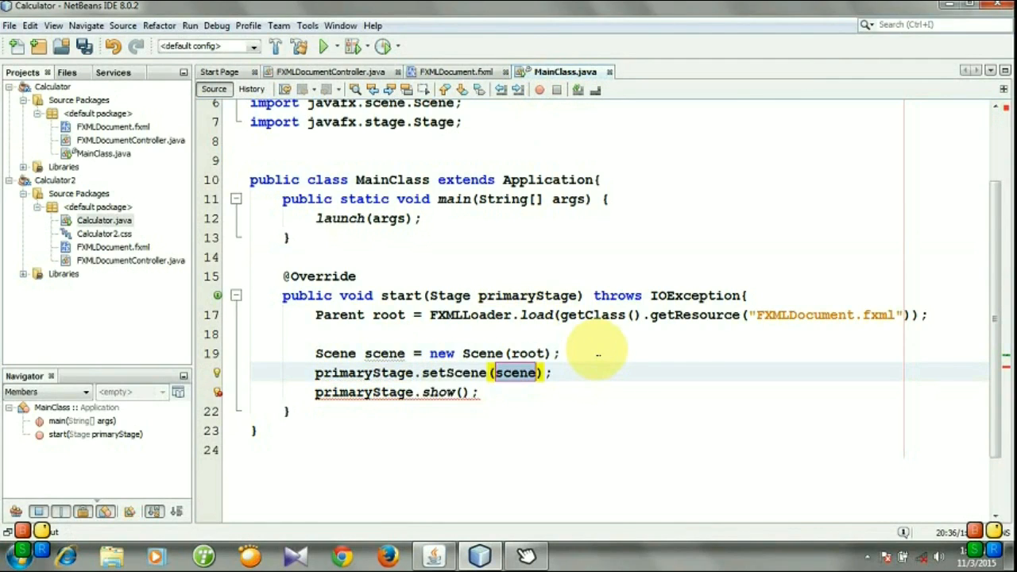
pyautogui.doubleClick(384, 353)
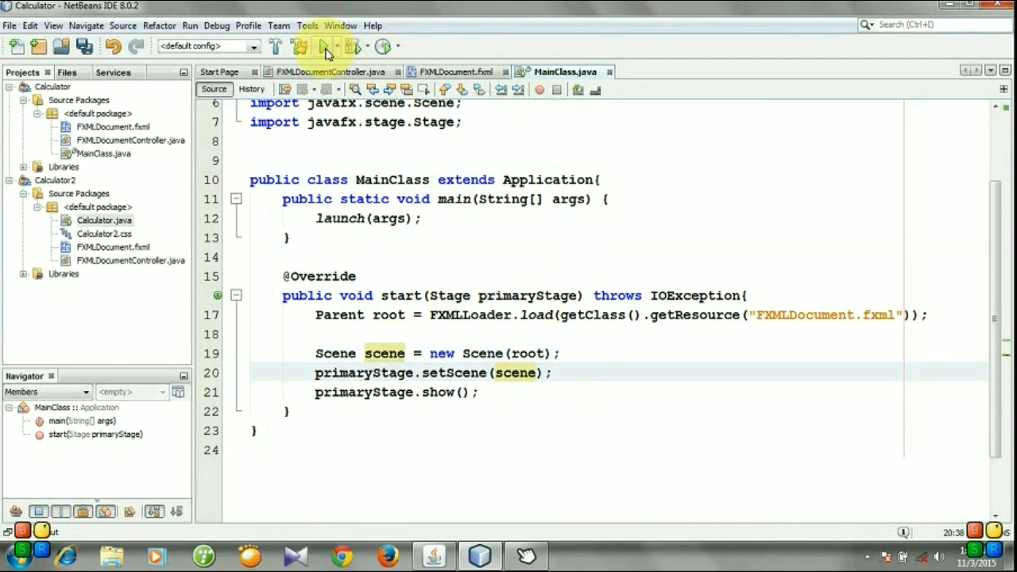
pyautogui.click(324, 46)
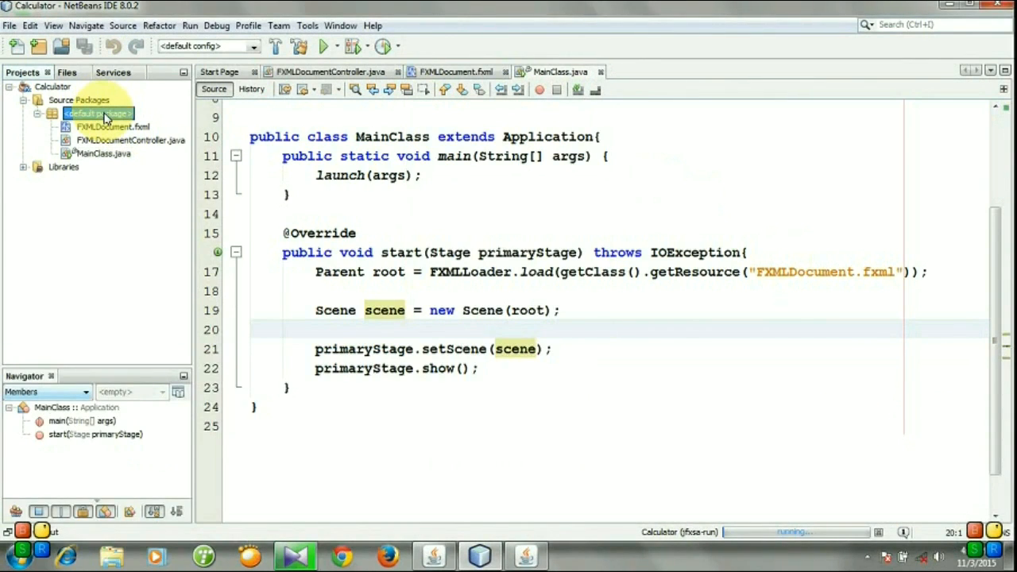
# Create calculator.css in the default package via the New Cascading Style Sheet wizard.
pyautogui.rightClick(97, 113)
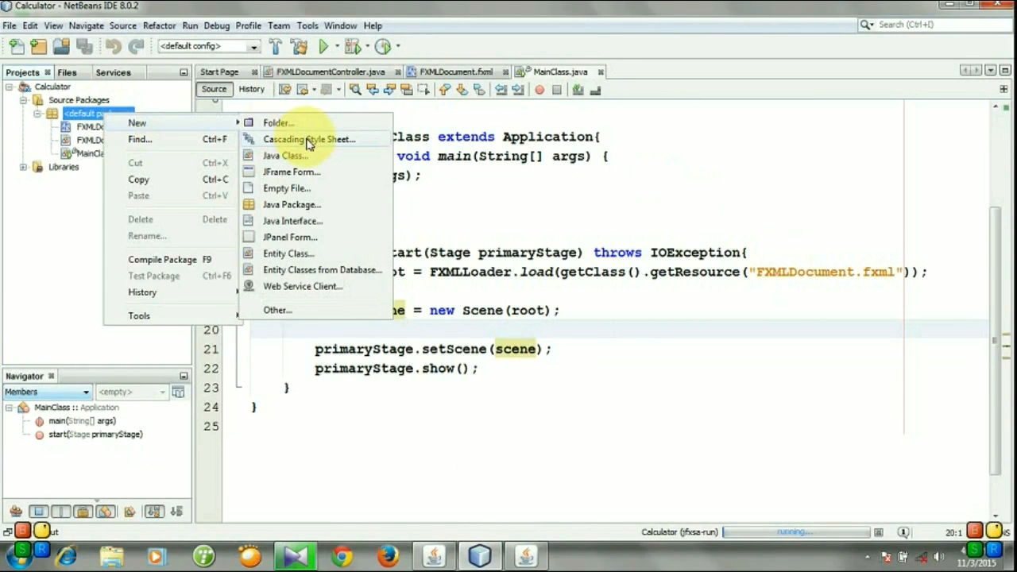
pyautogui.click(308, 139)
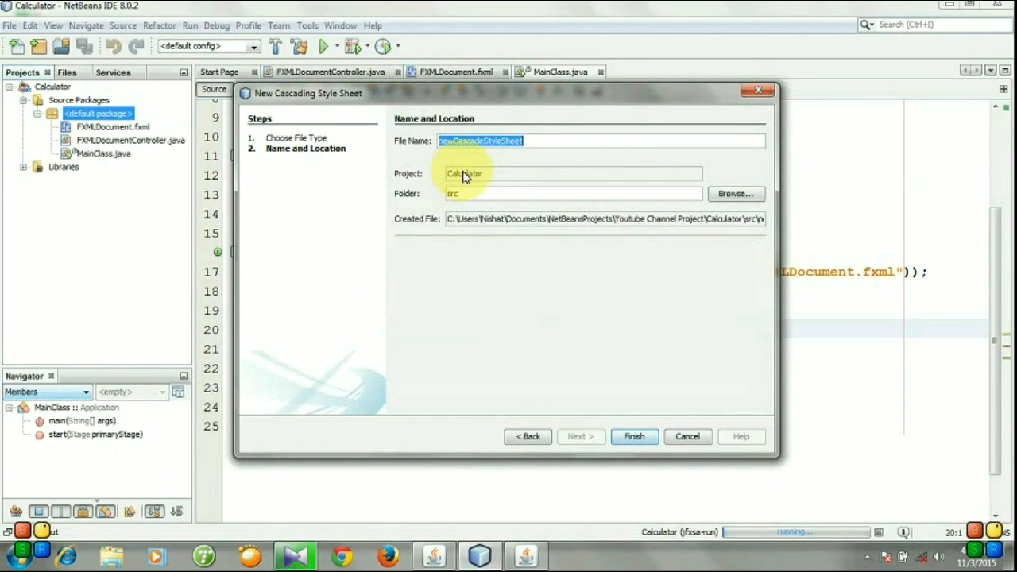
pyautogui.write('ca')
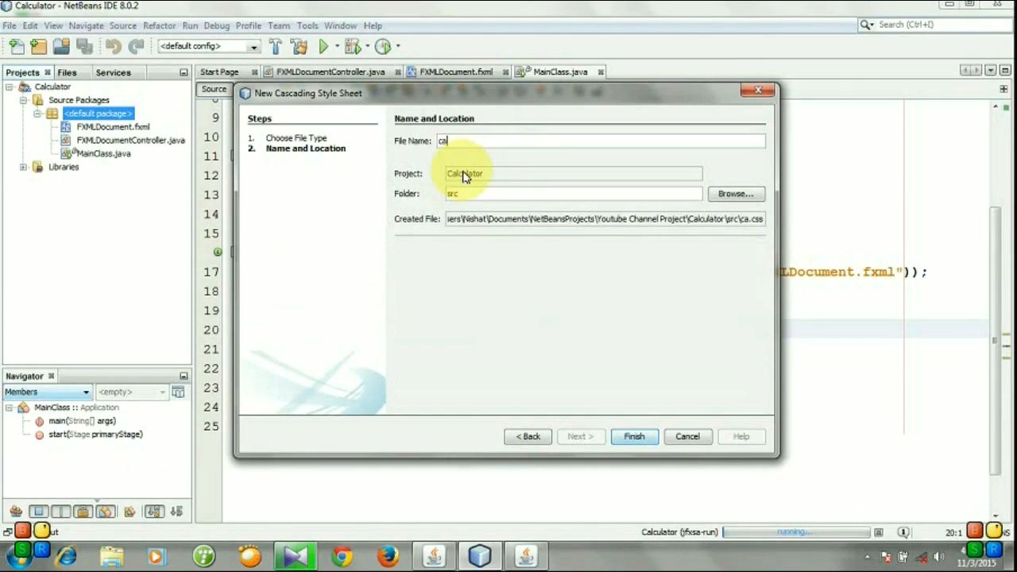
pyautogui.write('lculator')
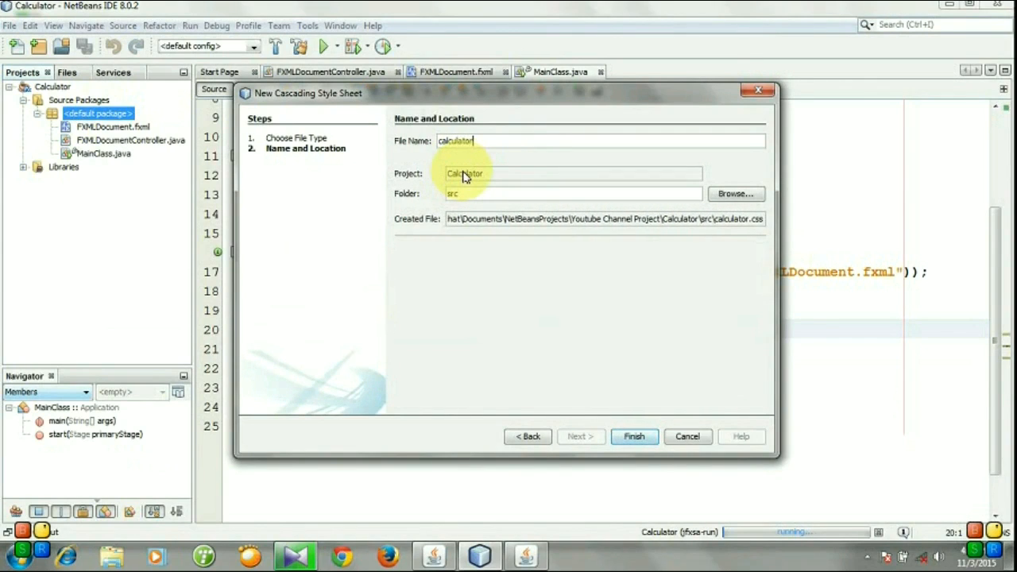
pyautogui.write('.css')
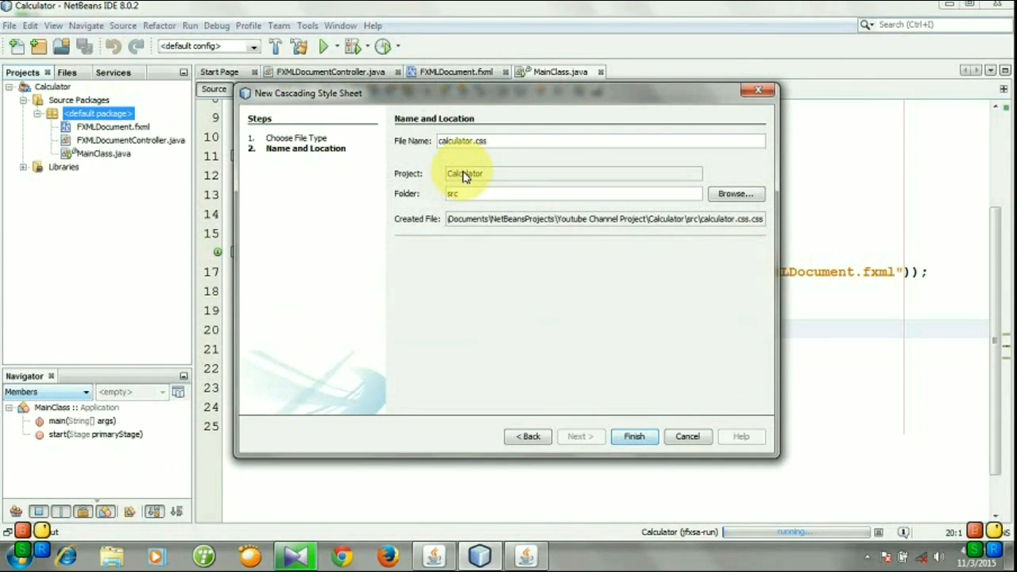
pyautogui.click(634, 436)
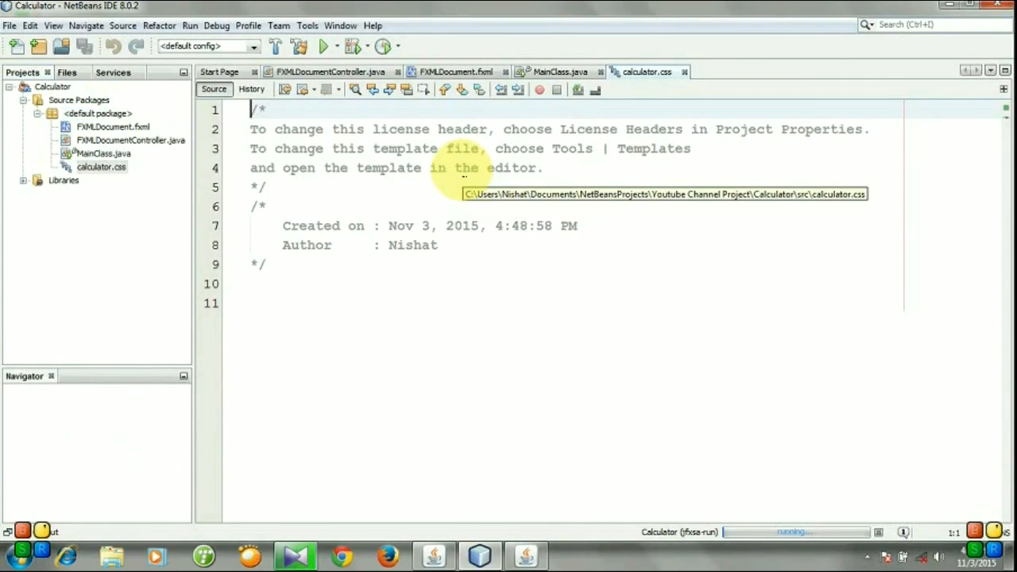
# Select all template text in calculator.css, then return to MainClass.java.
pyautogui.press('ctrl+a')
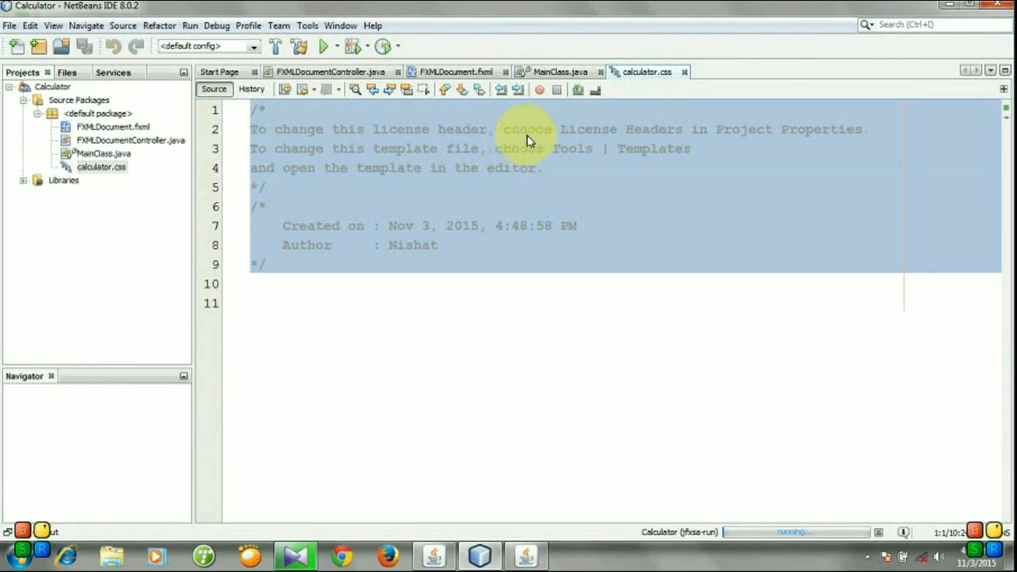
pyautogui.click(556, 71)
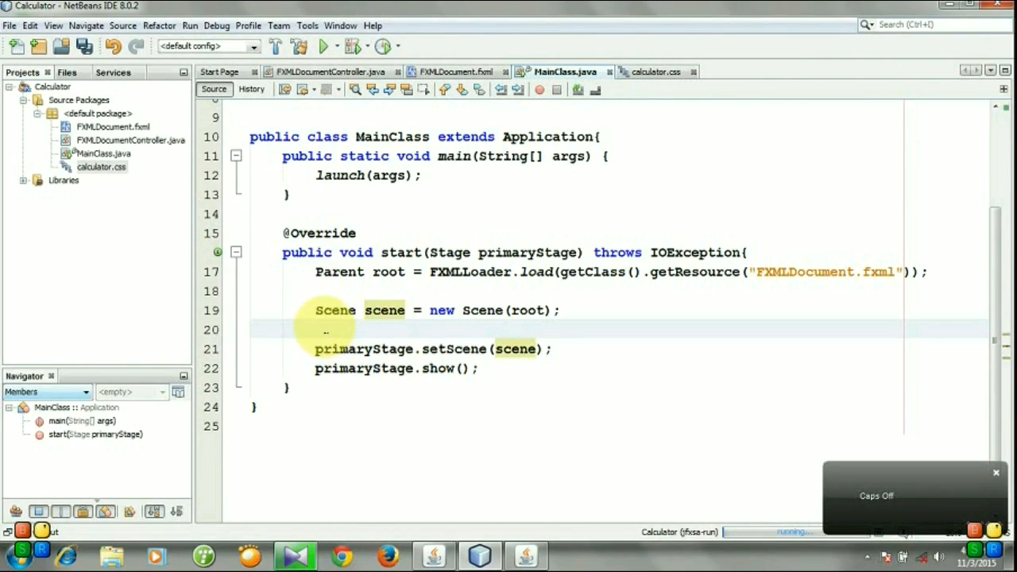
# Type scene.getStylesheets().add("calculator.css"); on line 20 of MainClass.java.
pyautogui.write('sce')
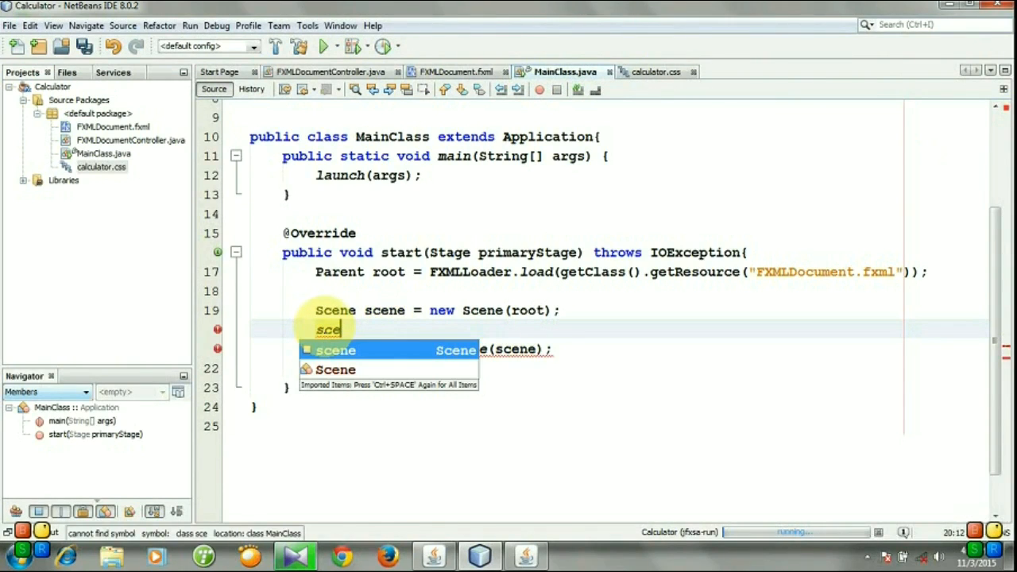
pyautogui.write('scene.ge')
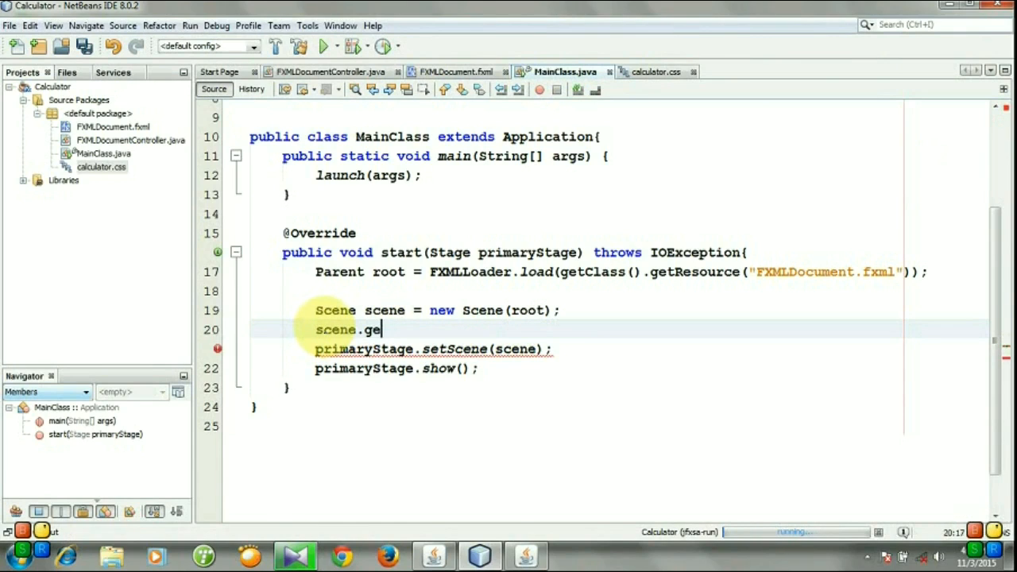
pyautogui.write('t')
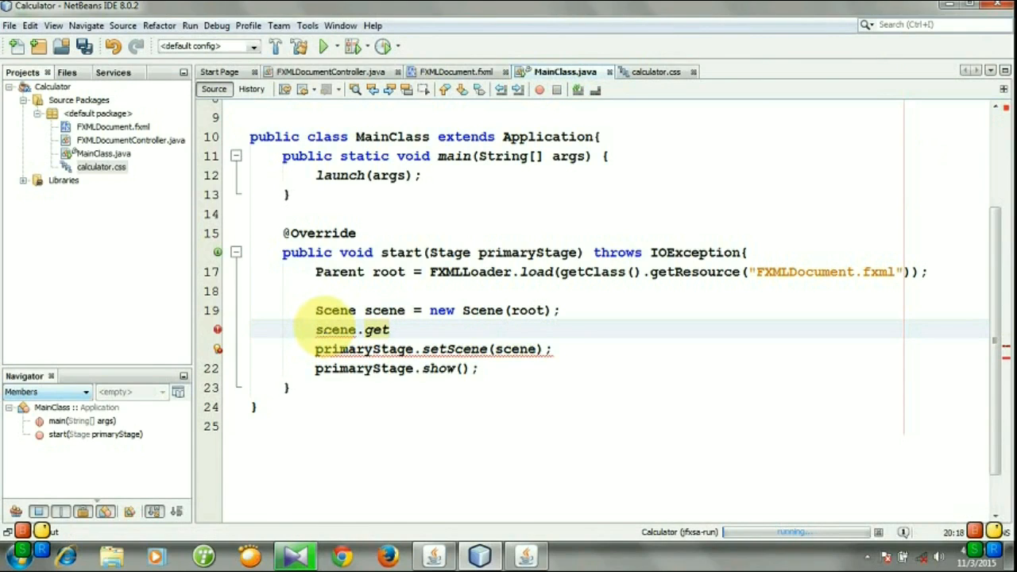
pyautogui.write('sheets().add("')
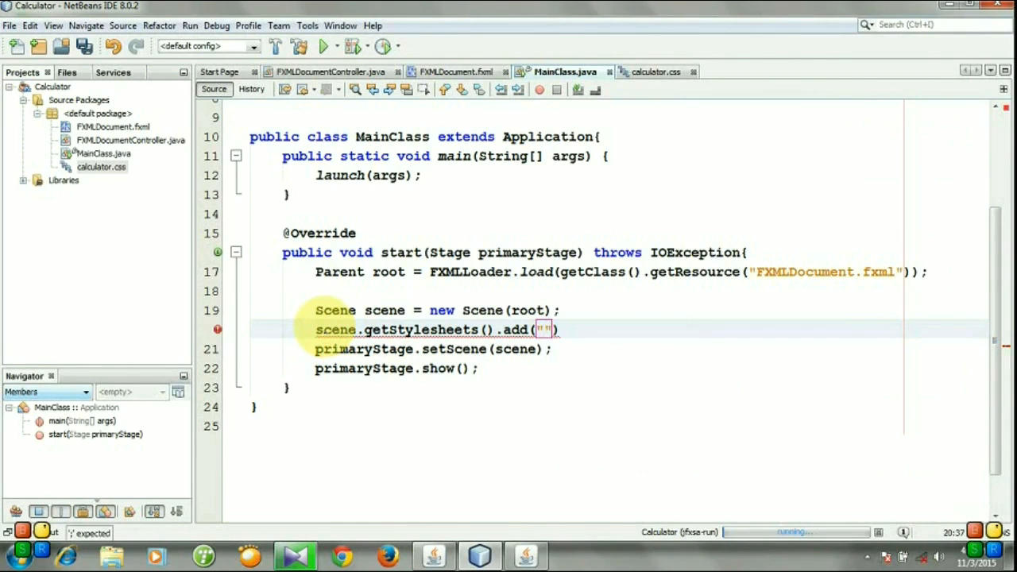
pyautogui.write('calc')
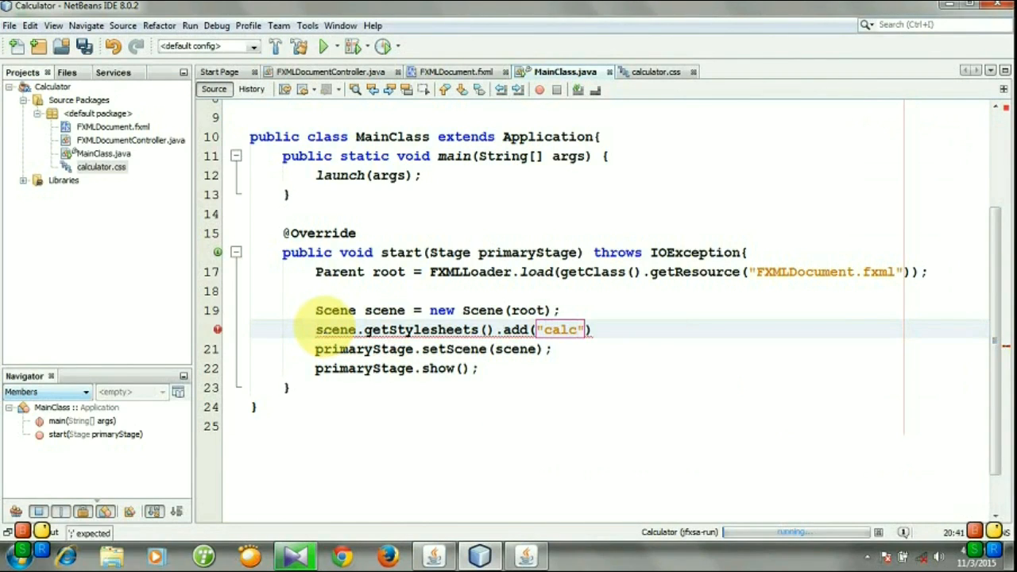
pyautogui.write('ulator')
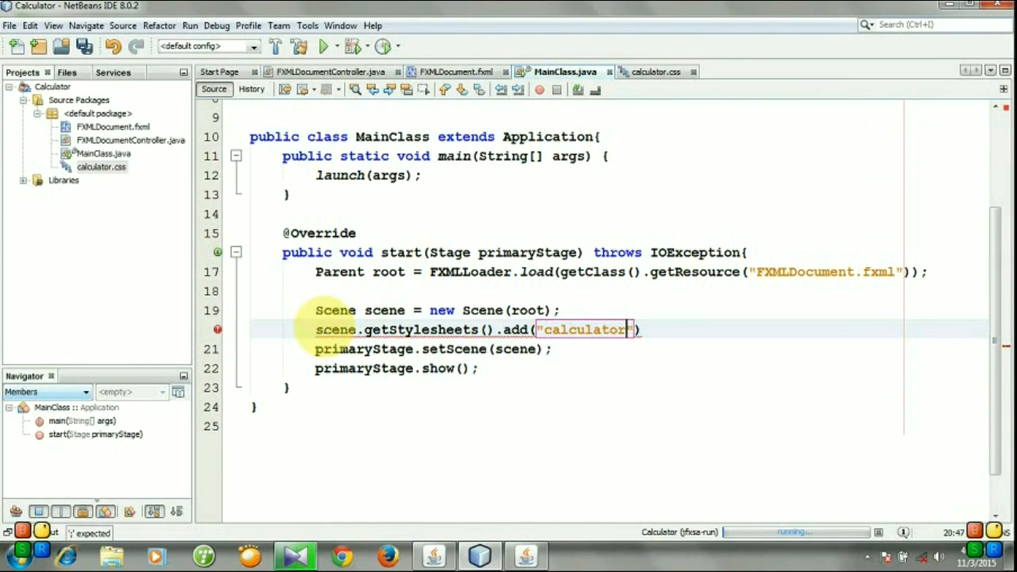
pyautogui.write('.css')
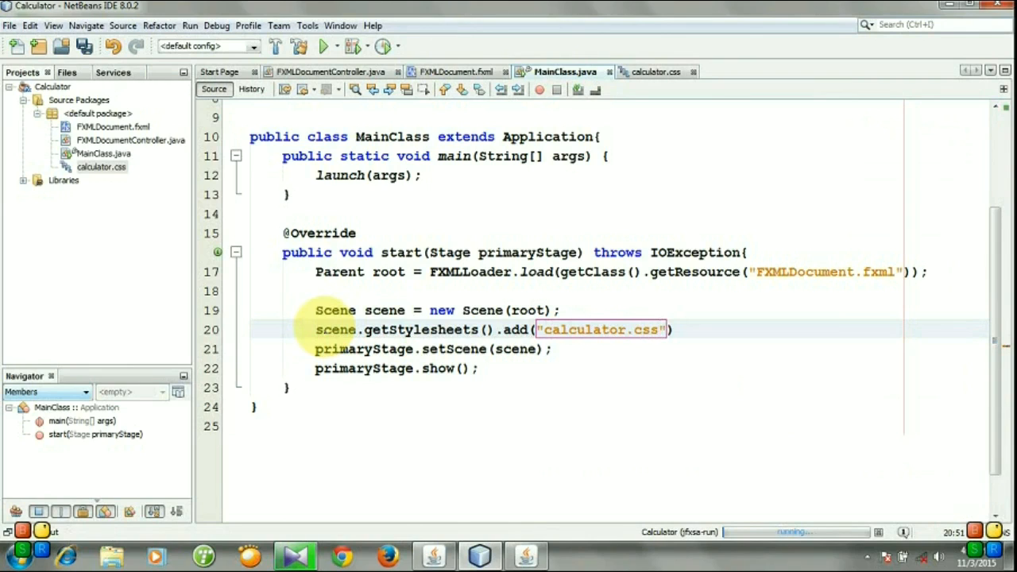
pyautogui.write(';')
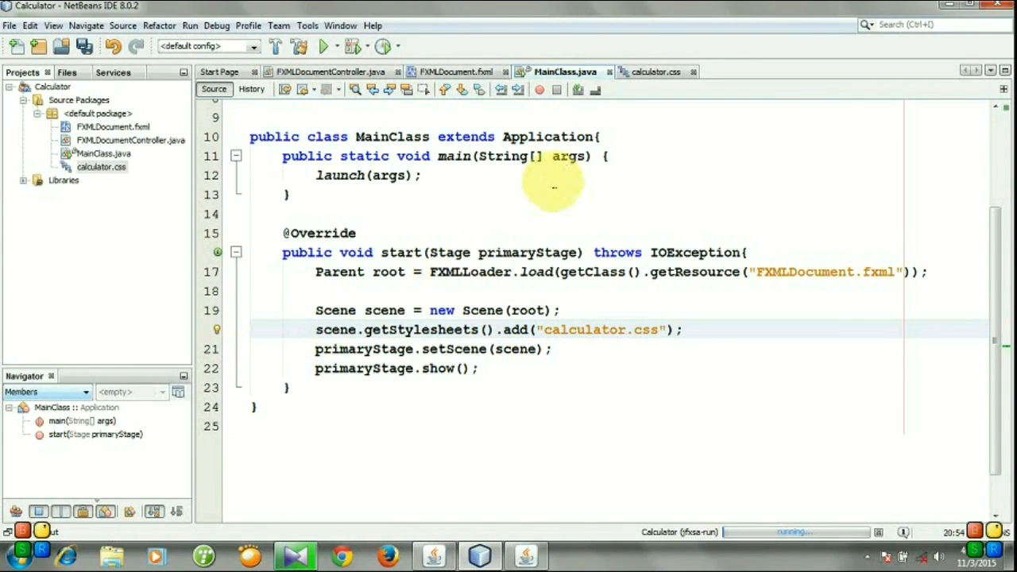
pyautogui.moveTo(652, 71)
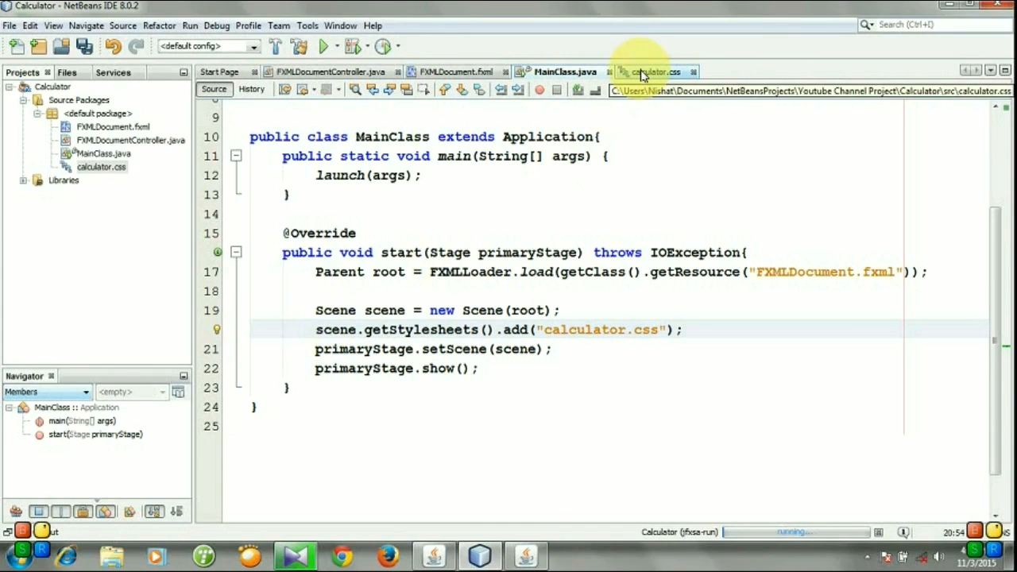
# Replace the calculator.css header with a .root rule: -fx-background-color: #383838.
pyautogui.click(652, 72)
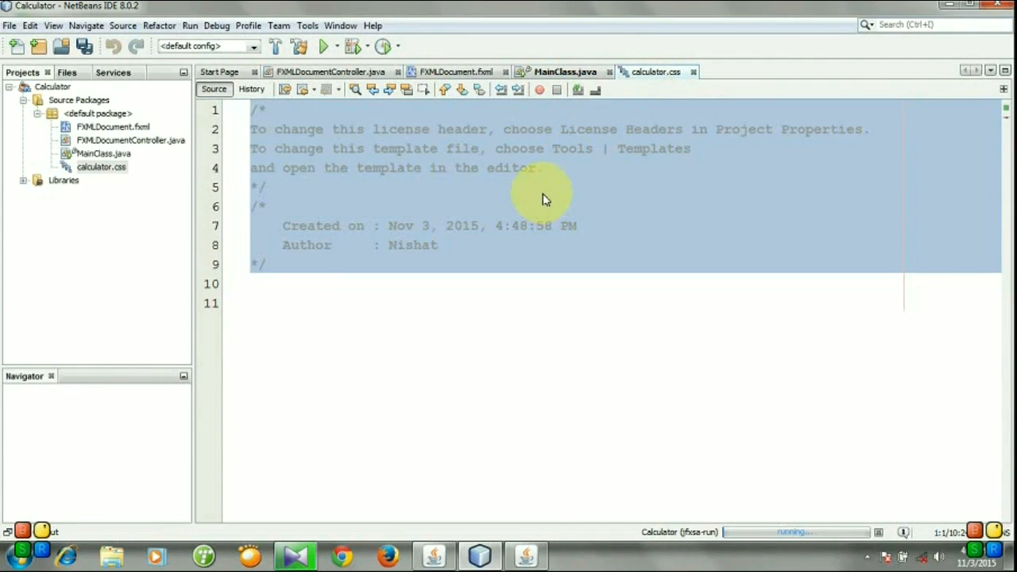
pyautogui.moveTo(542, 197)
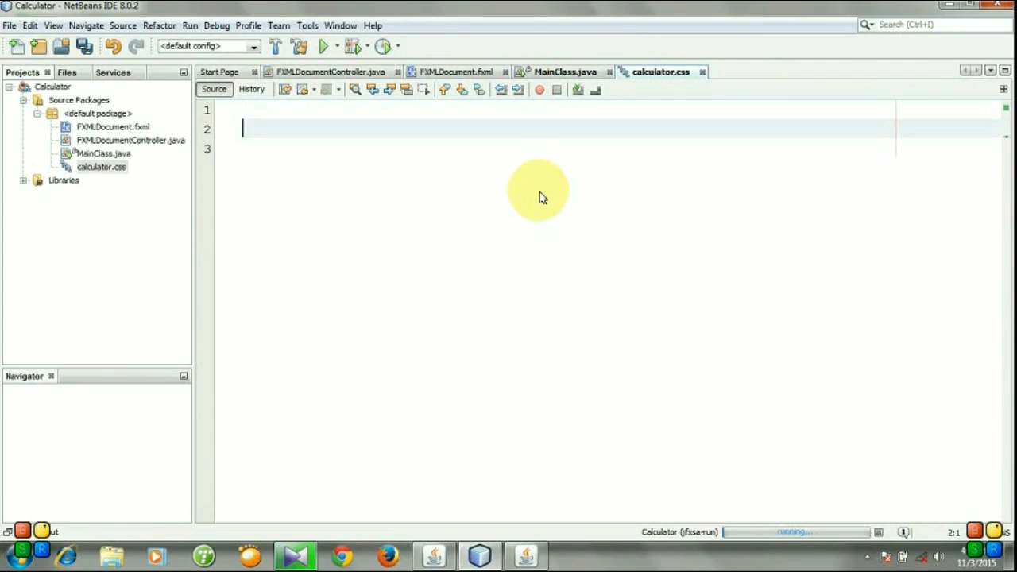
pyautogui.write('.root{')
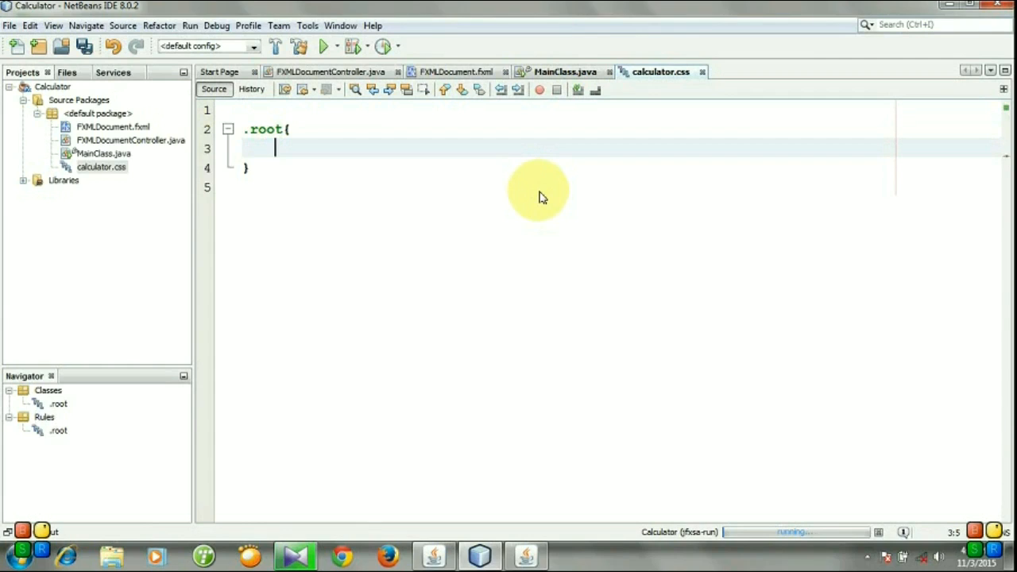
pyautogui.write('-fx-')
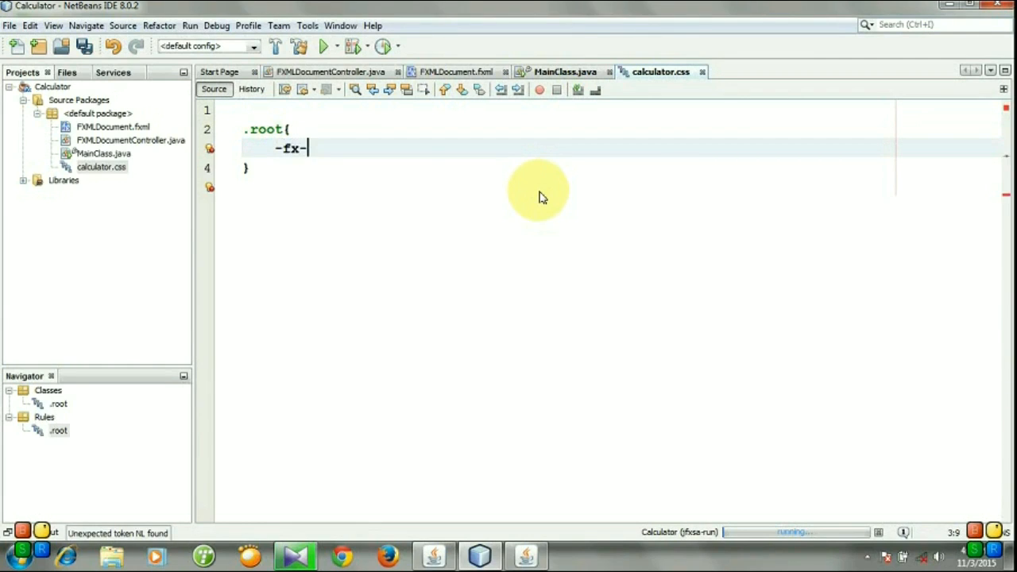
pyautogui.write('bac')
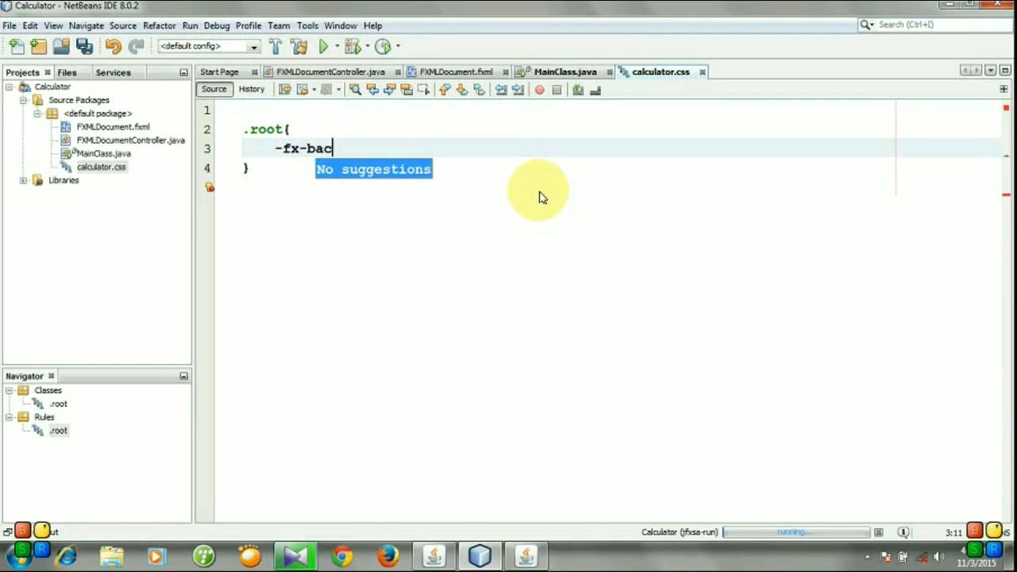
pyautogui.write('kgroun')
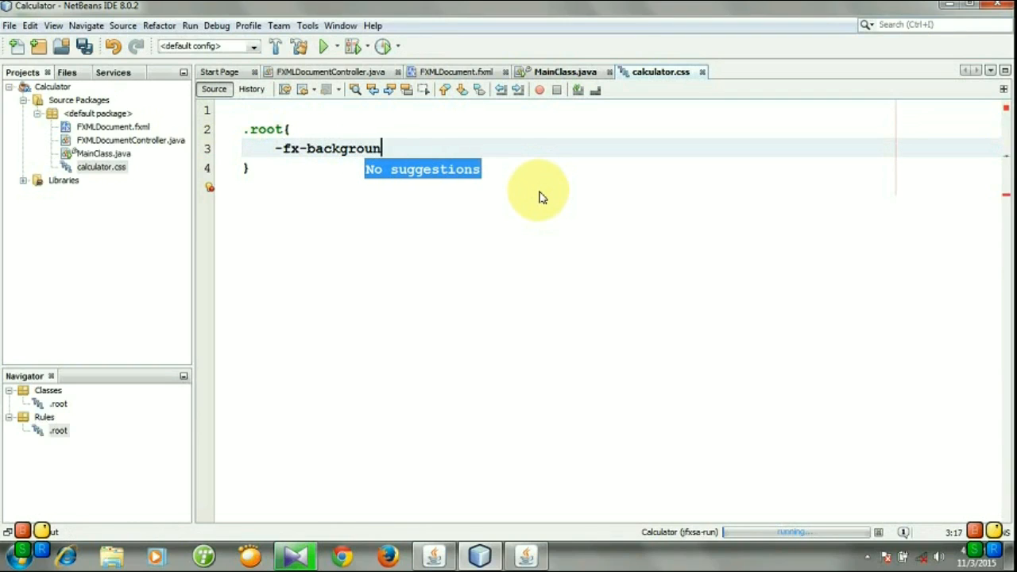
pyautogui.write('d-colo')
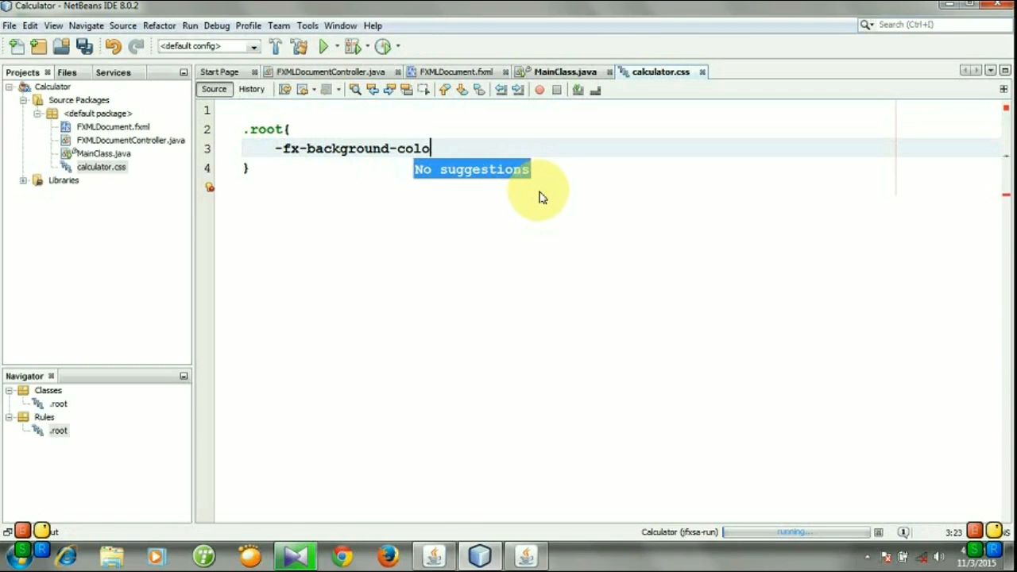
pyautogui.write('r:')
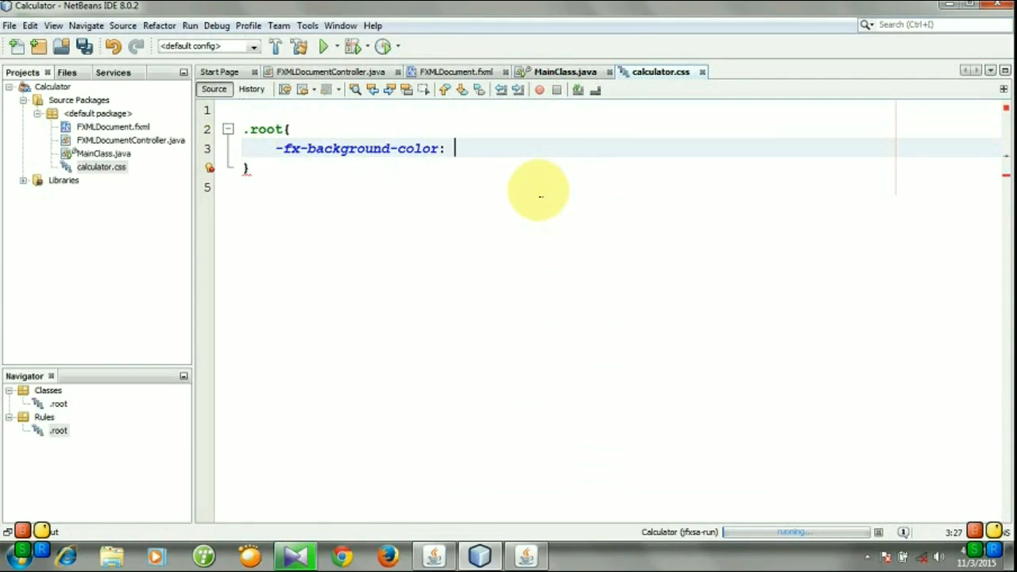
pyautogui.write('#3')
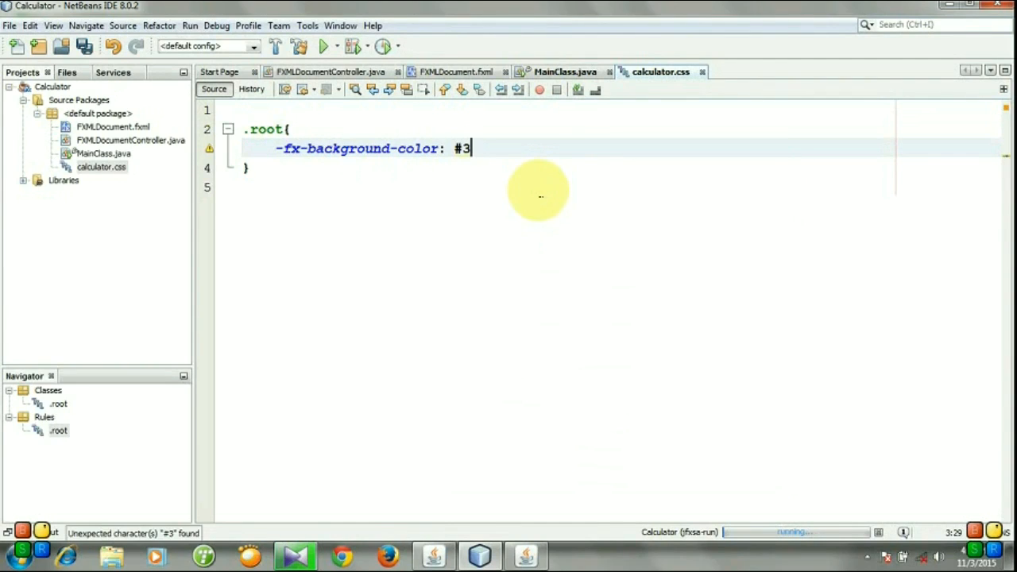
pyautogui.write('83838;')
pyautogui.write('-')
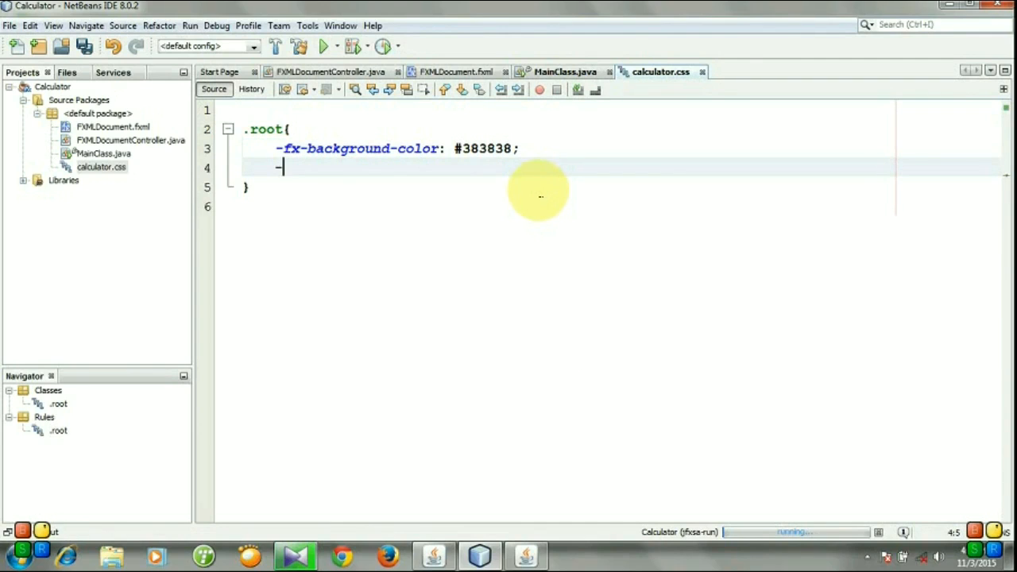
# Add -fx-font-size: 14pt; to the .root rule in calculator.css.
pyautogui.write('fx-')
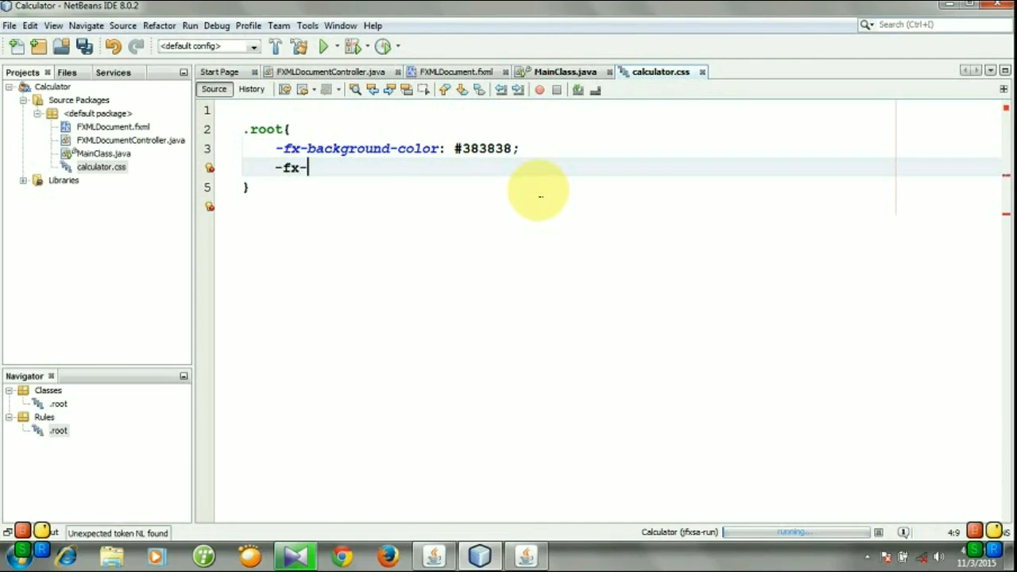
pyautogui.write('font-s')
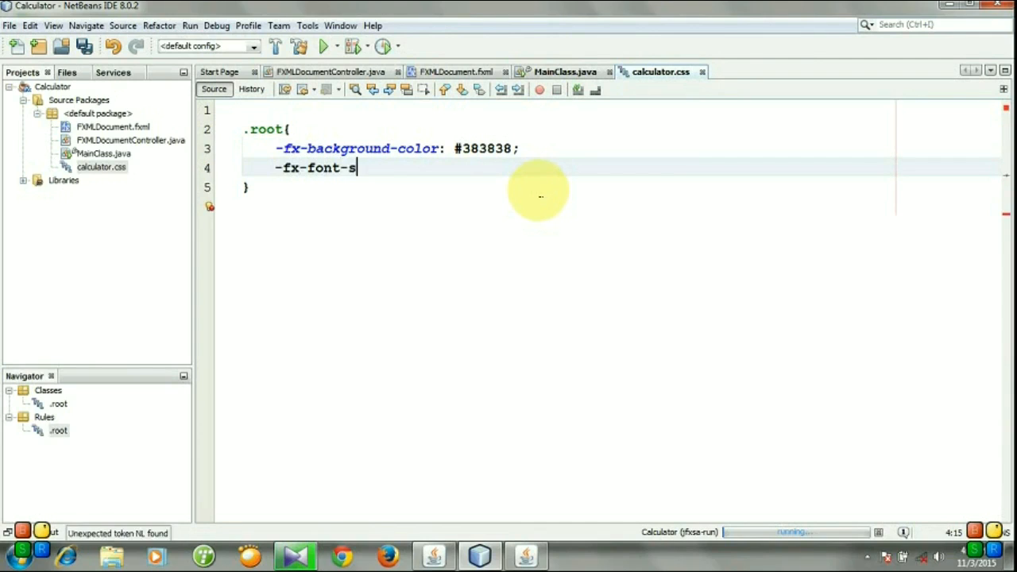
pyautogui.write('ize:')
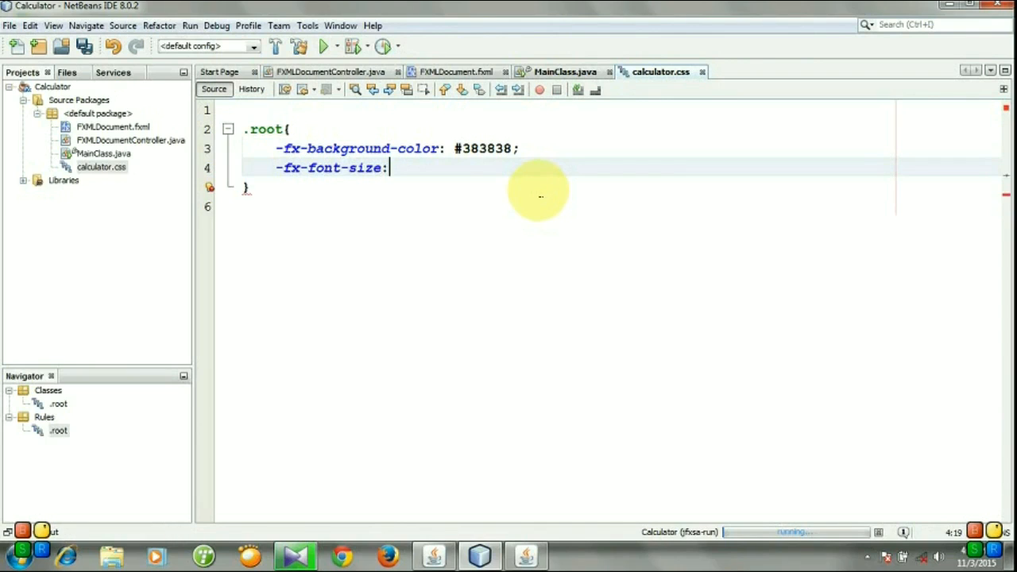
pyautogui.write('14')
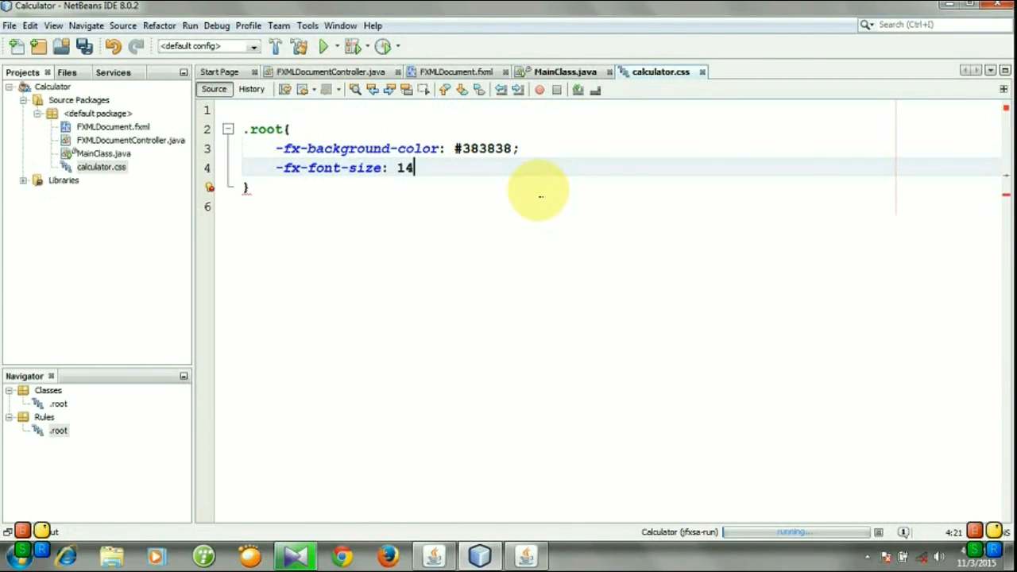
pyautogui.write('pt;')
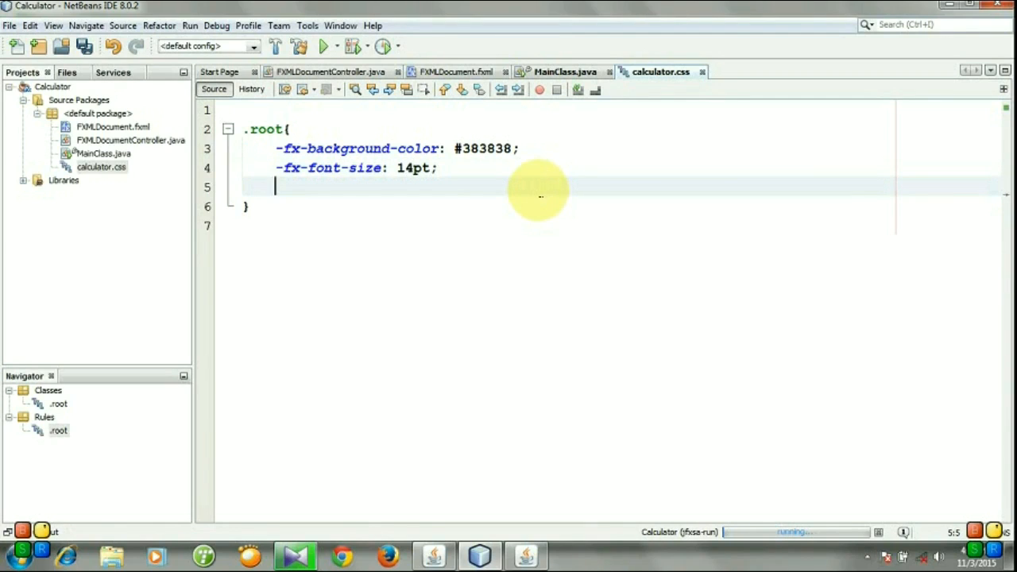
# Add -fx-text-fill: black to the .root rule.
pyautogui.write('-fx')
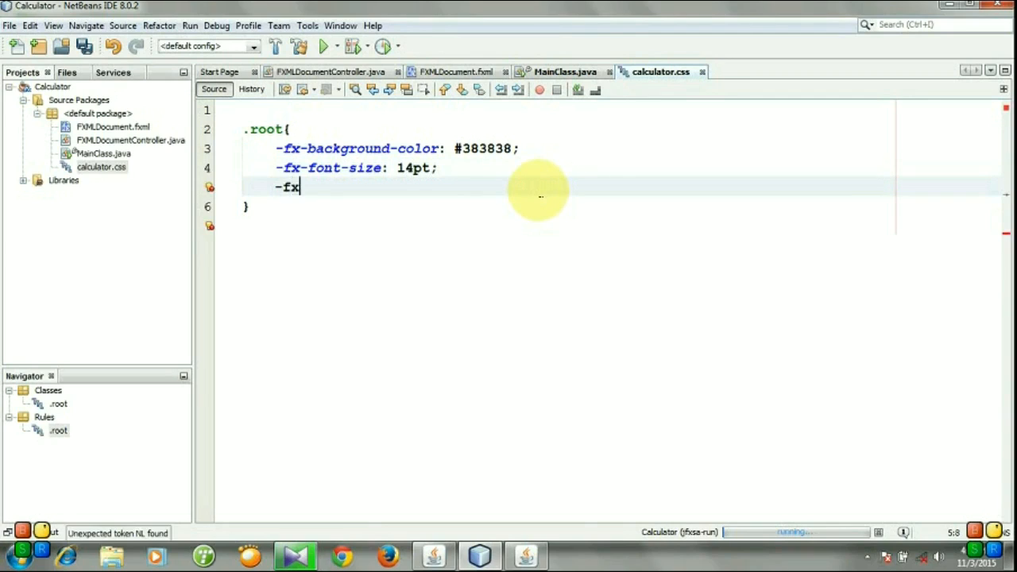
pyautogui.write('-text')
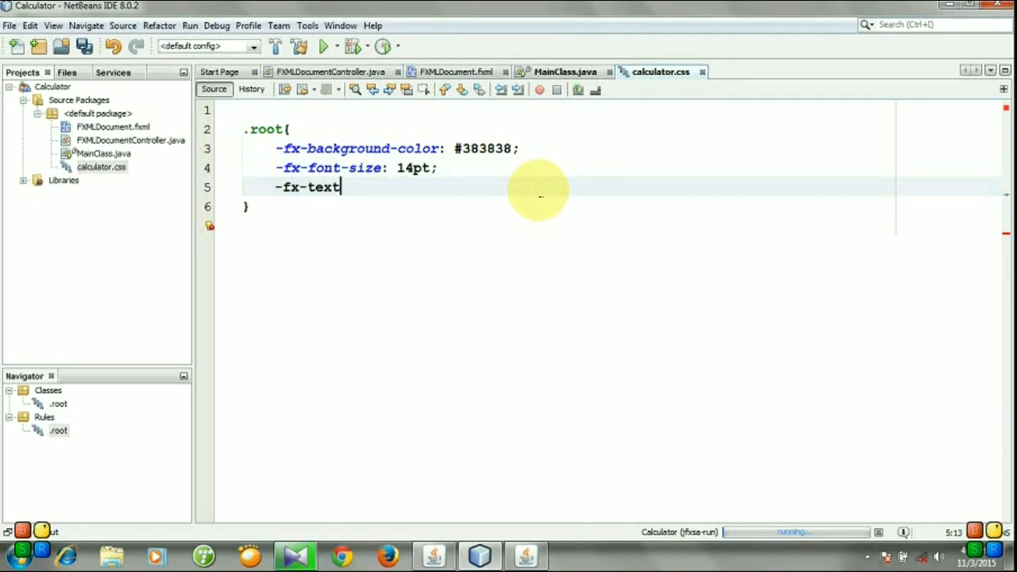
pyautogui.write('-fi')
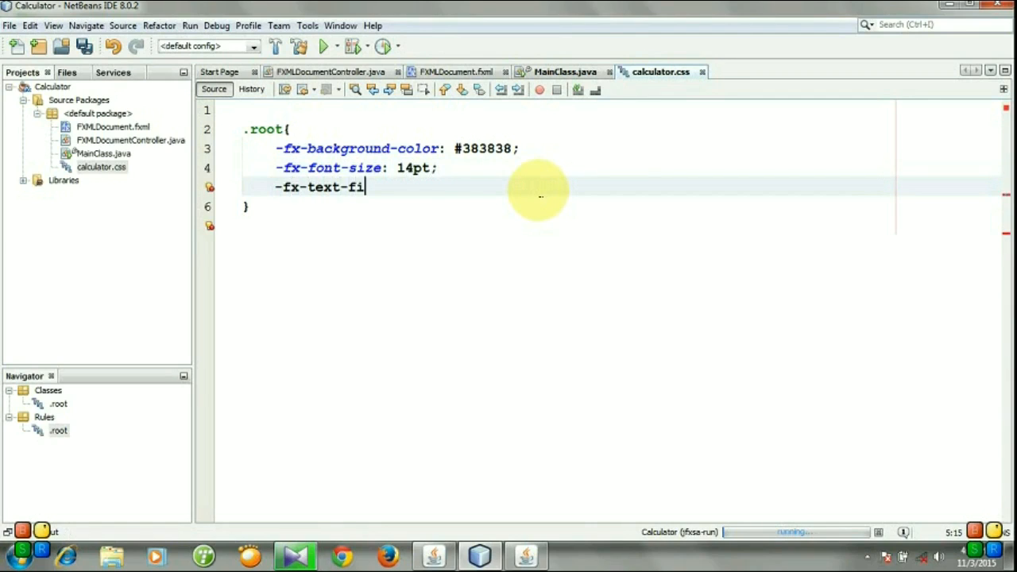
pyautogui.write('ll:')
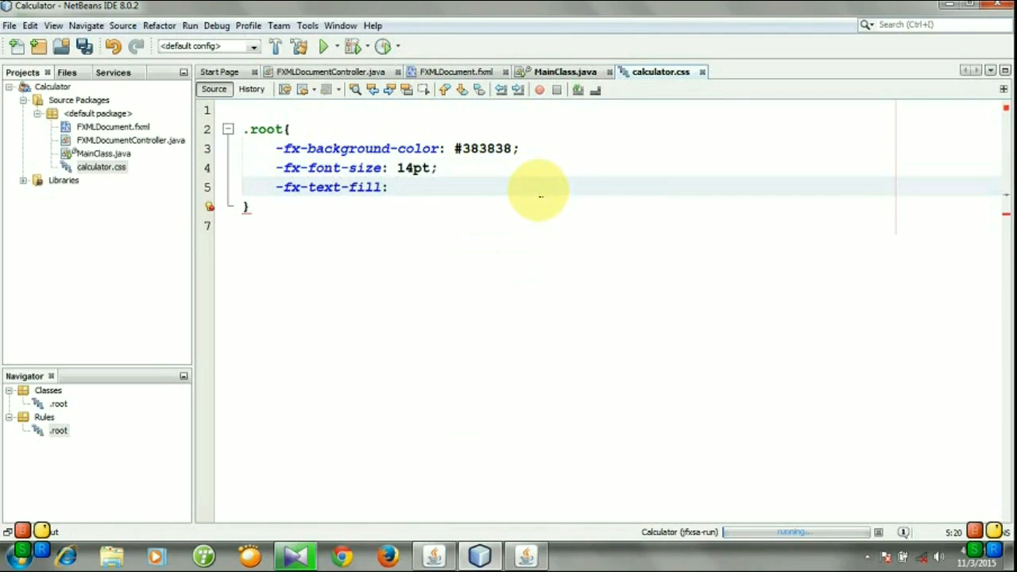
pyautogui.write('b')
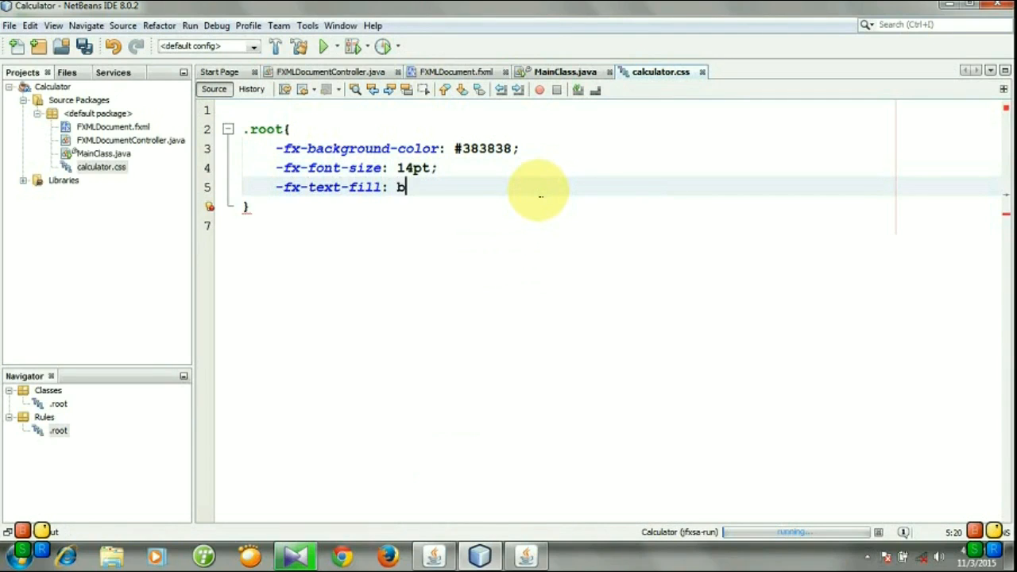
pyautogui.write('l')
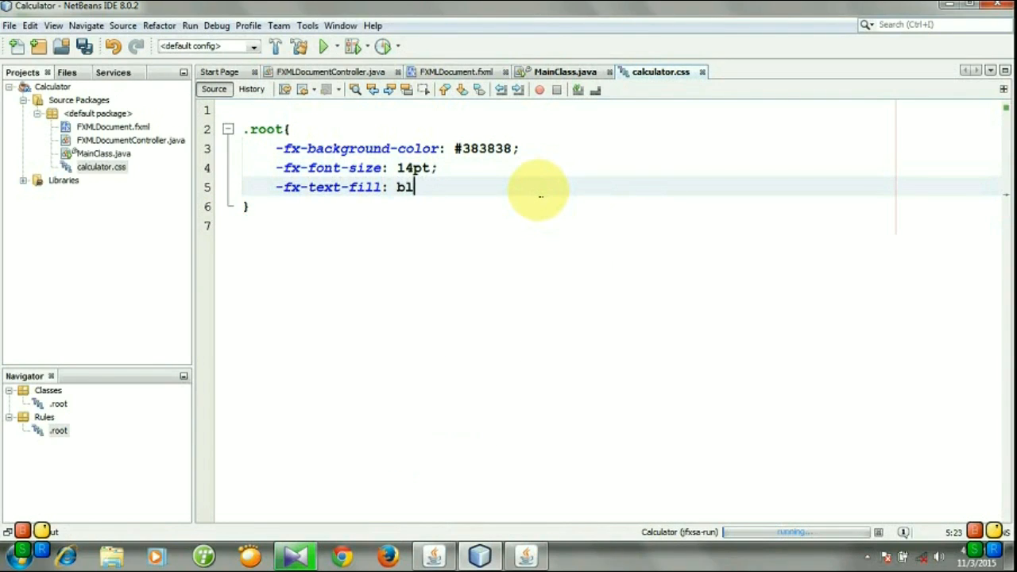
pyautogui.write('ack;')
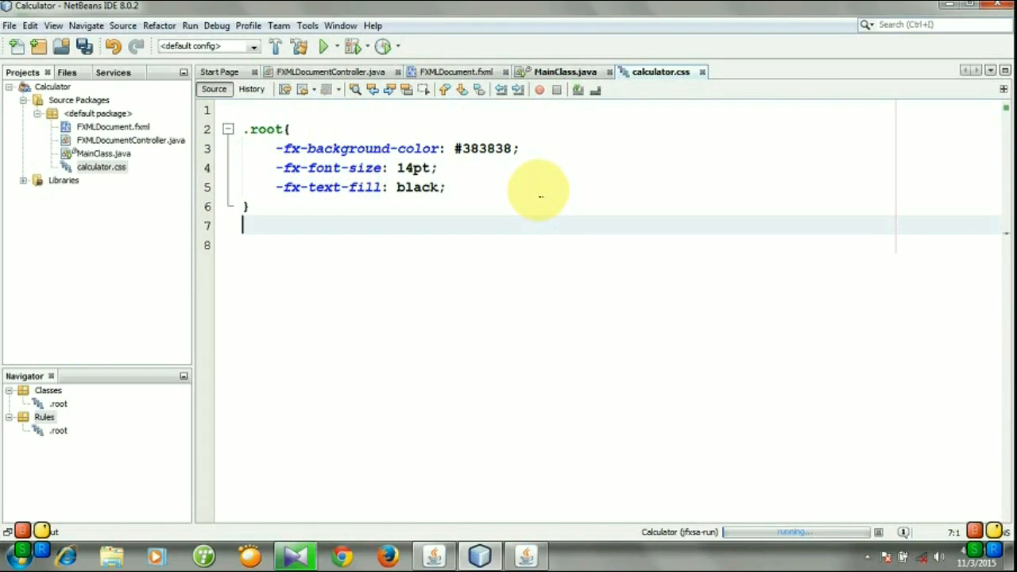
# Add a .text-field rule with the misspelled -fx-font-xize: 24pt, then begin the next rule.
pyautogui.write('.text-fi')
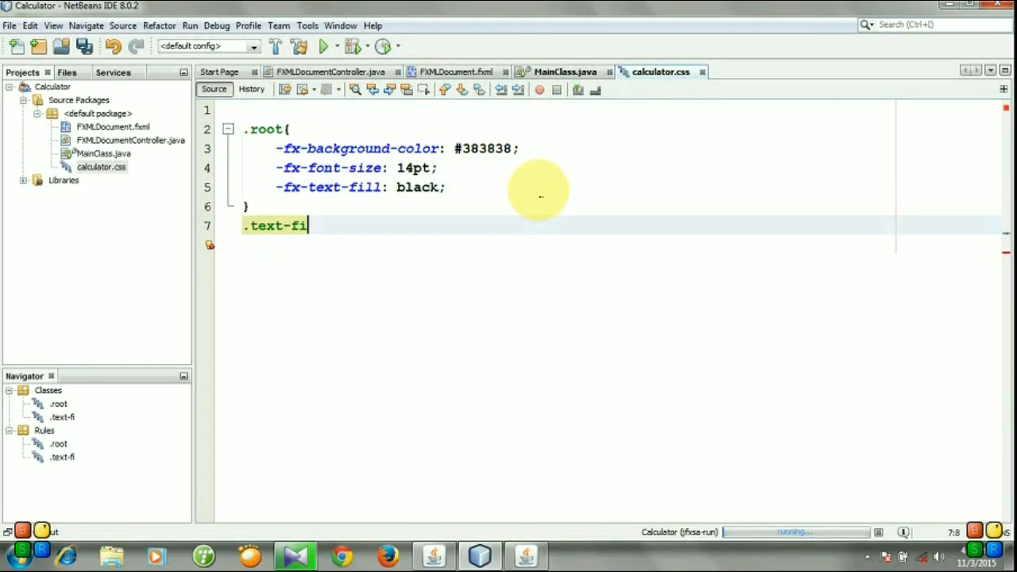
pyautogui.write('eld{')
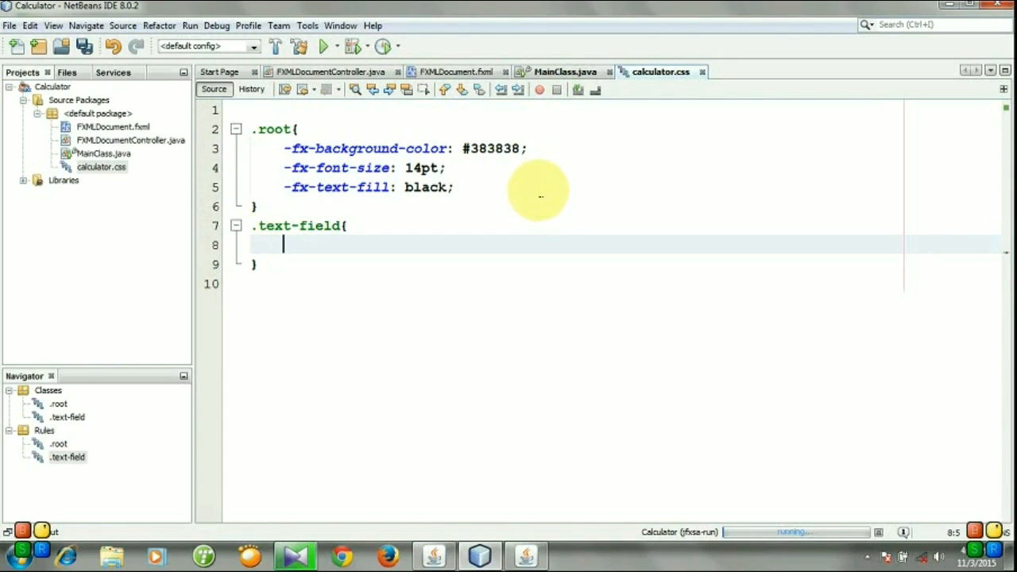
pyautogui.write('-fx')
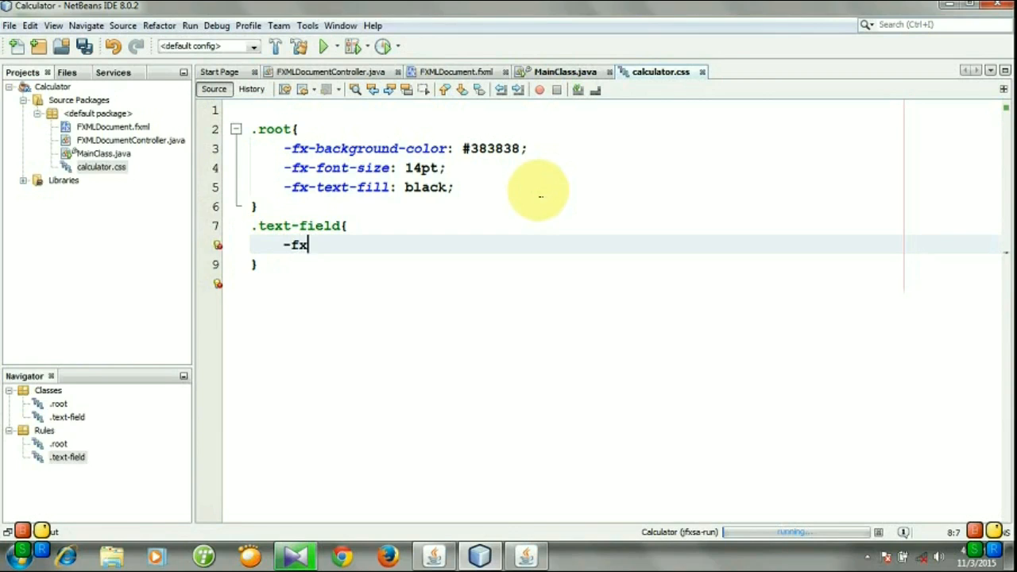
pyautogui.write('-f')
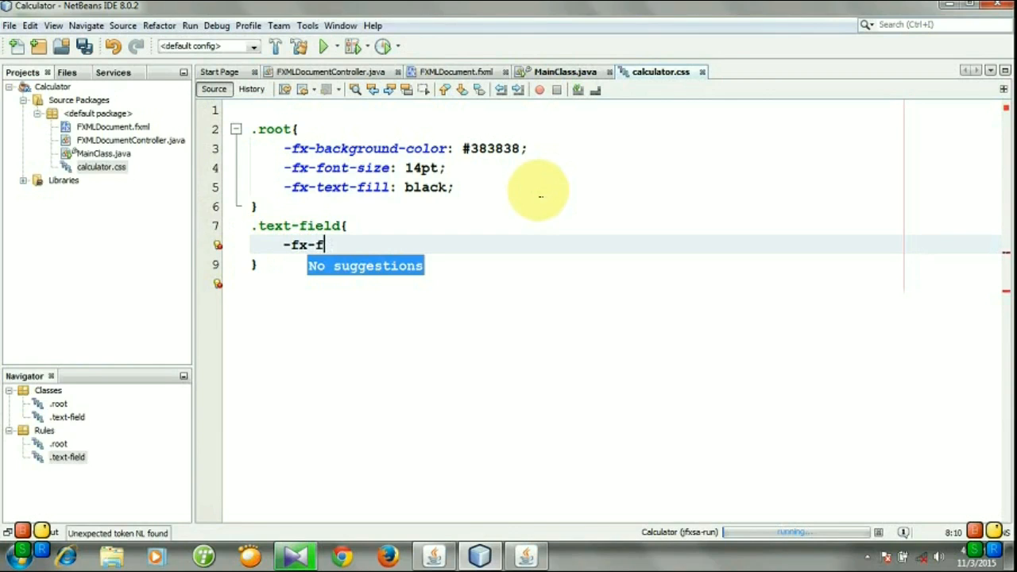
pyautogui.write('ont-')
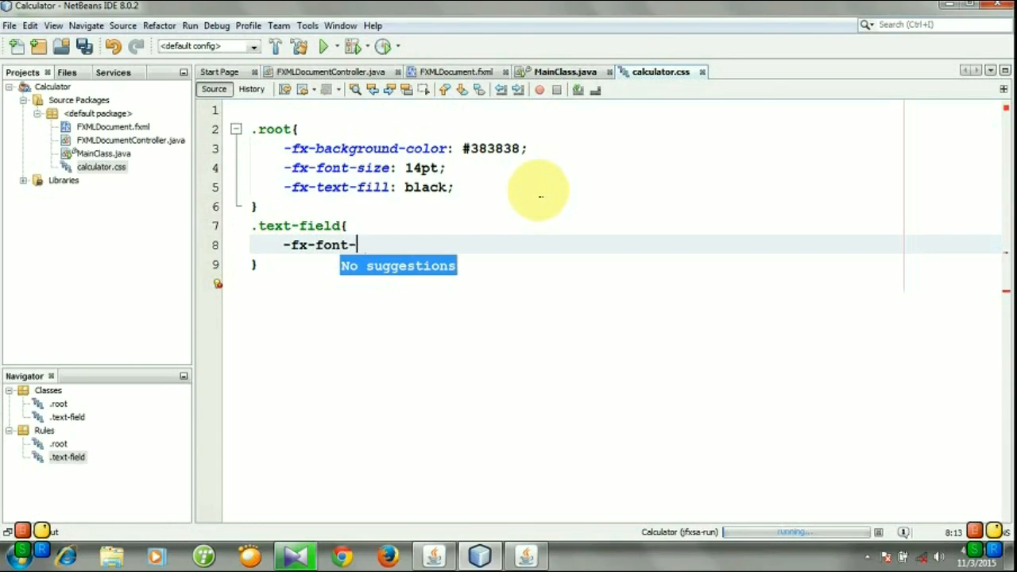
pyautogui.write('xize')
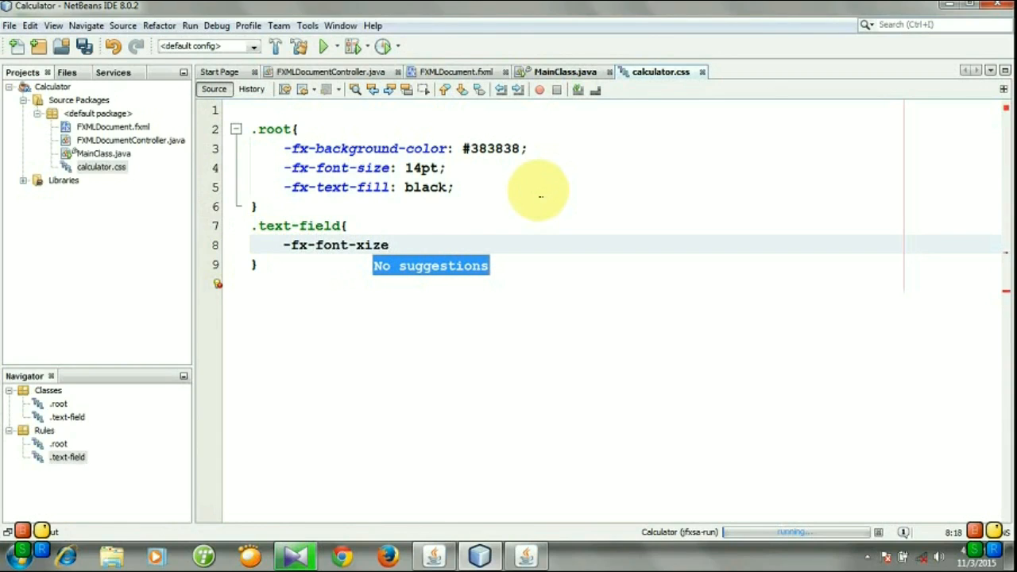
pyautogui.write('24pt;')
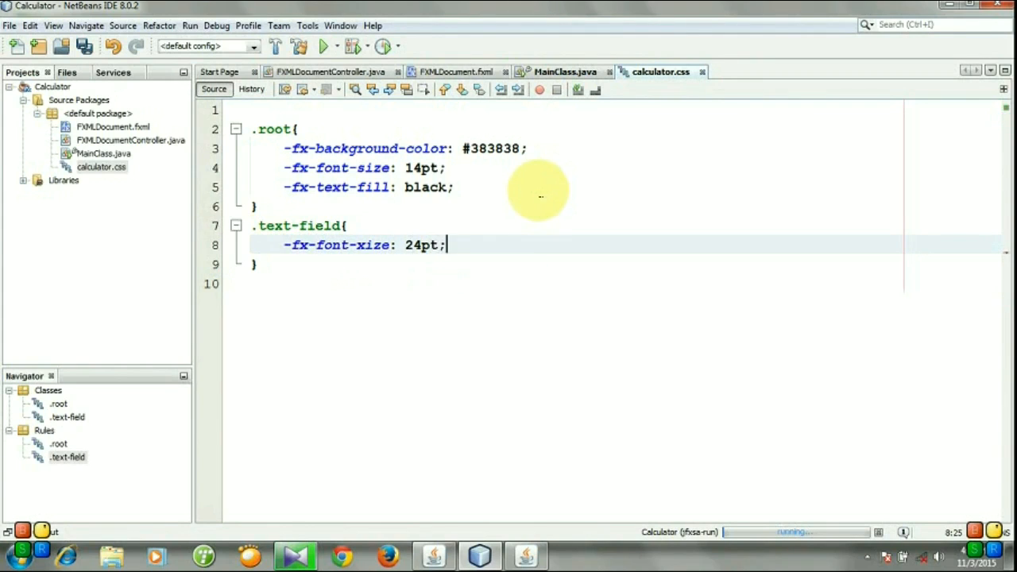
pyautogui.write('.')
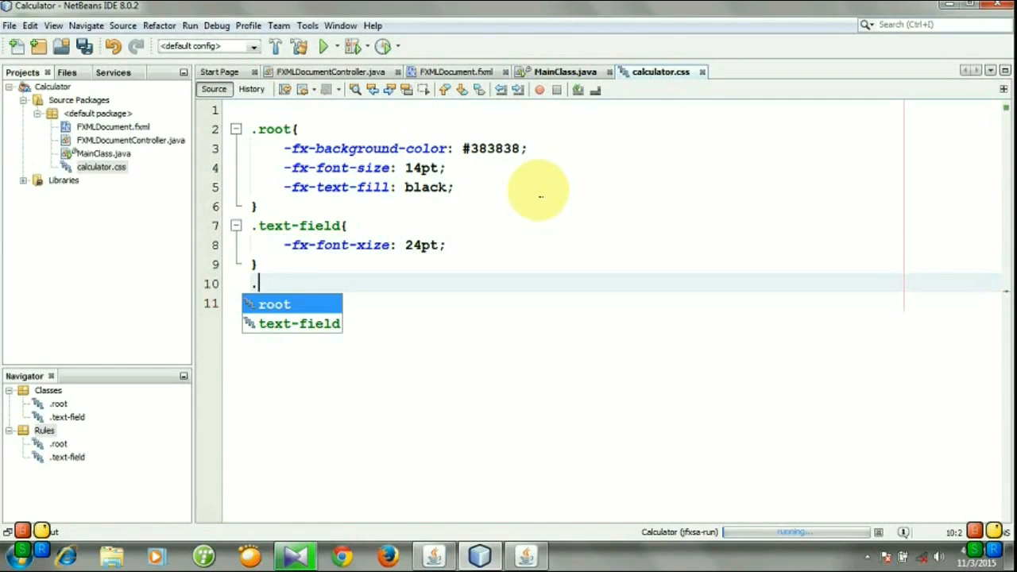
# Add a .button rule with -fx-background-color #E8E8E8, close the calculator preview, and resume editing.
pyautogui.write('b')
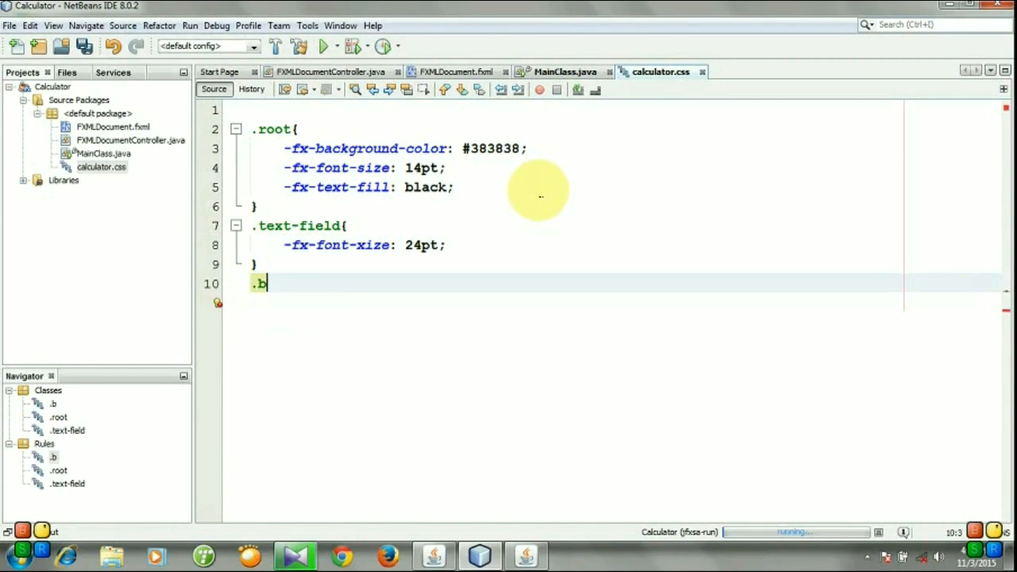
pyautogui.write('utt')
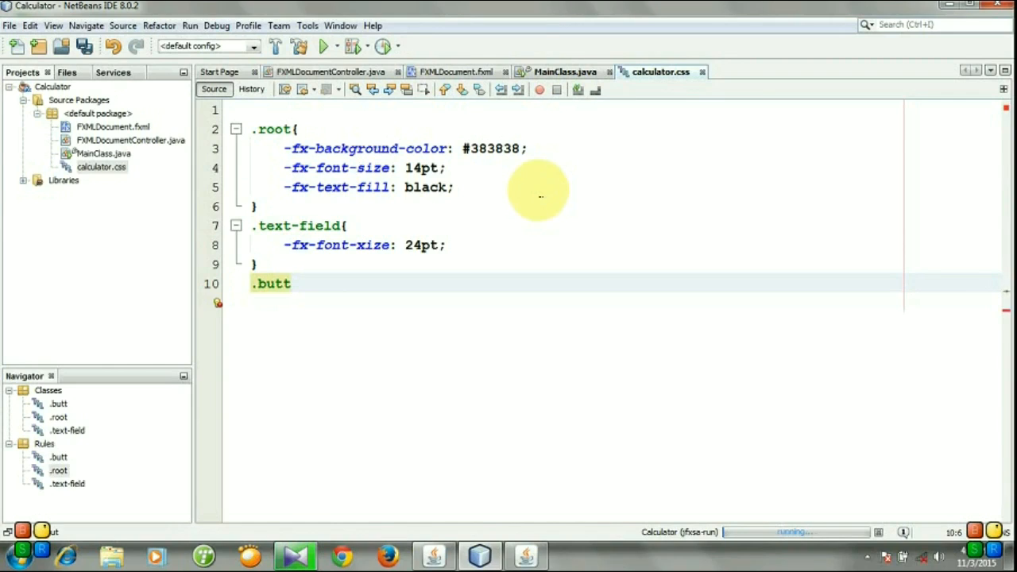
pyautogui.write('on{')
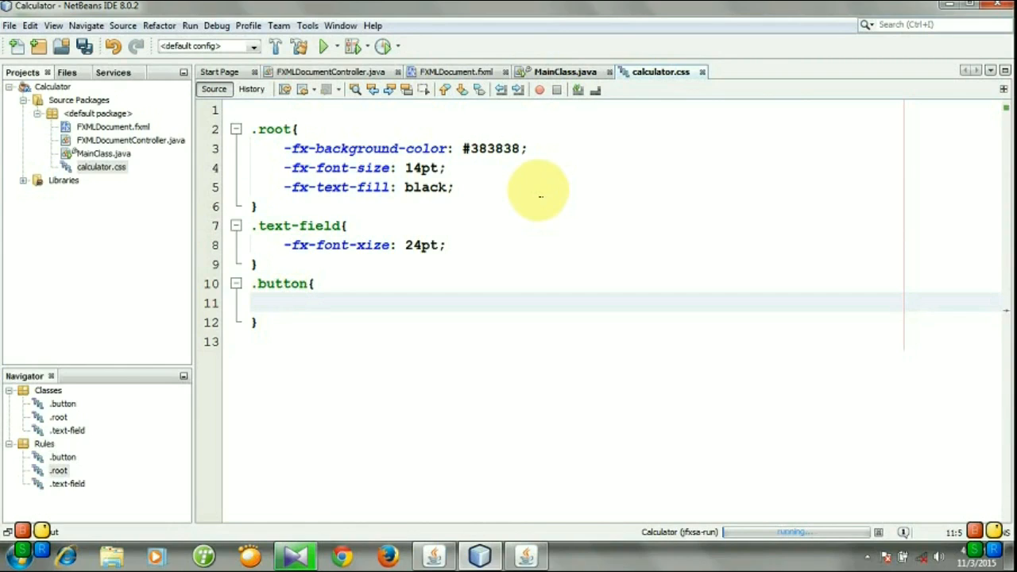
pyautogui.write('-fx')
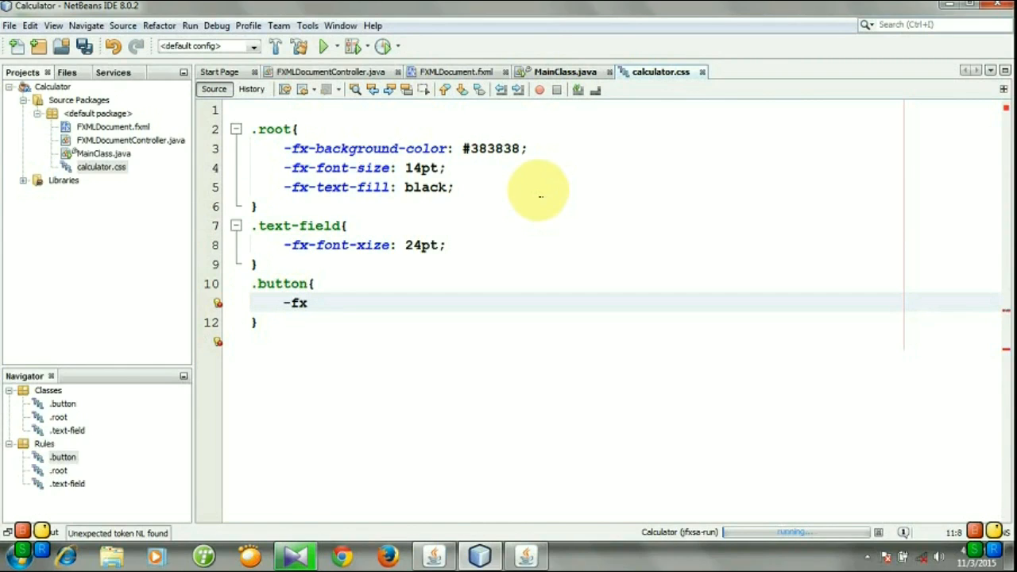
pyautogui.write('-bac')
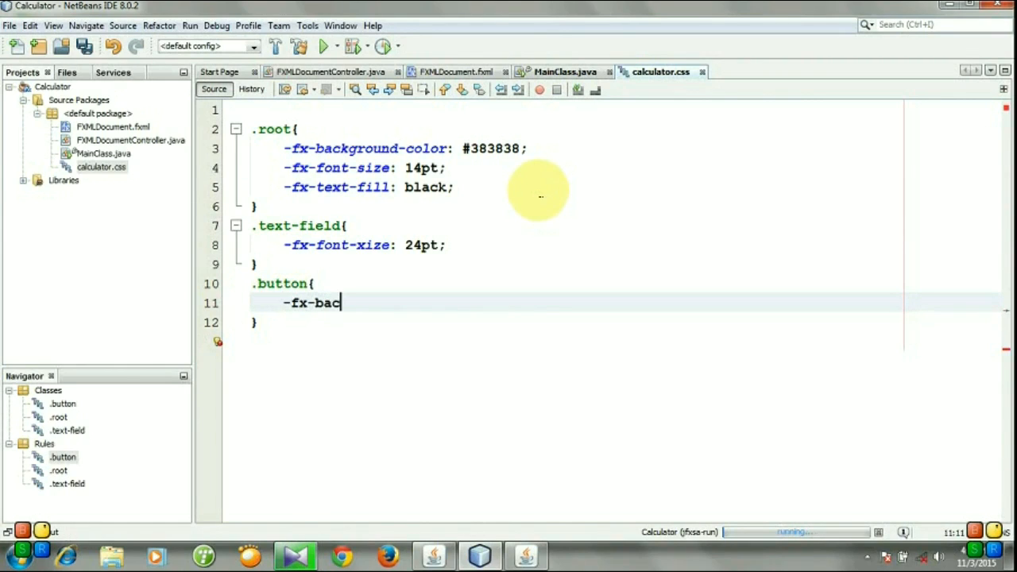
pyautogui.write('g')
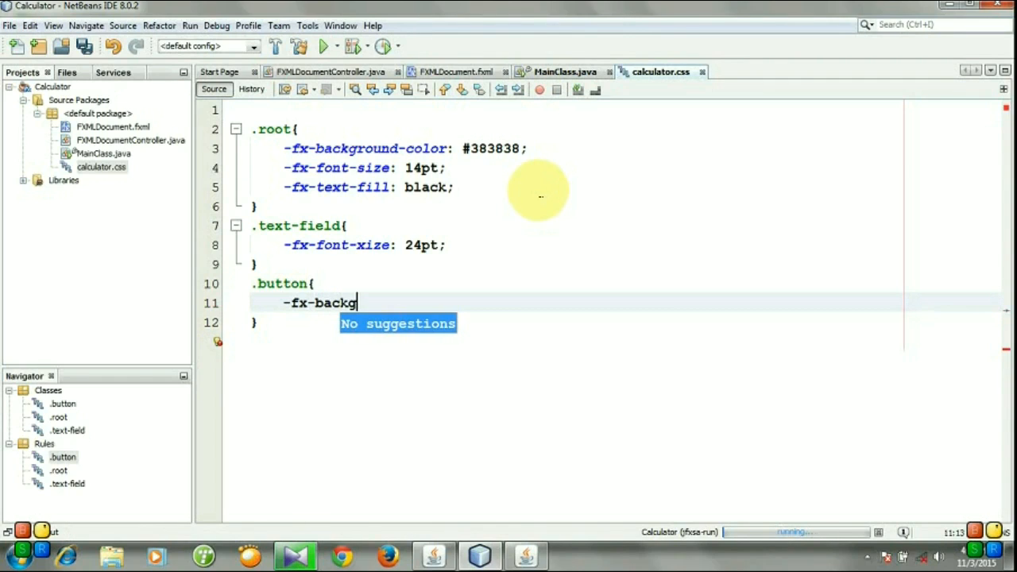
pyautogui.write('round-c')
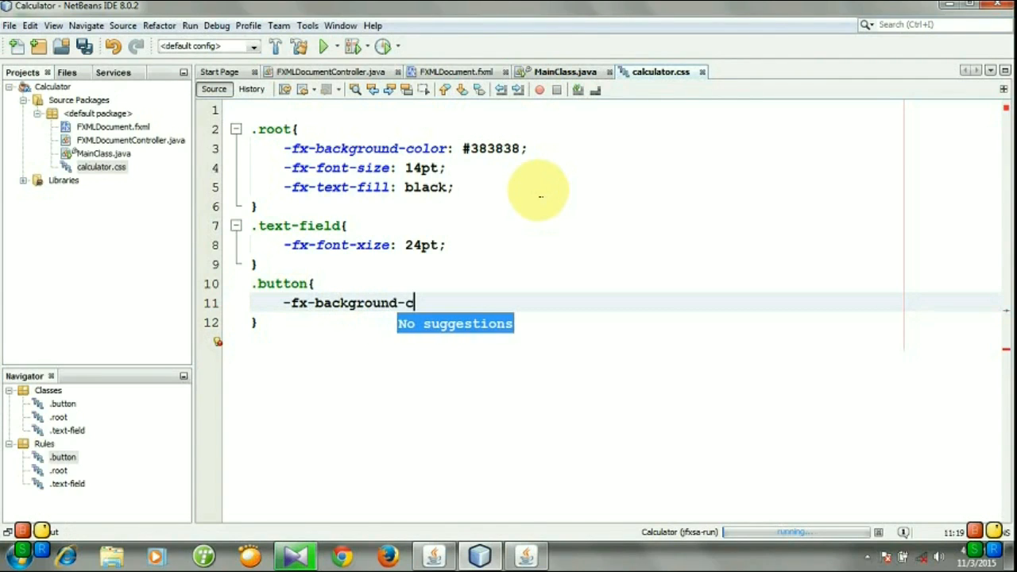
pyautogui.write('olor')
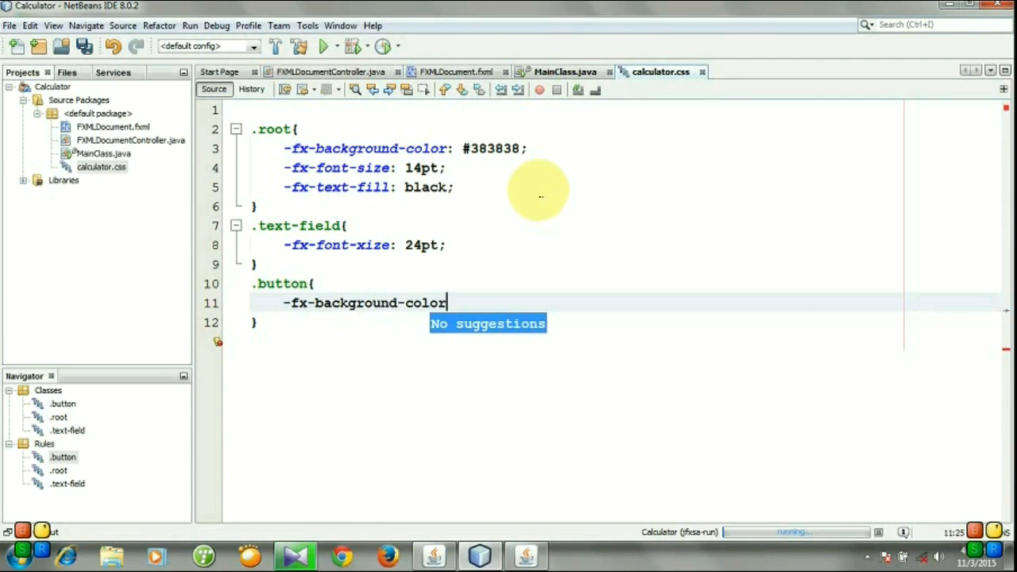
pyautogui.write(':')
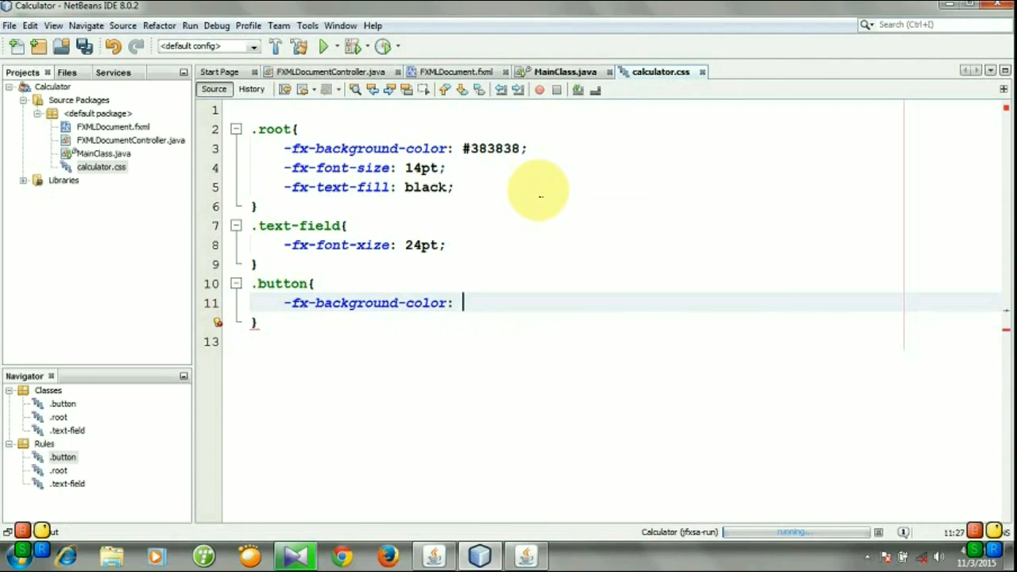
pyautogui.write('#E')
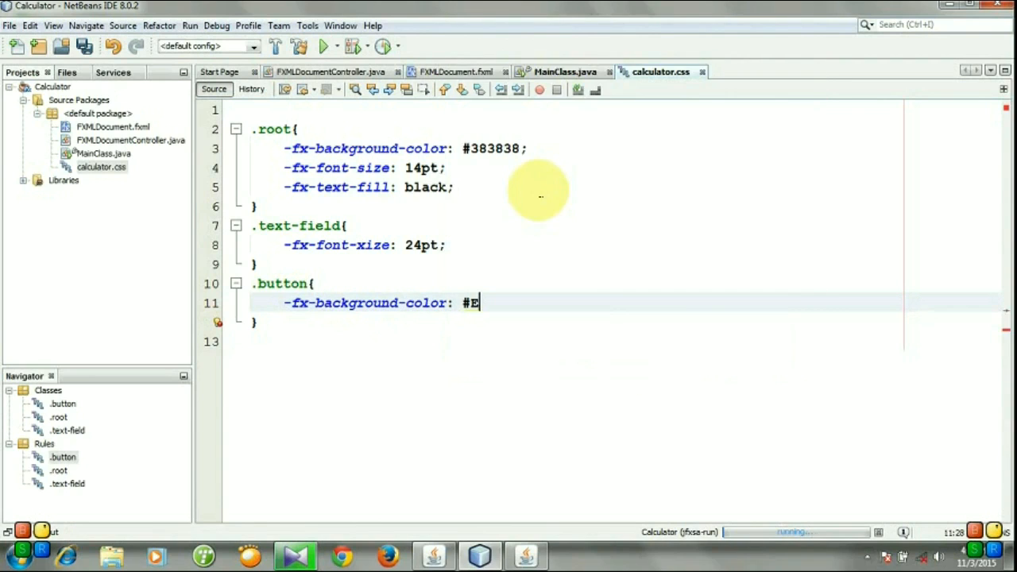
pyautogui.write('8')
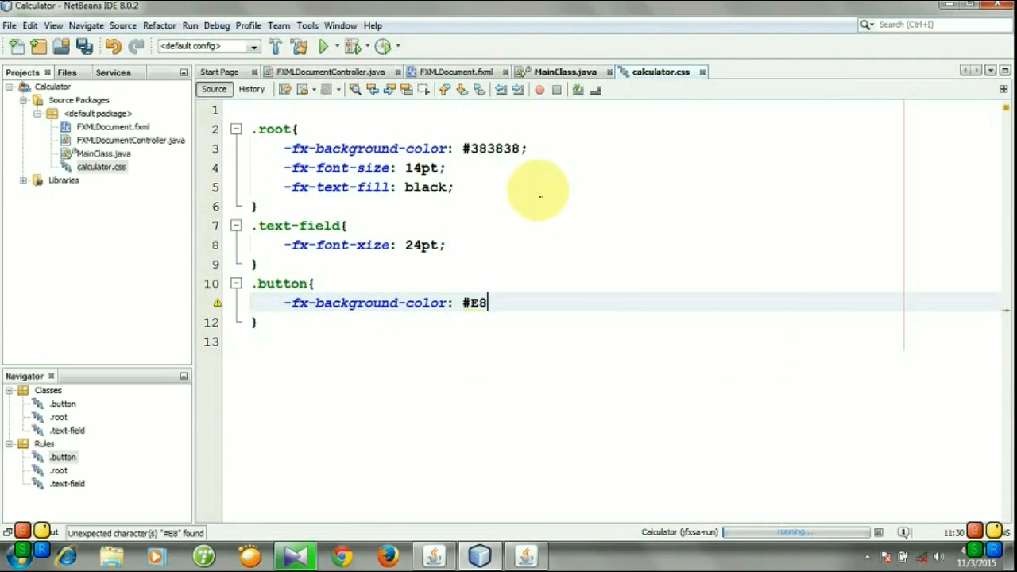
pyautogui.write('E8E8')
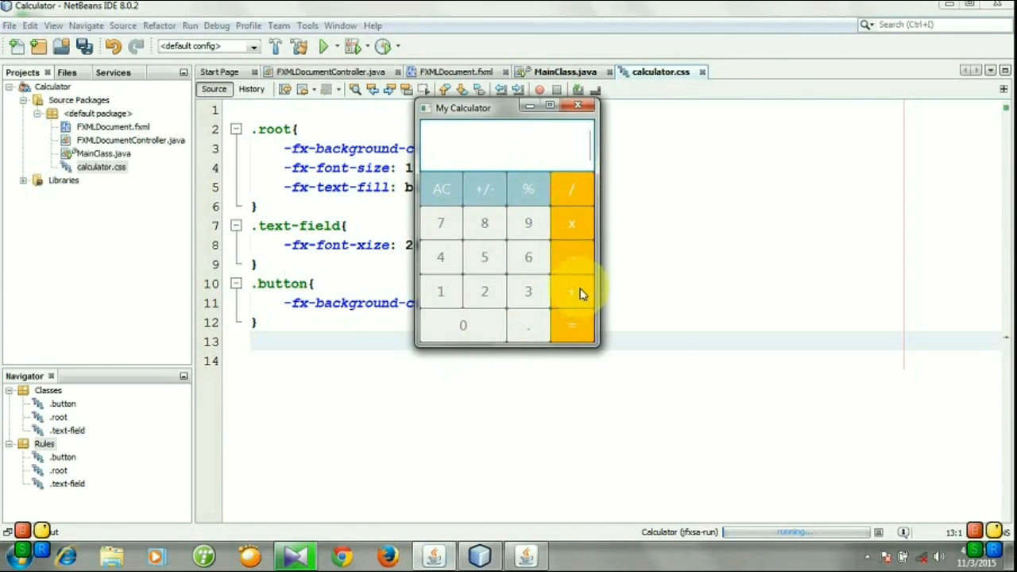
pyautogui.click(578, 104)
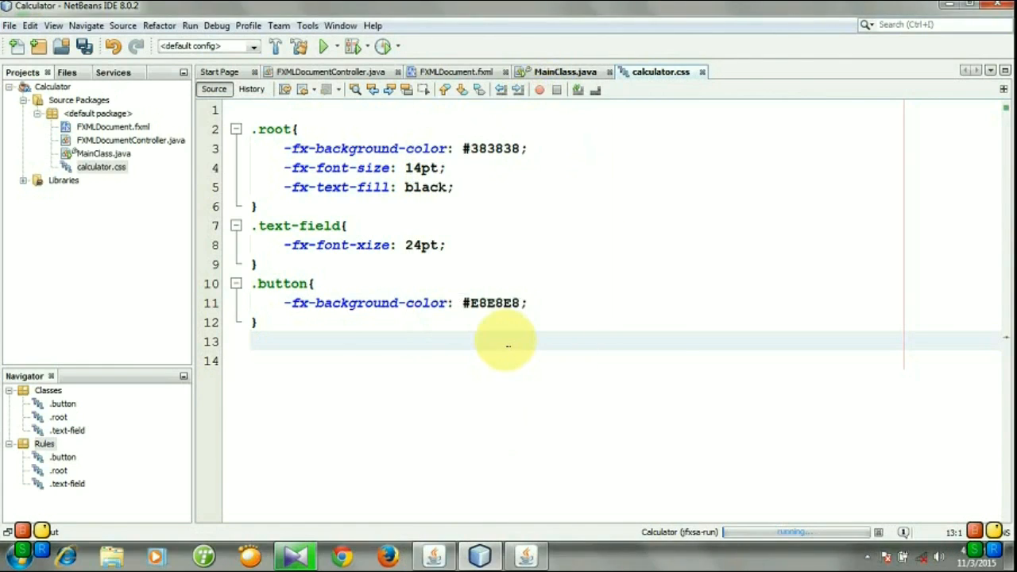
pyautogui.click(252, 341)
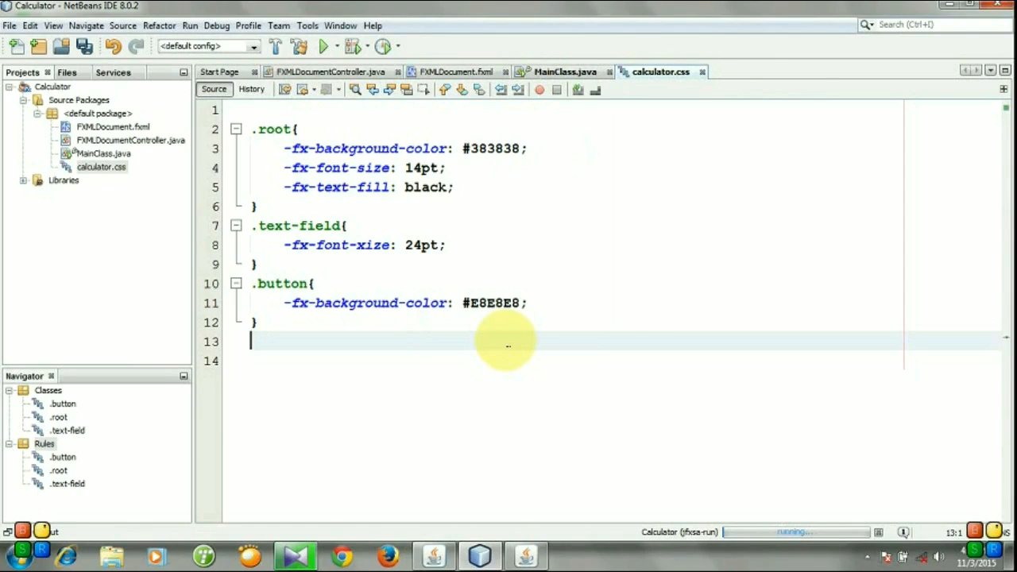
# Start the .button-blue rule with -fx-background-color: #7CAFC2;.
pyautogui.write('.button-blu')
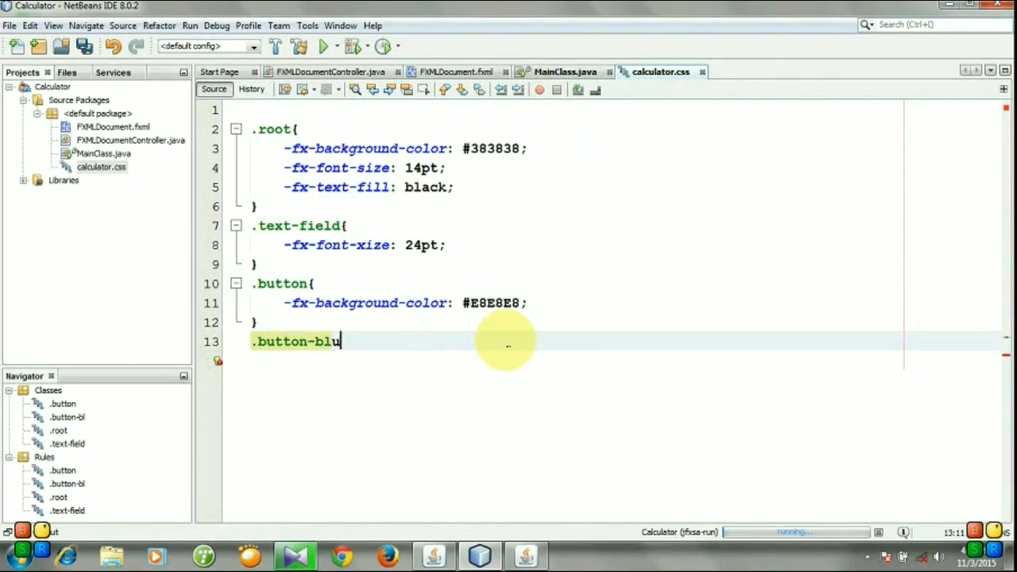
pyautogui.write('e{')
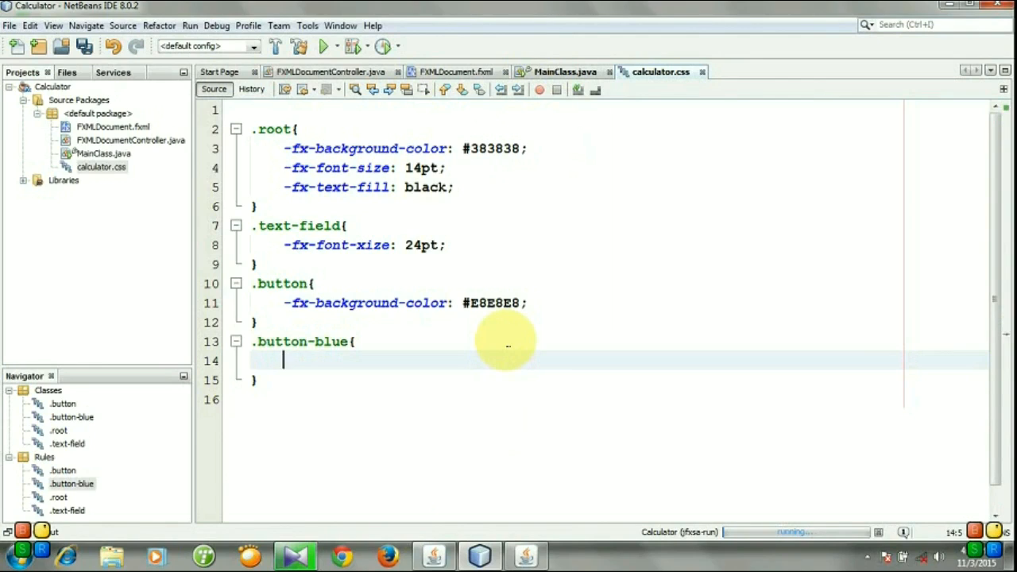
pyautogui.write('-fx-')
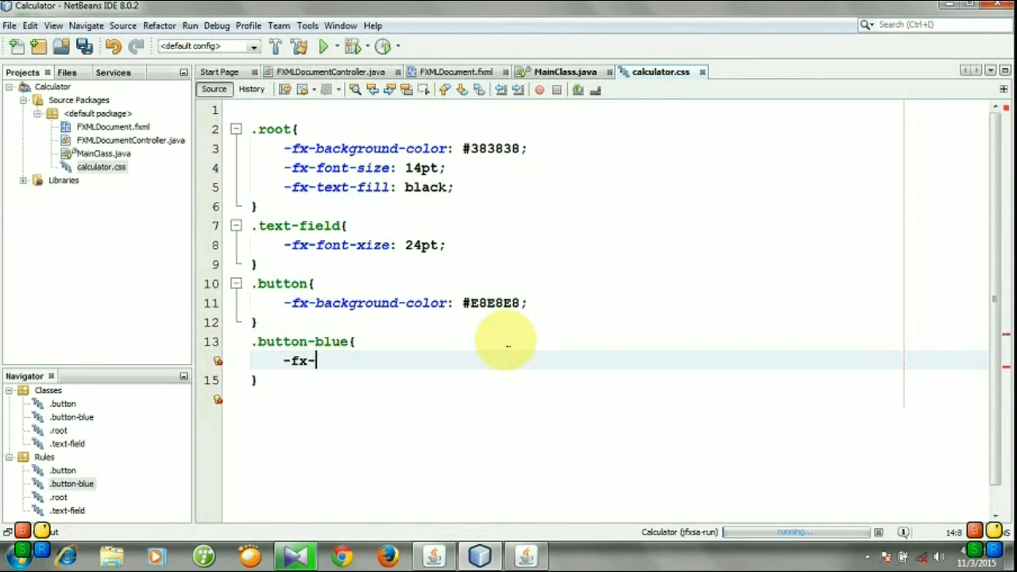
pyautogui.write('back')
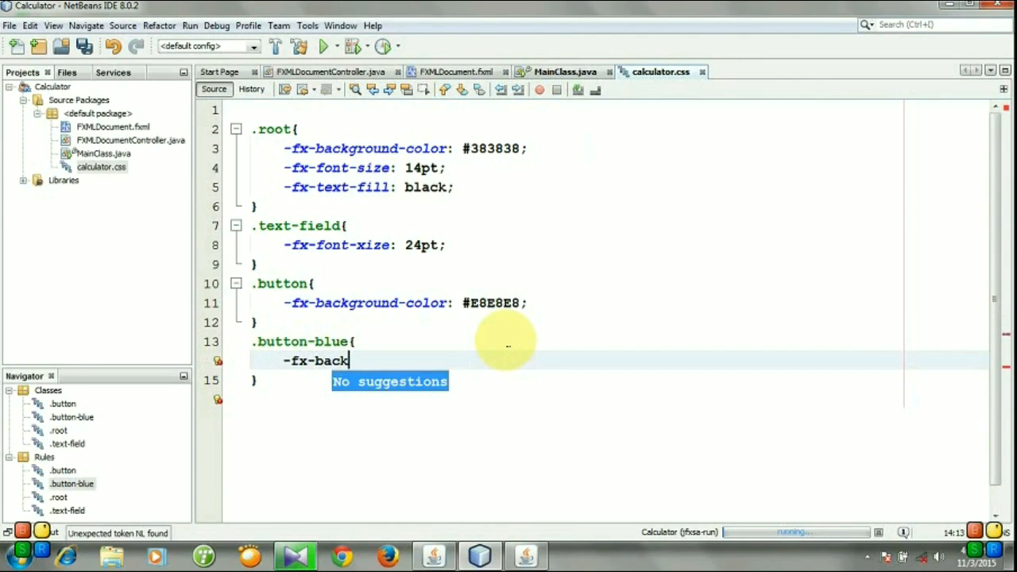
pyautogui.write('ground')
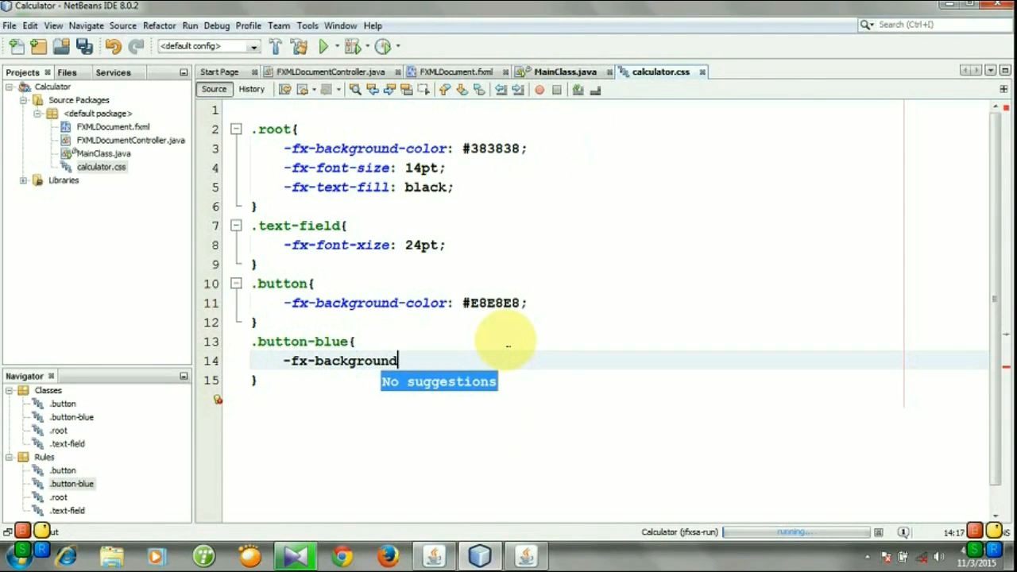
pyautogui.write('-color:')
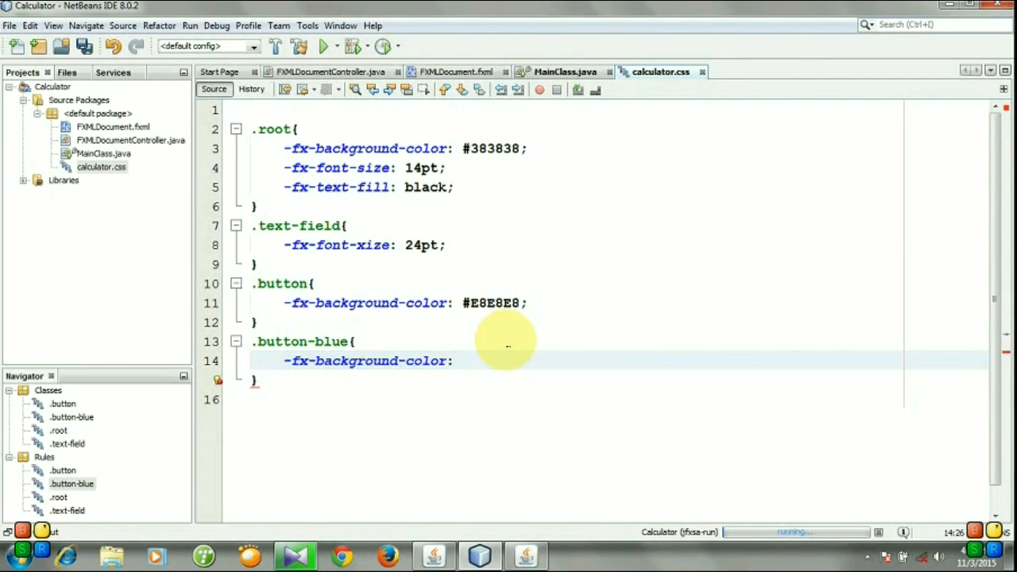
pyautogui.write('#')
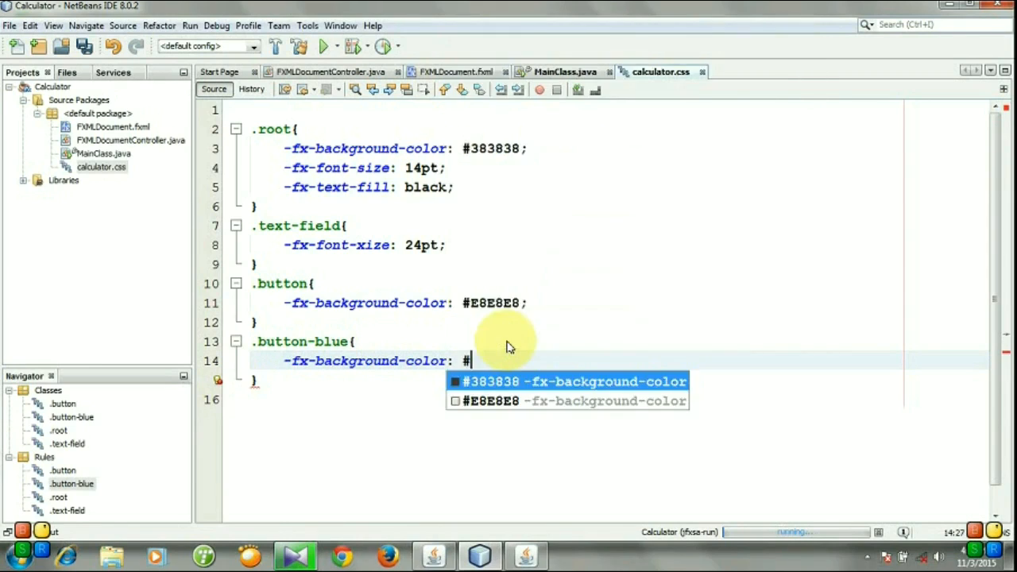
pyautogui.write('7')
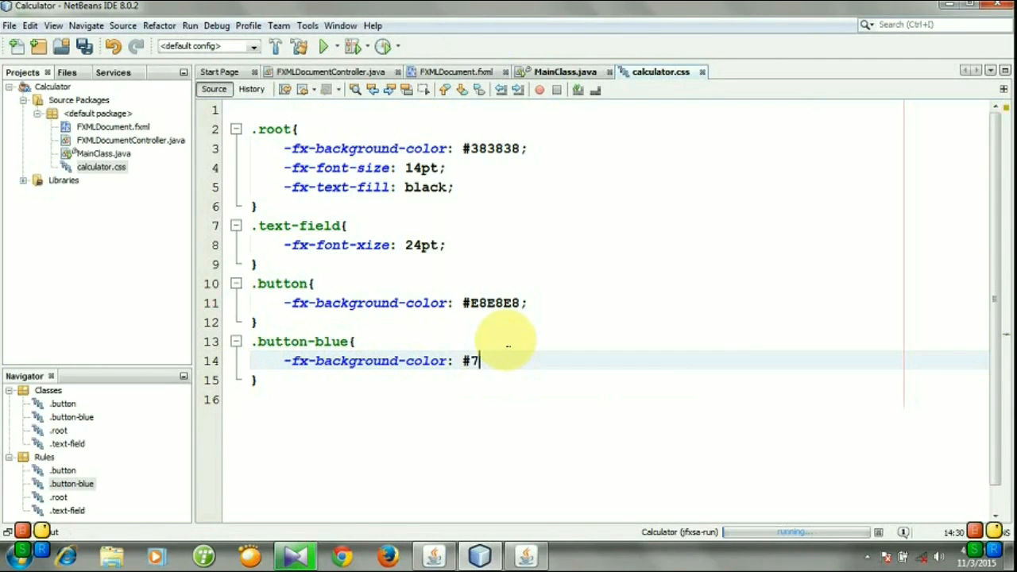
pyautogui.write('CAF')
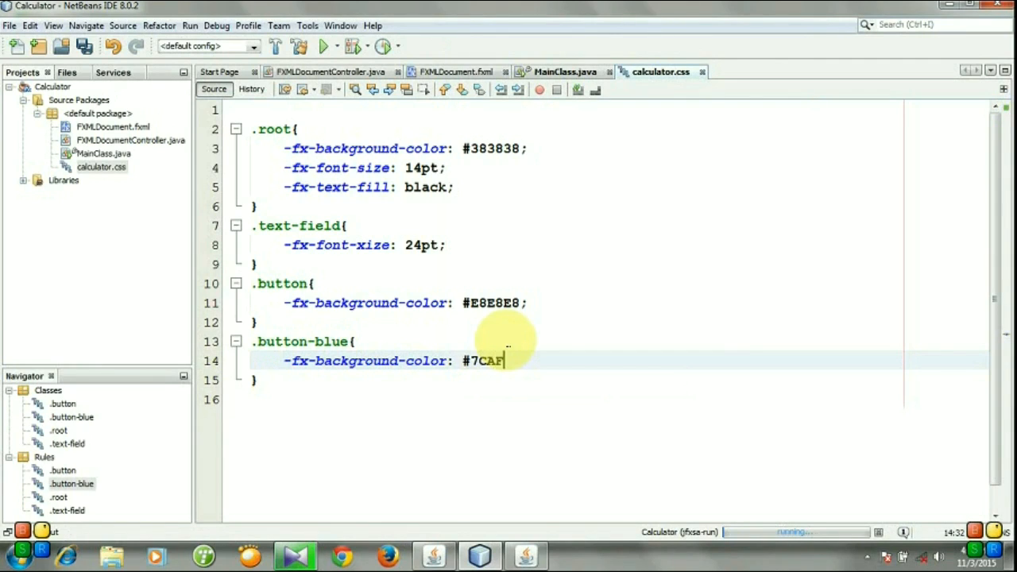
pyautogui.write('C2;')
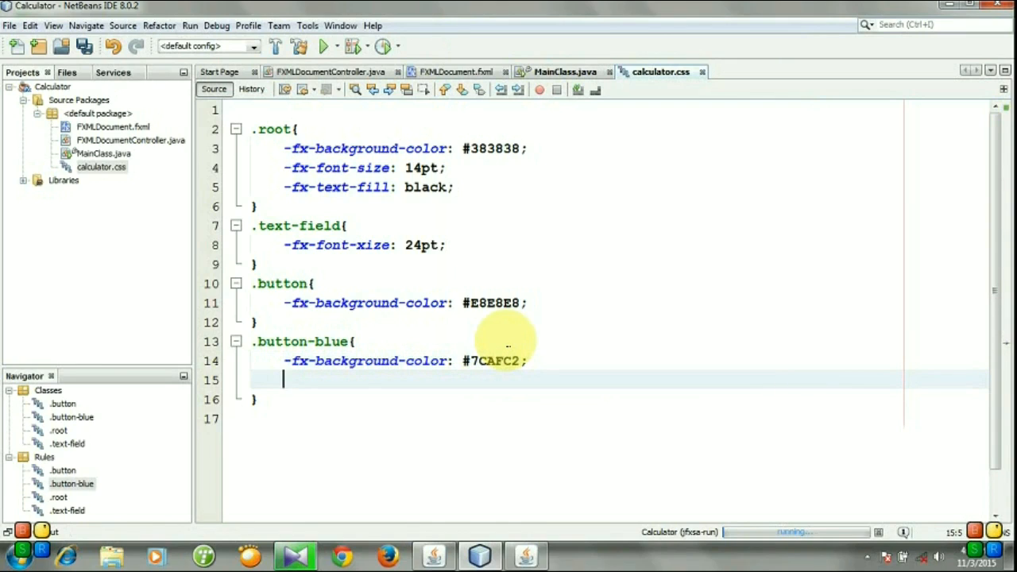
# Add -fx-text-fill: #F8F8F8 to the .button-blue rule.
pyautogui.write('-f')
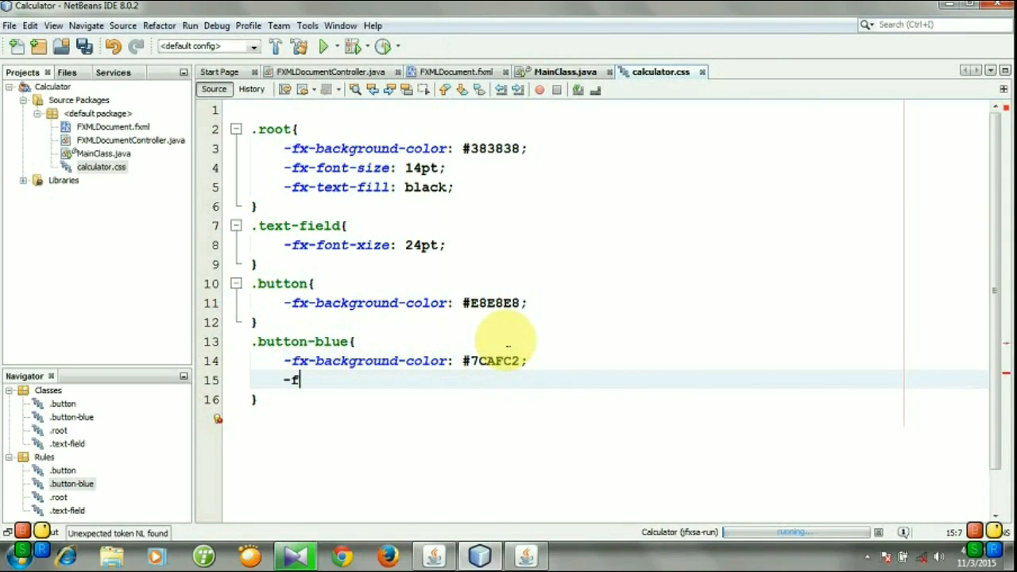
pyautogui.write('x-text-fi')
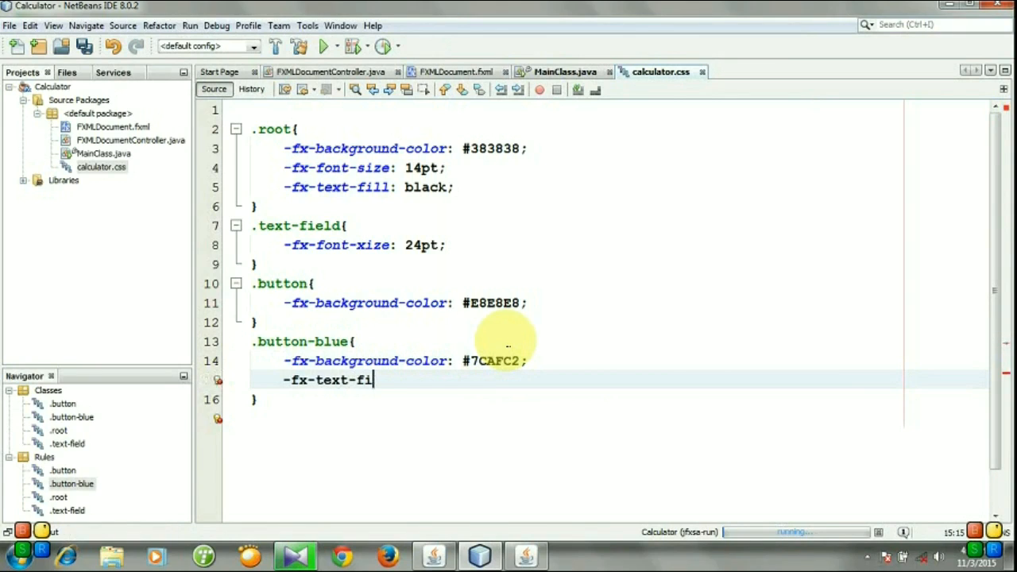
pyautogui.write('ll')
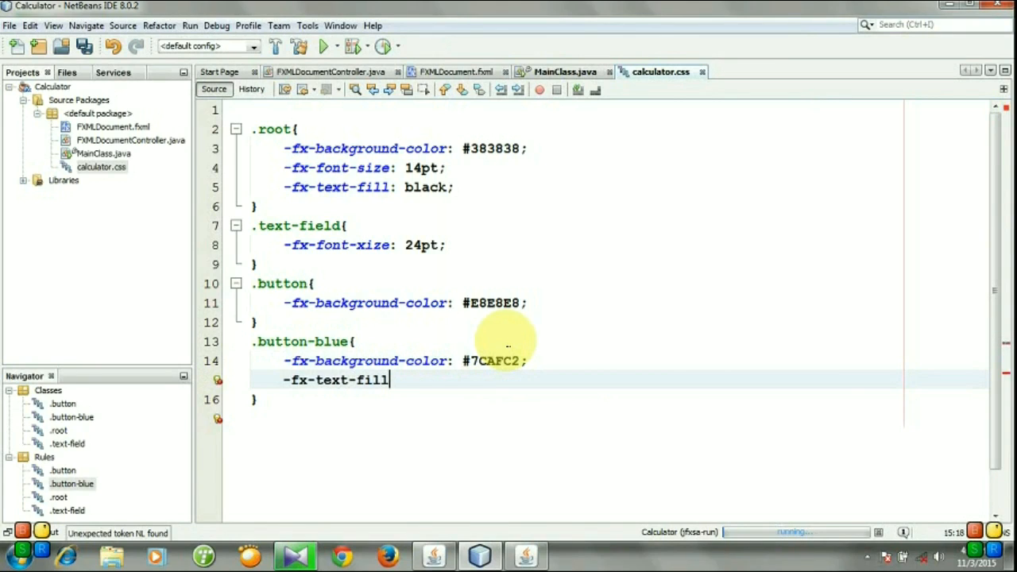
pyautogui.write(':')
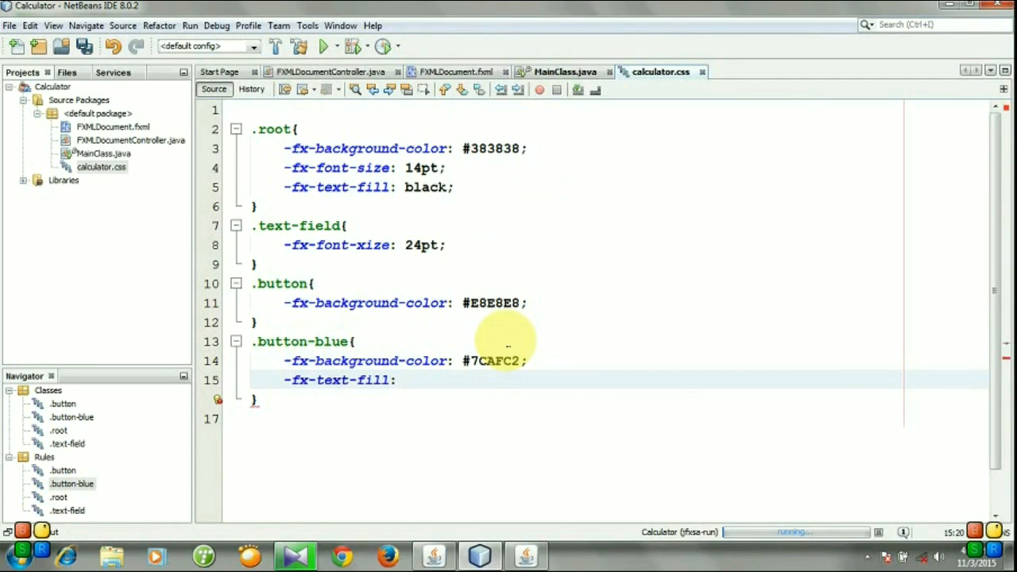
pyautogui.write('#F')
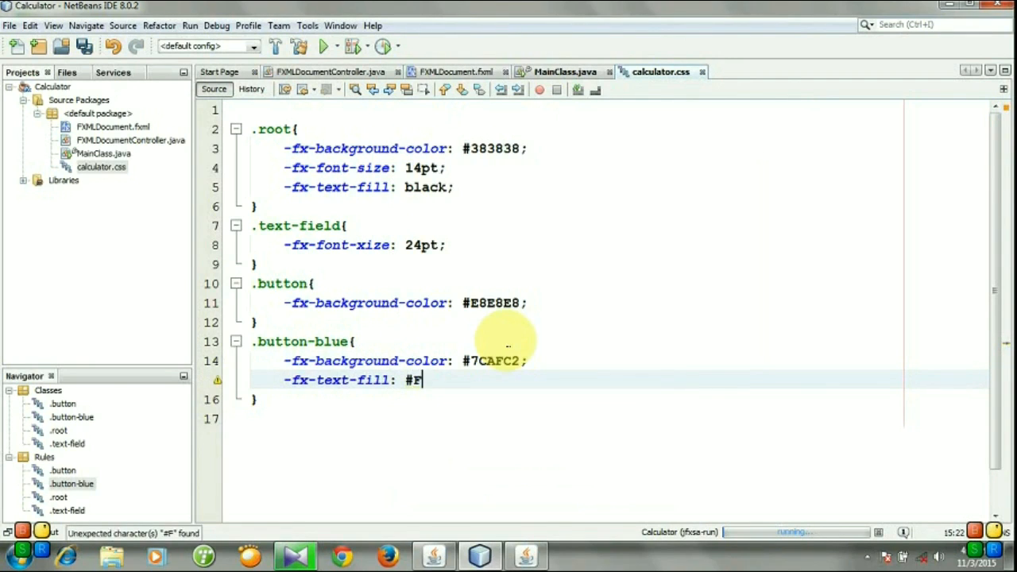
pyautogui.write('8F8F8;')
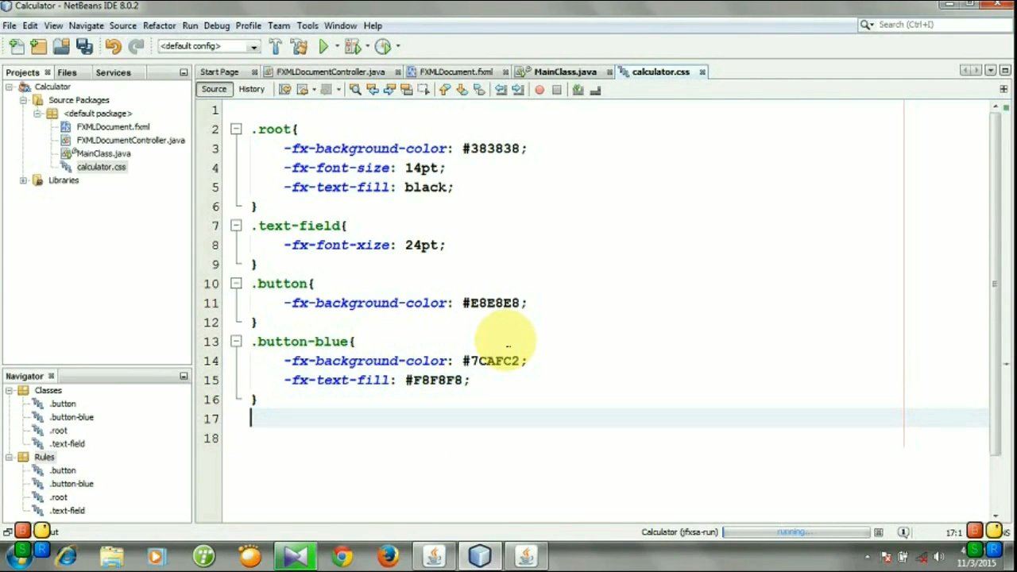
# Start a .button-orange rule with an orange background colour chosen from autocomplete.
pyautogui.write('.b')
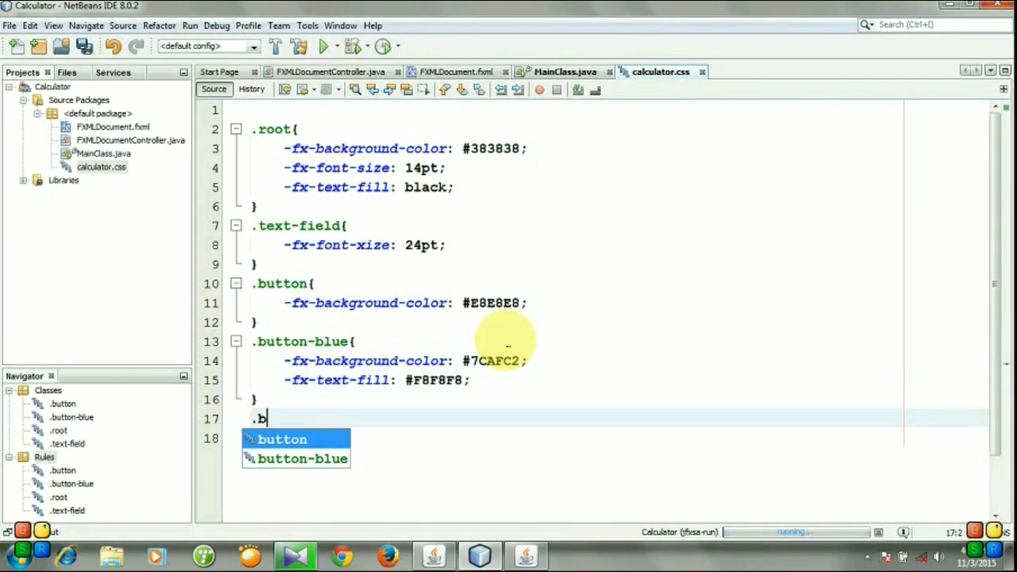
pyautogui.write('utton-orang')
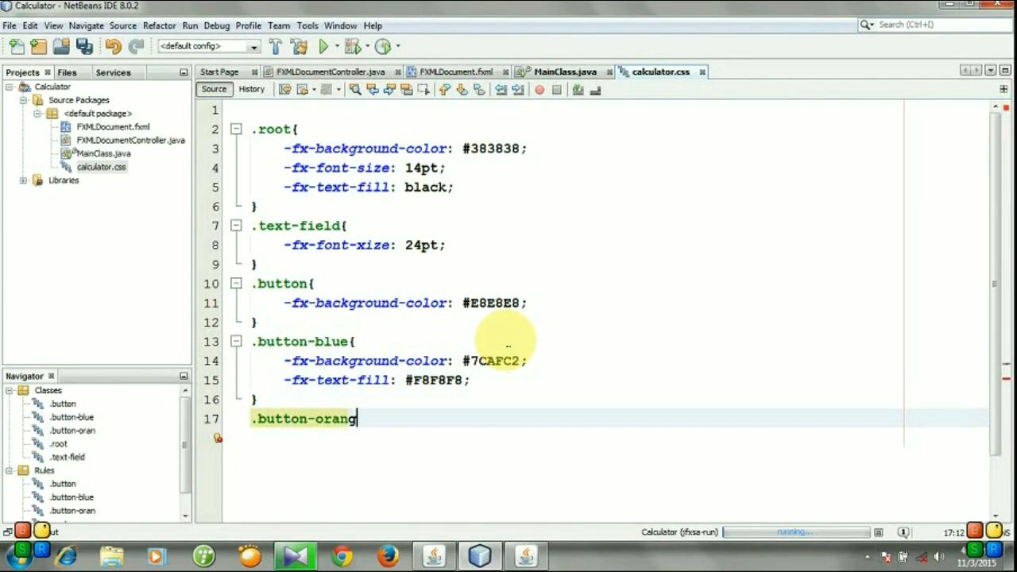
pyautogui.write('e{')
pyautogui.write('-fx-background-col')
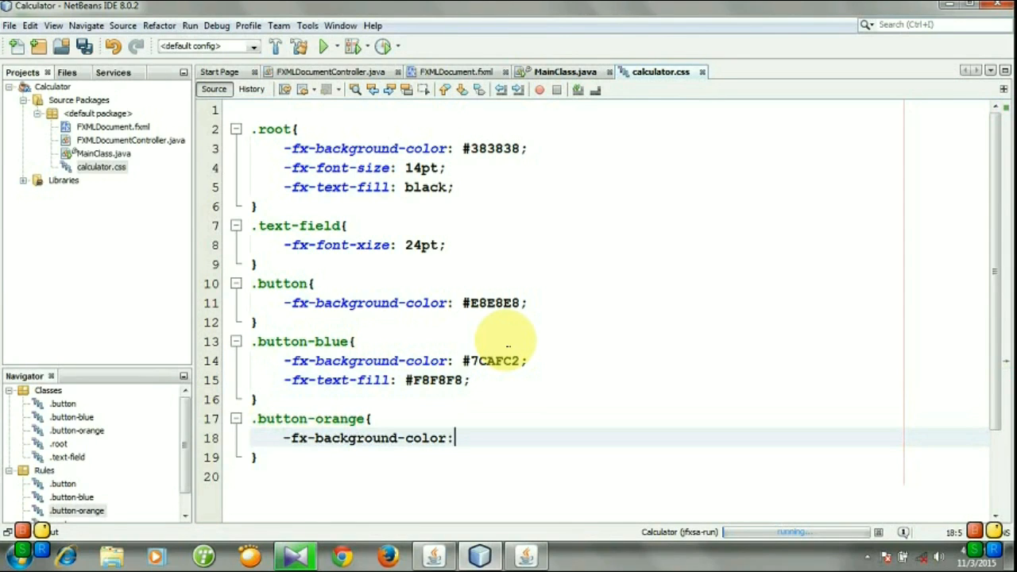
pyautogui.write('or')
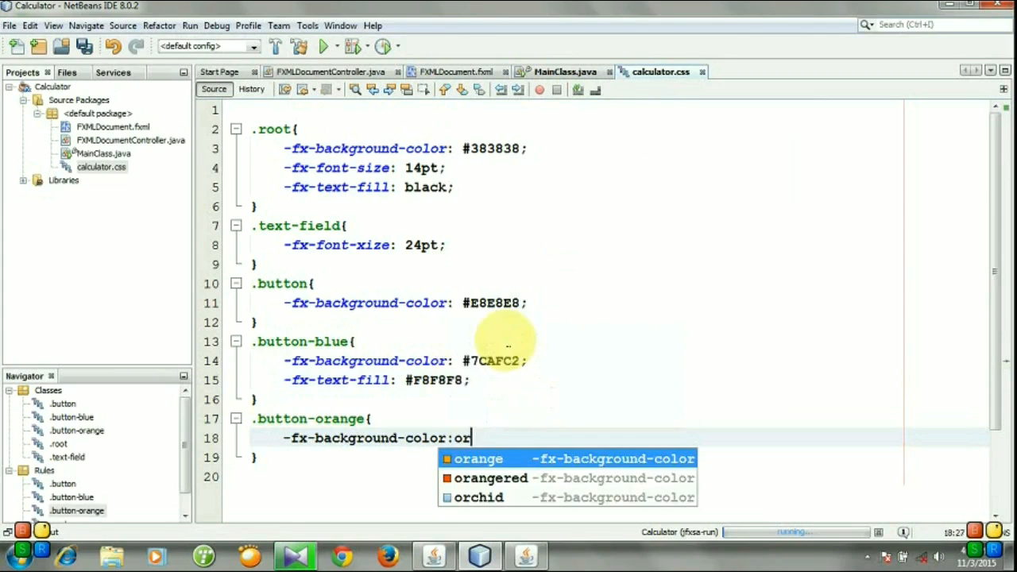
pyautogui.click(478, 459)
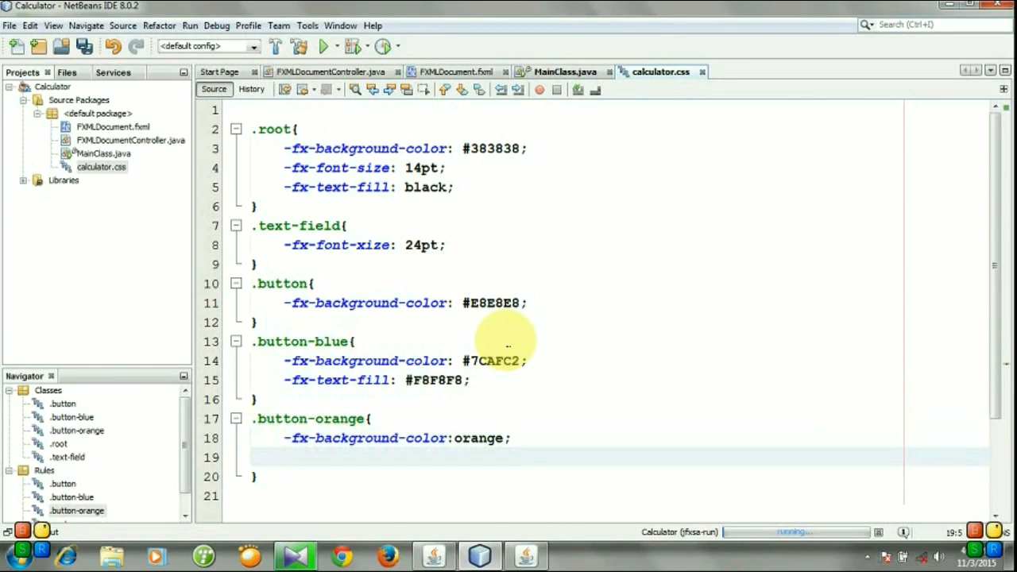
# Give .button-orange a #F8F8F8 text fill and a 15pt font size.
pyautogui.write('-fx-')
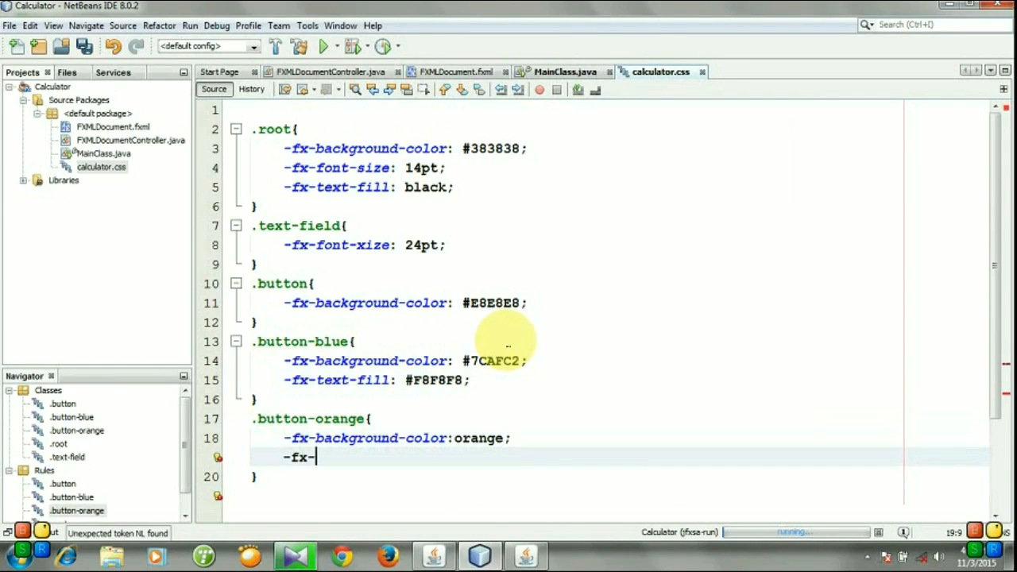
pyautogui.write('text-fill:')
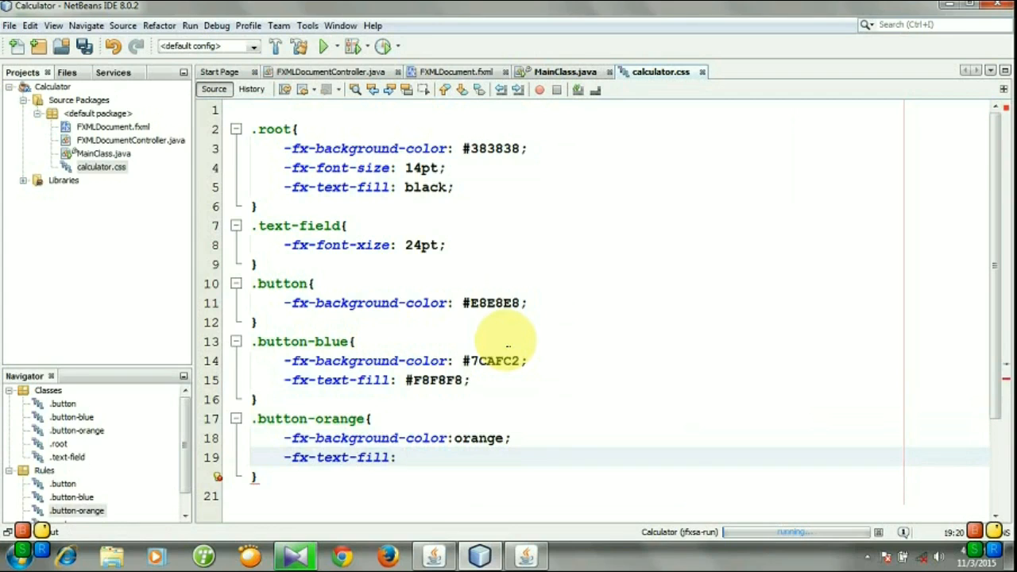
pyautogui.write('#F8F8F8;')
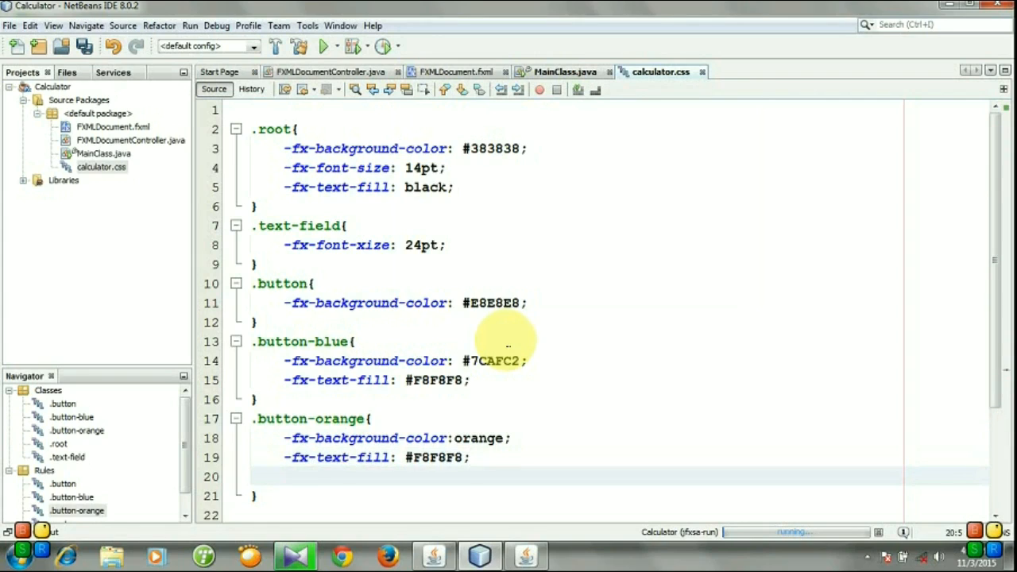
pyautogui.write('-fx-f')
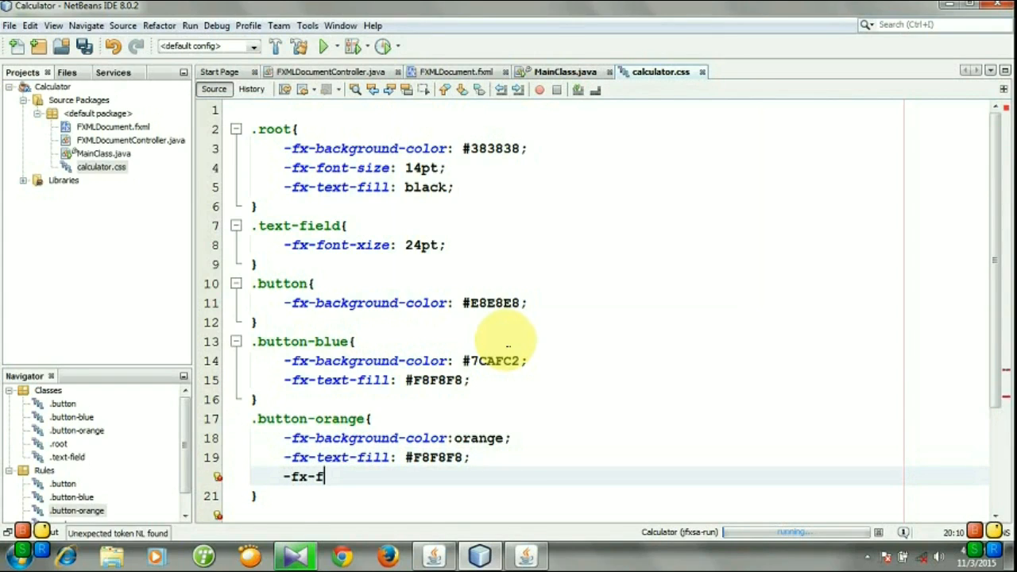
pyautogui.write('ont-si')
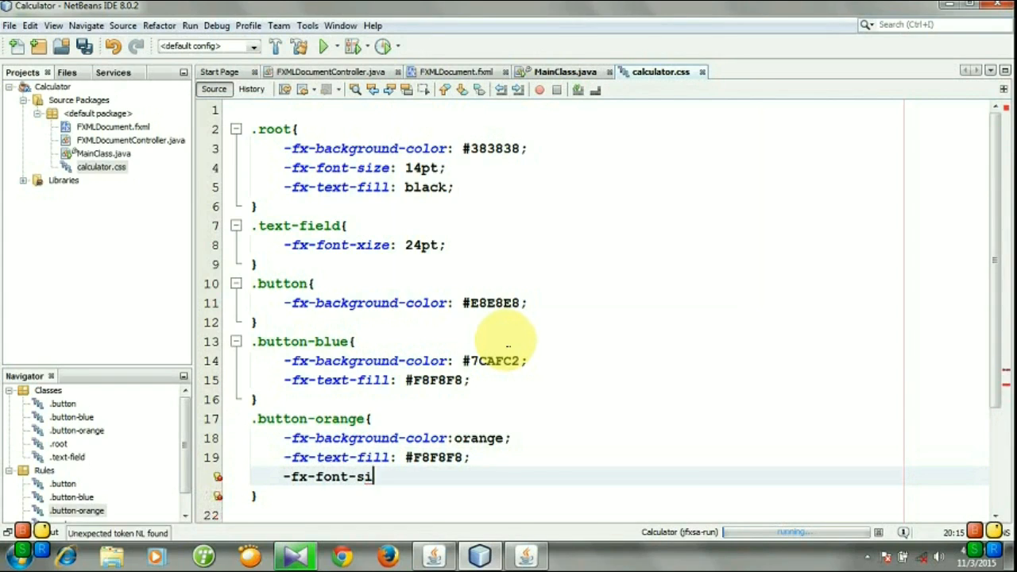
pyautogui.write('ze:')
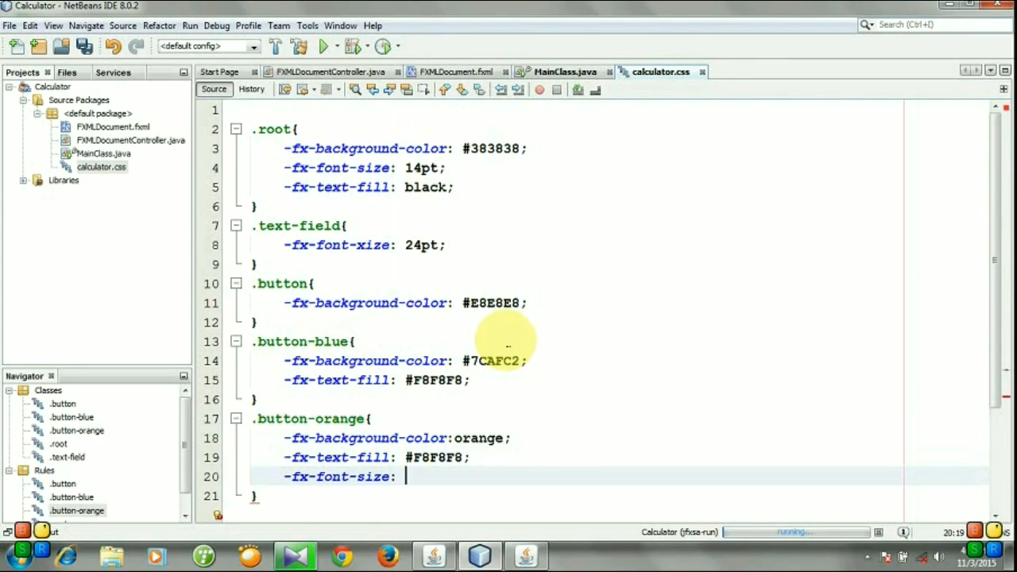
pyautogui.write('1')
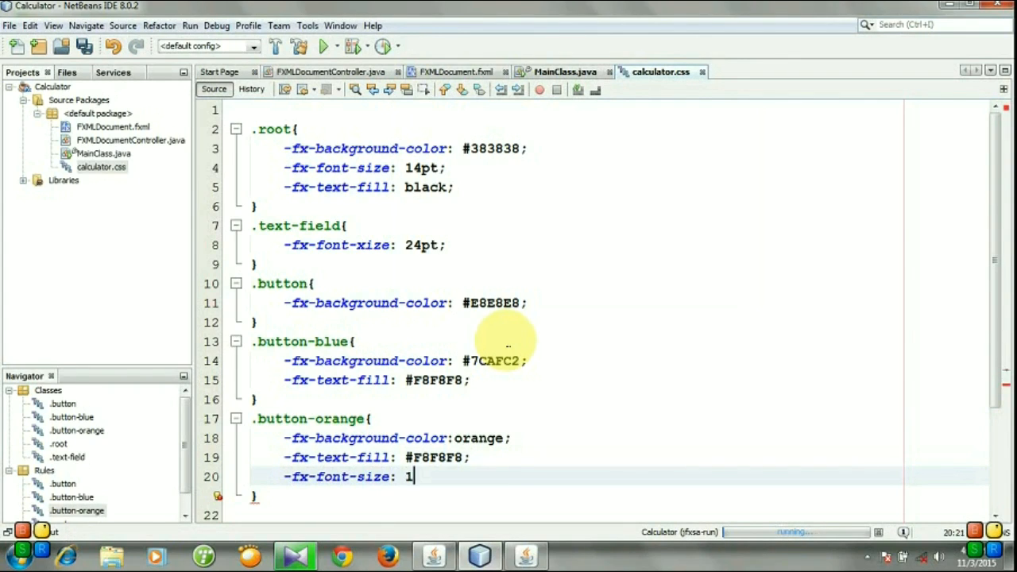
pyautogui.write('5pt;')
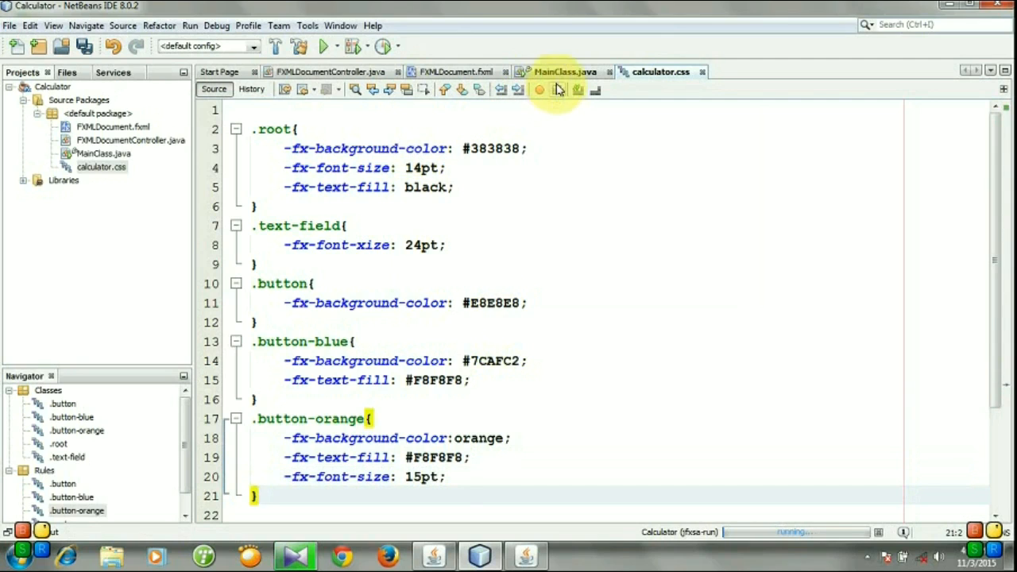
# Run the Calculator project, check its light grey buttons, and close the app window.
pyautogui.click(324, 46)
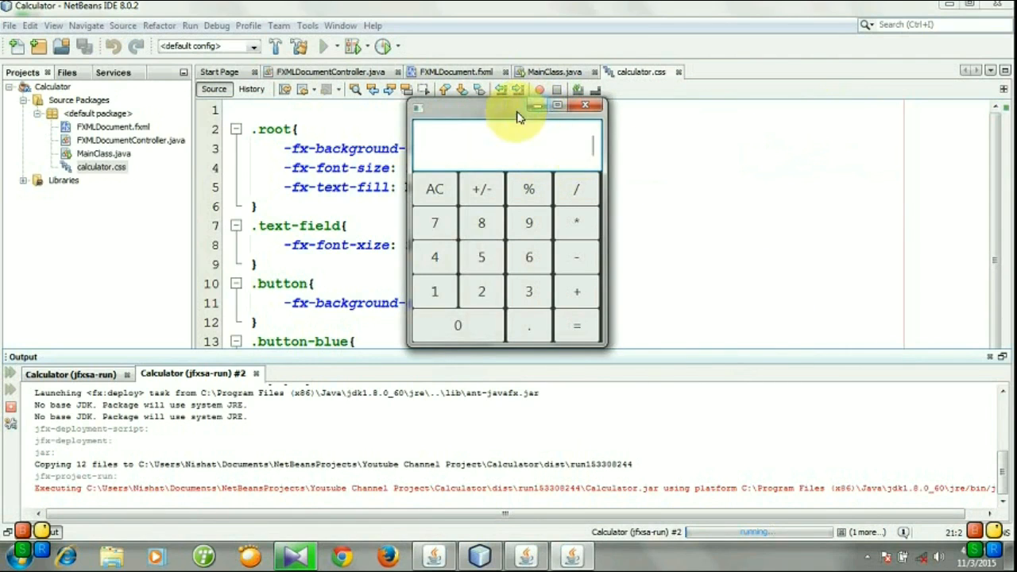
pyautogui.click(586, 105)
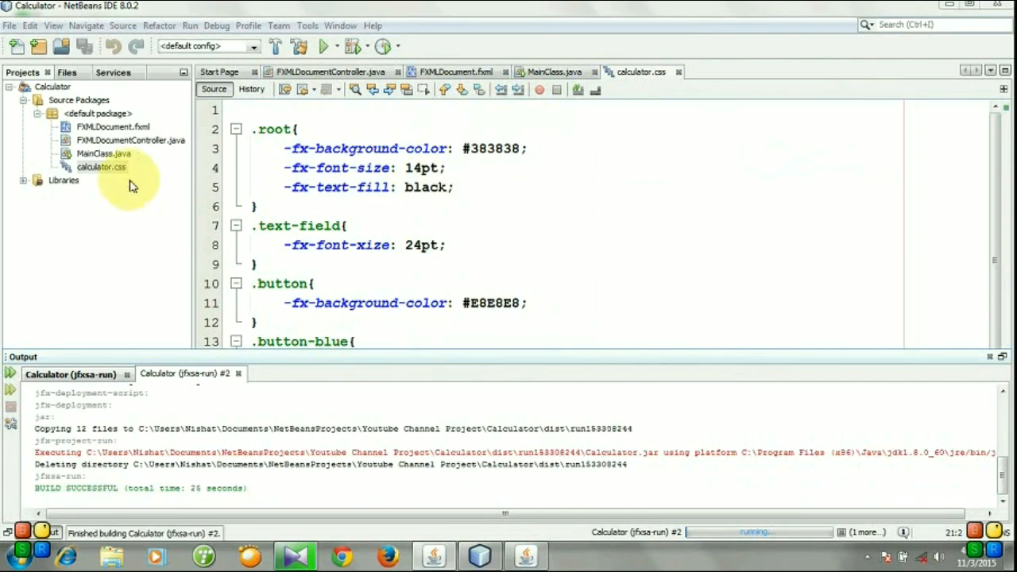
pyautogui.click(113, 126)
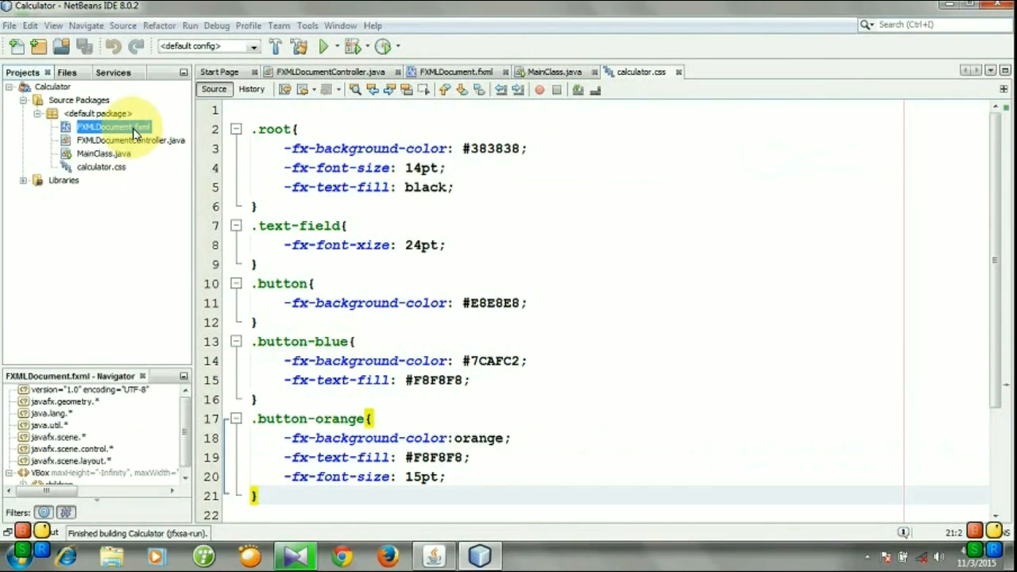
# Open FXMLDocument.fxml in Scene Builder from the Projects pane and expand its hierarchy.
pyautogui.rightClick(112, 127)
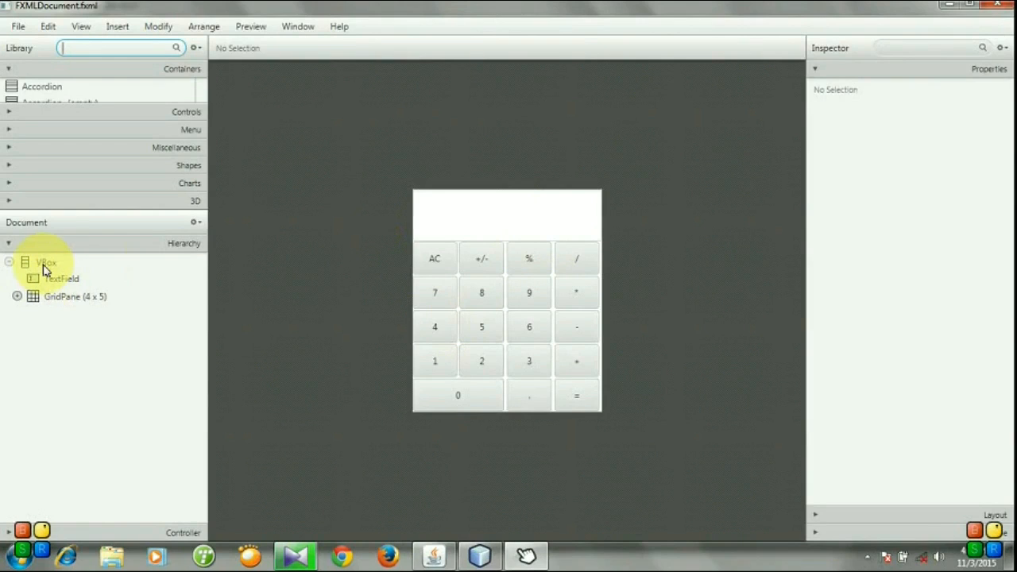
pyautogui.click(47, 263)
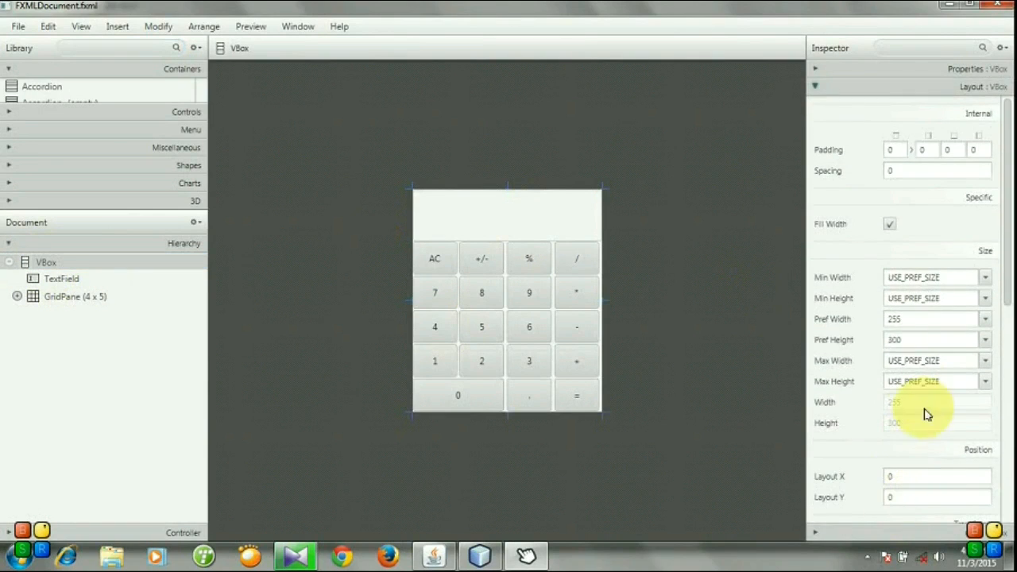
pyautogui.click(929, 318)
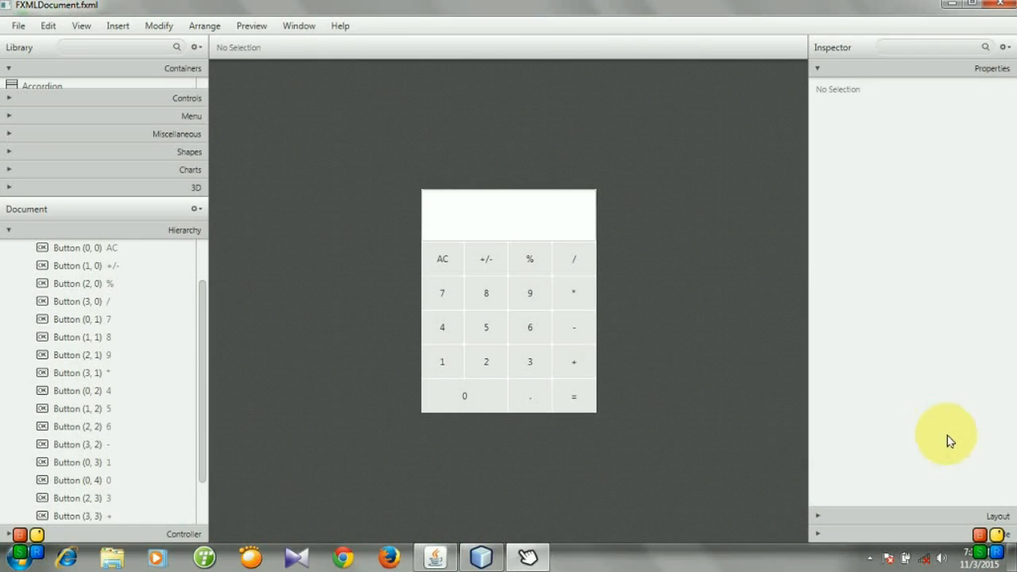
pyautogui.moveTo(618, 249)
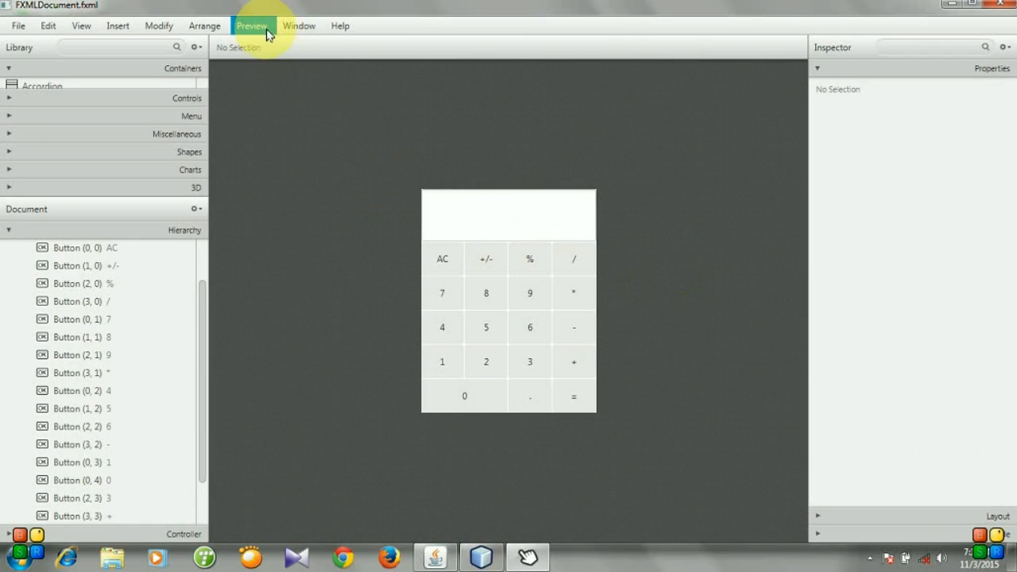
# Add calculator.css from NetBeansProjects > Youtube Channel Project > Calculator > src as the preview stylesheet.
pyautogui.click(252, 25)
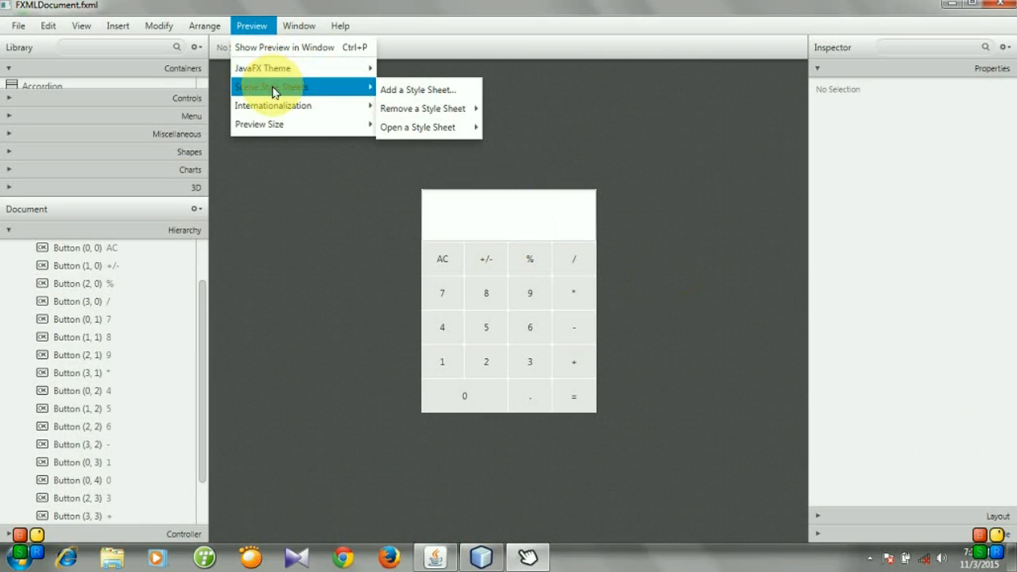
pyautogui.moveTo(418, 89)
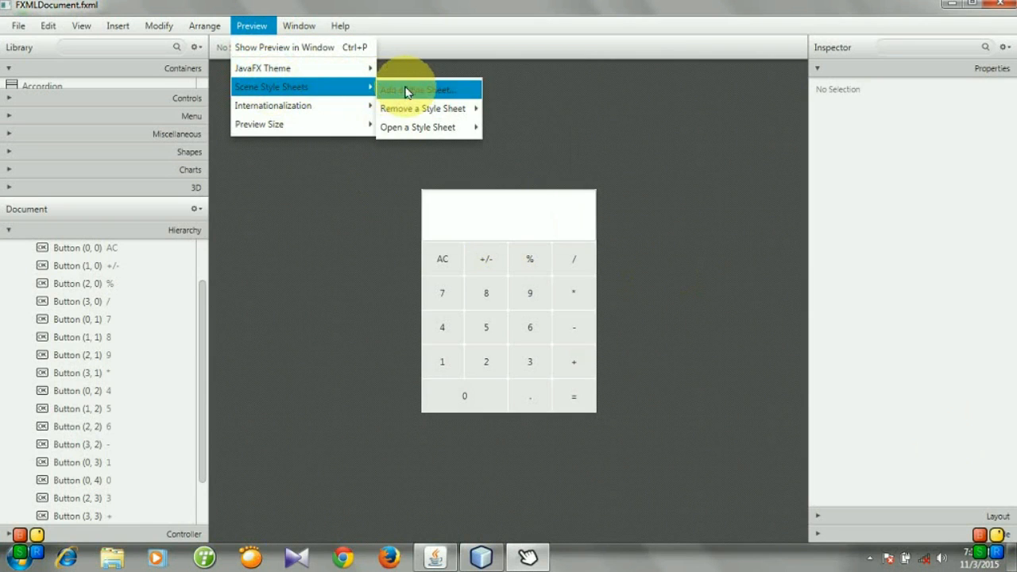
pyautogui.click(413, 89)
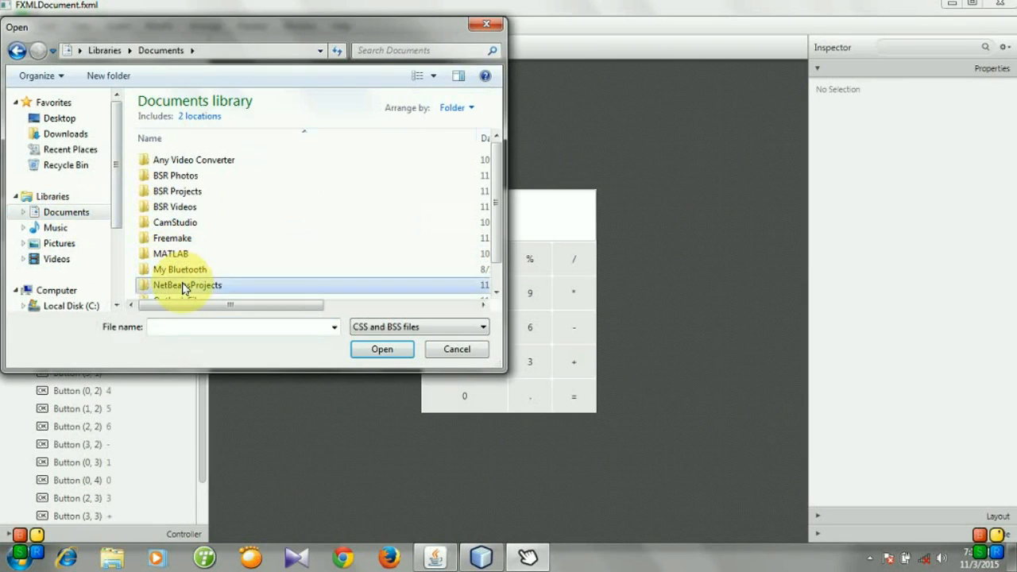
pyautogui.doubleClick(187, 284)
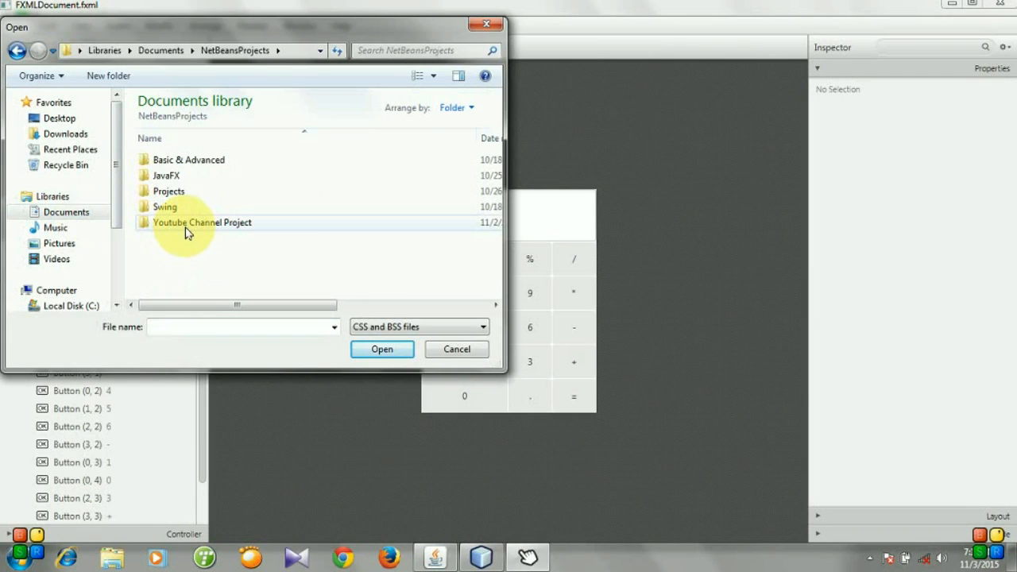
pyautogui.moveTo(191, 227)
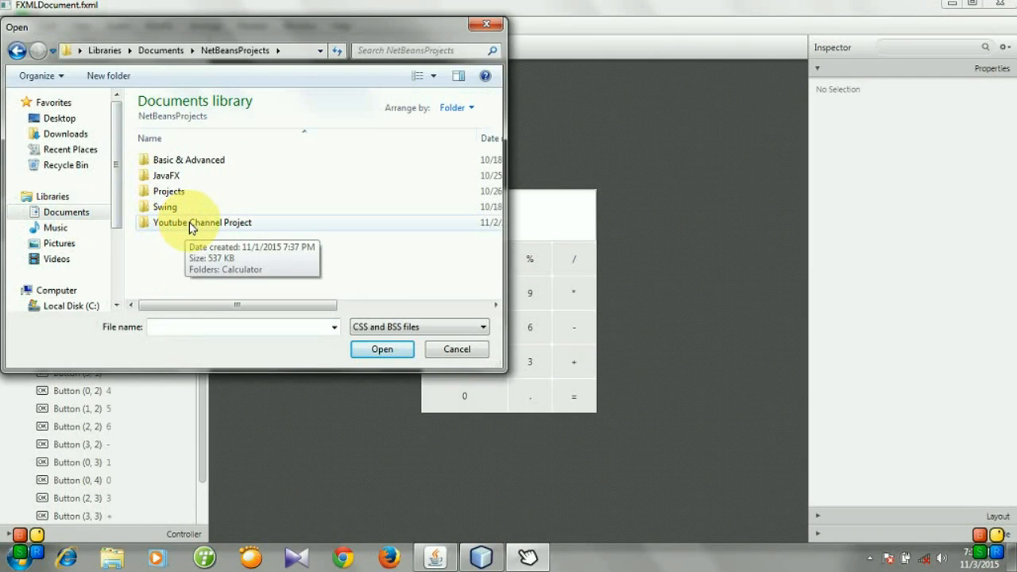
pyautogui.click(201, 223)
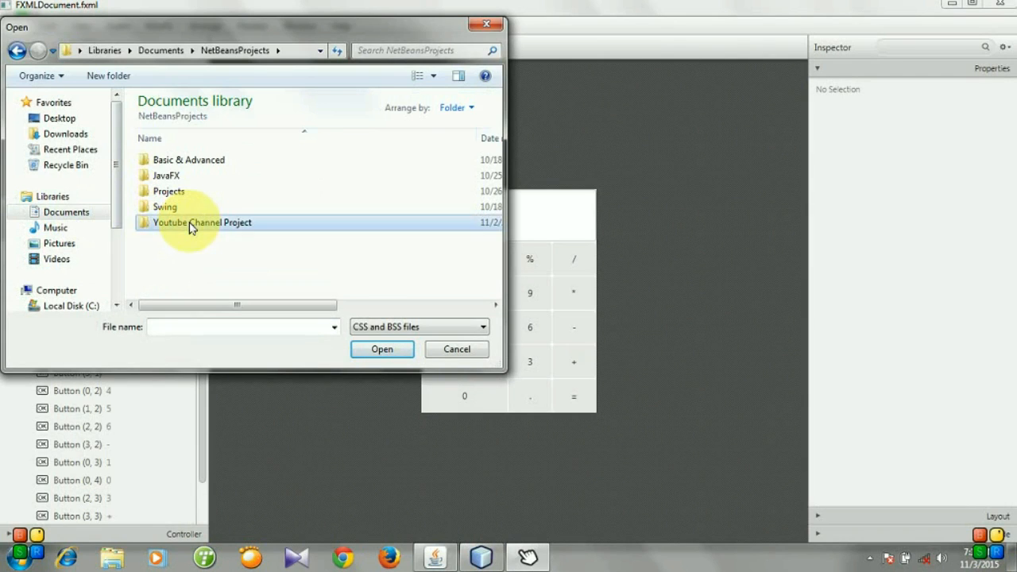
pyautogui.doubleClick(202, 221)
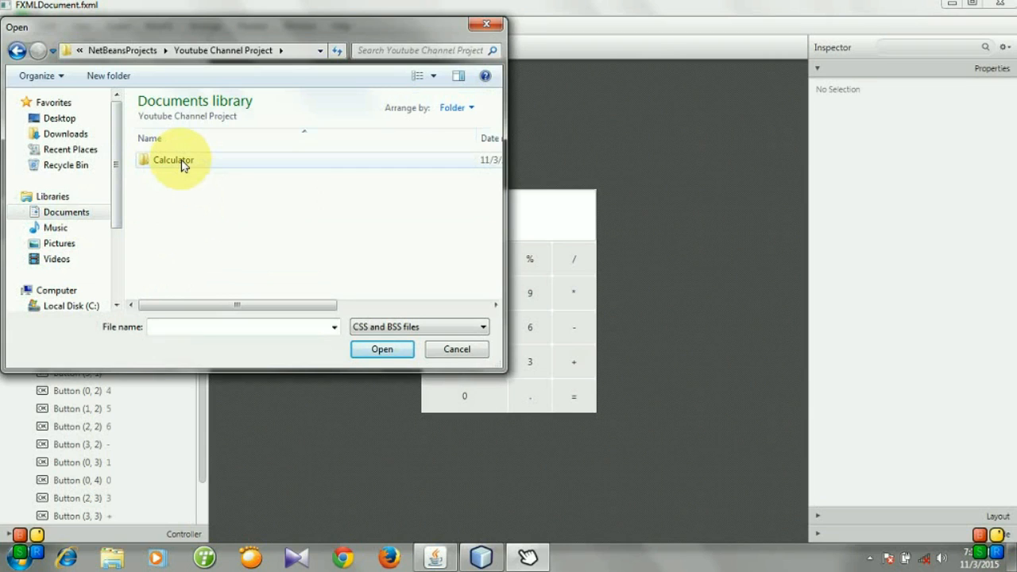
pyautogui.doubleClick(173, 160)
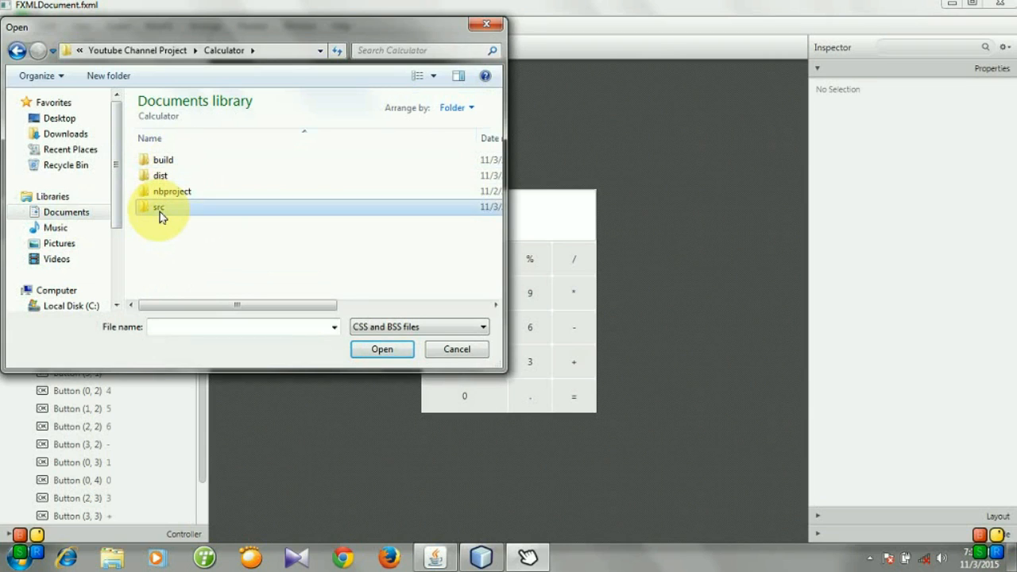
pyautogui.doubleClick(159, 207)
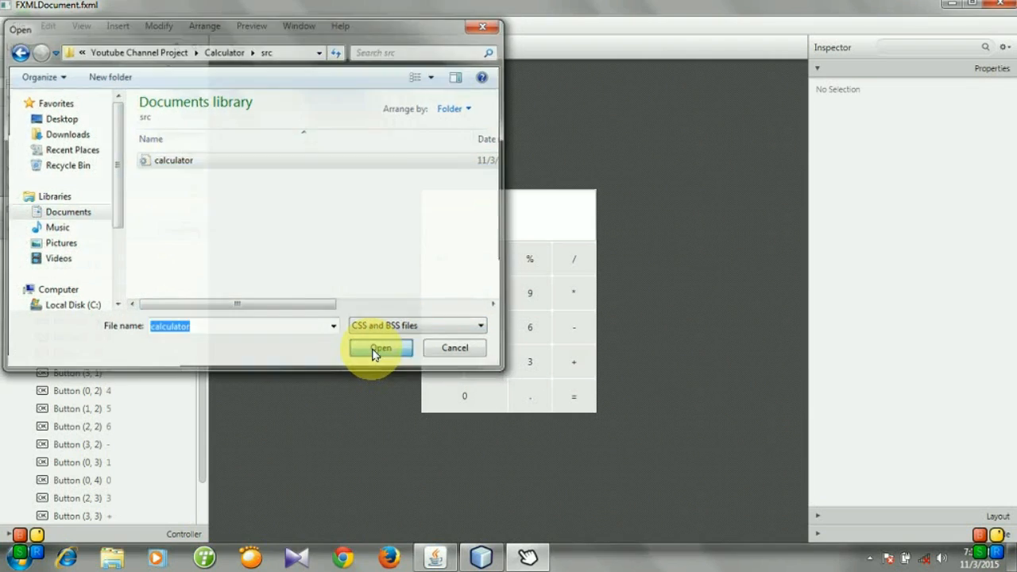
pyautogui.click(380, 348)
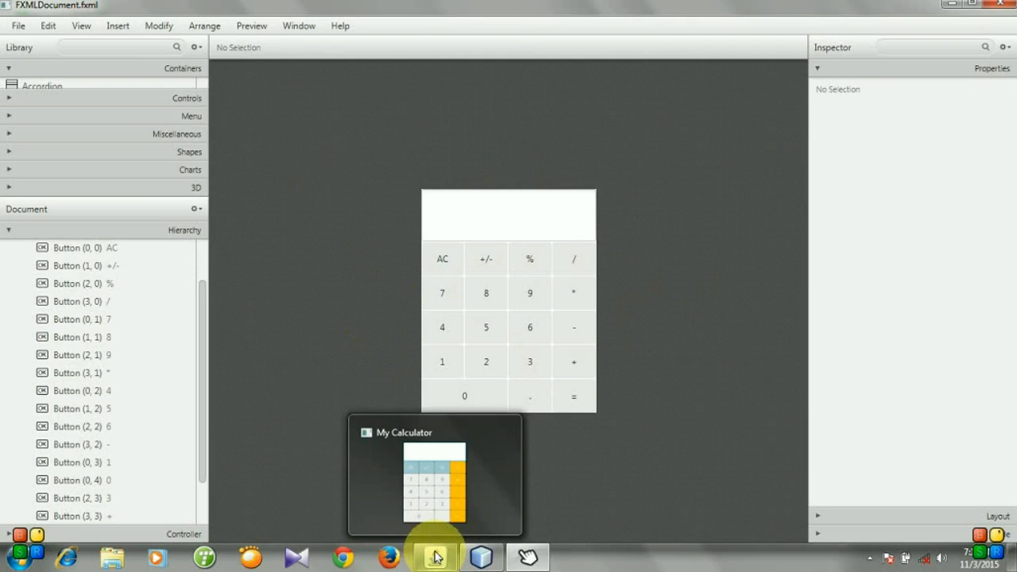
pyautogui.click(435, 556)
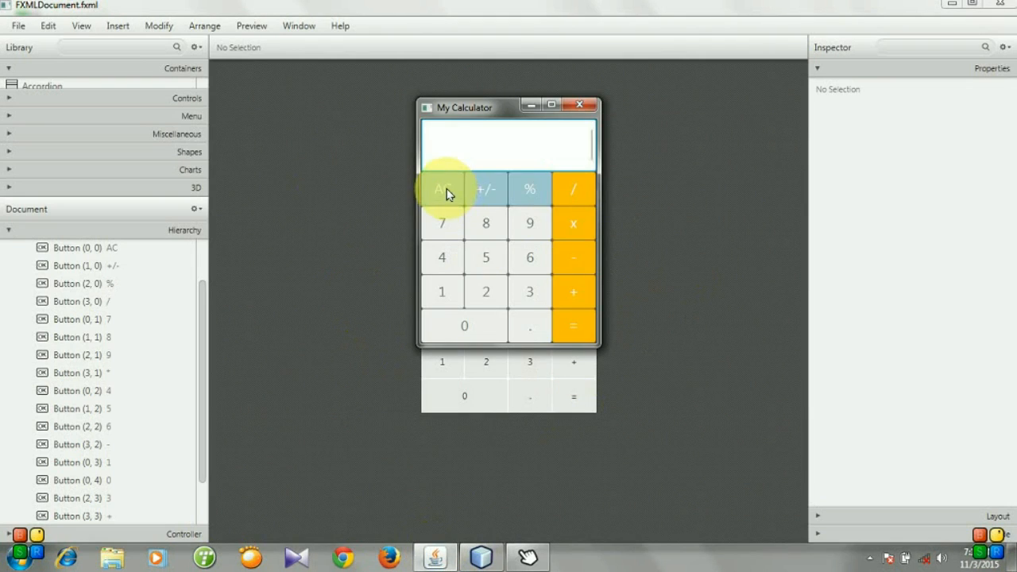
pyautogui.moveTo(530, 189)
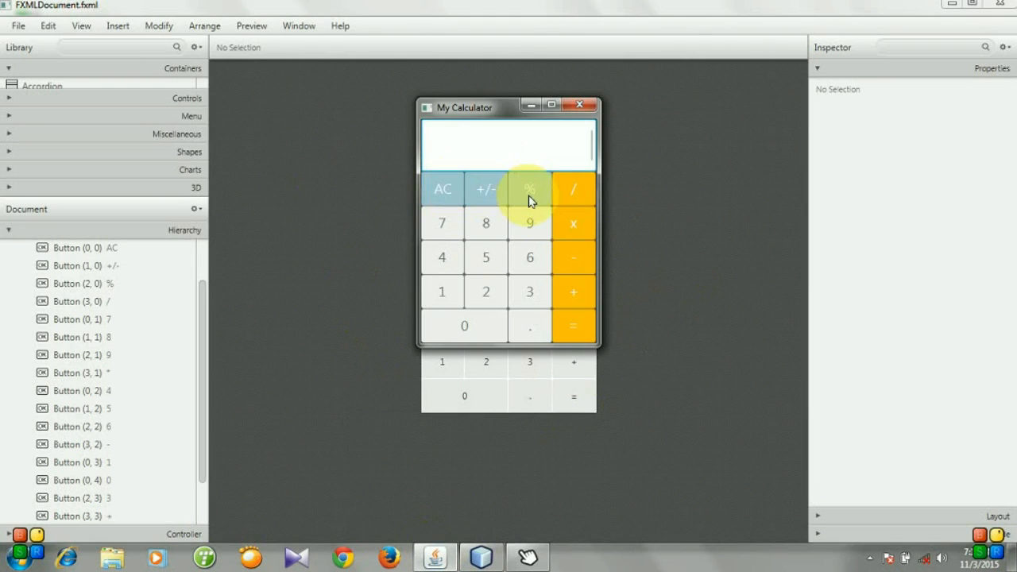
pyautogui.moveTo(532, 111)
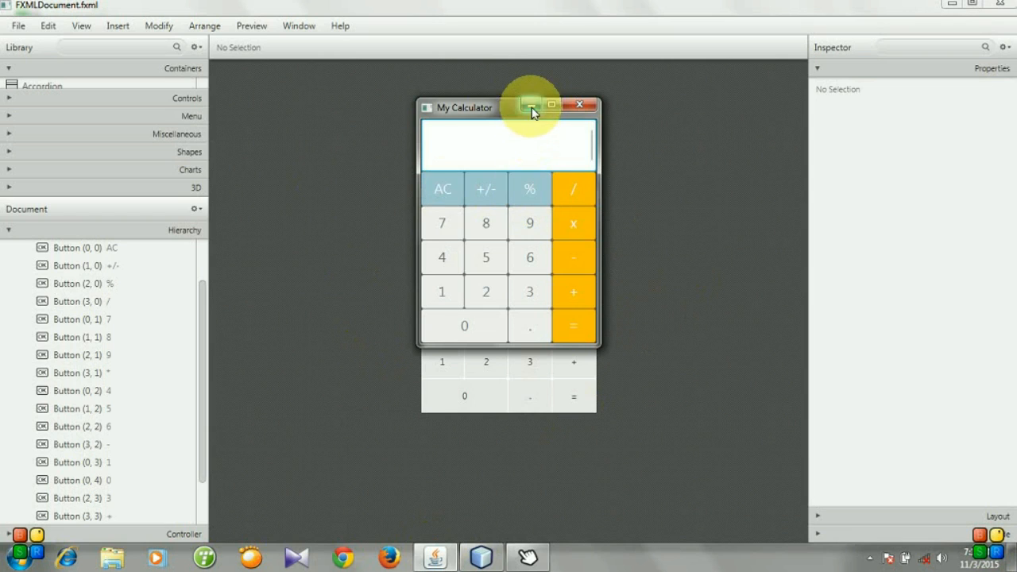
pyautogui.click(443, 258)
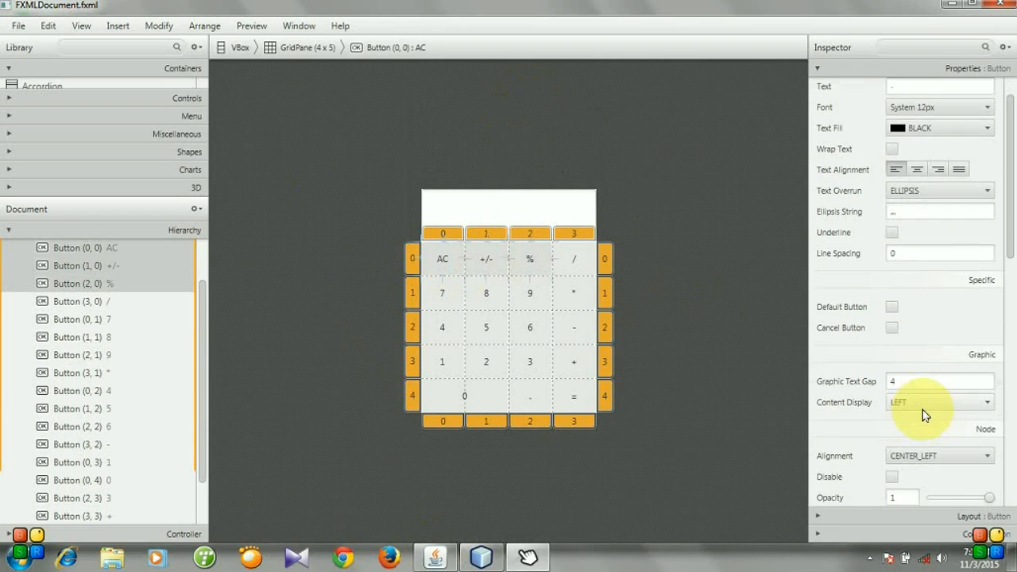
# Give the AC, +/- and % keys the button-blue style class, then start selecting operators.
pyautogui.scroll(-3)
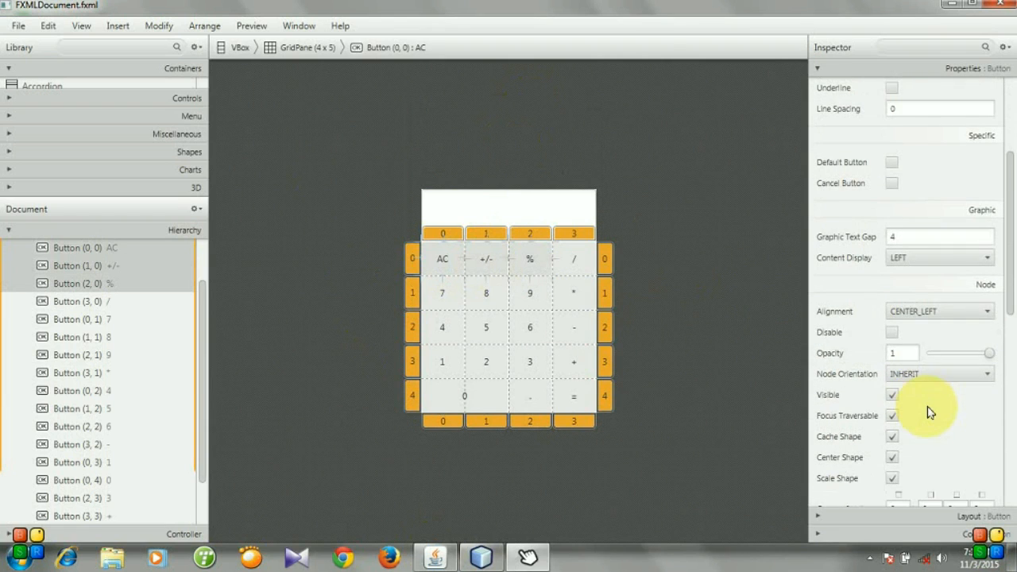
pyautogui.scroll(-3)
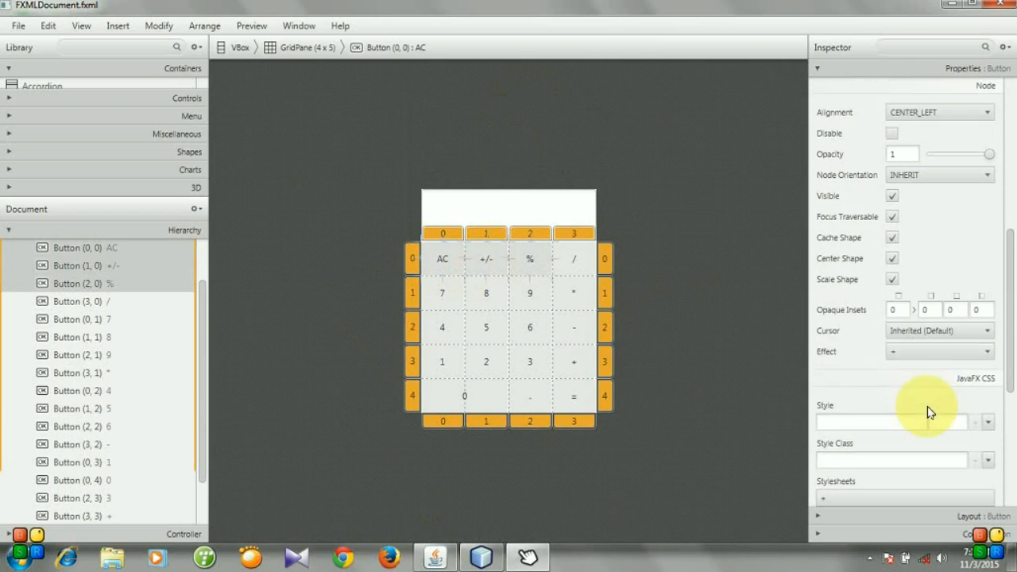
pyautogui.scroll(-3)
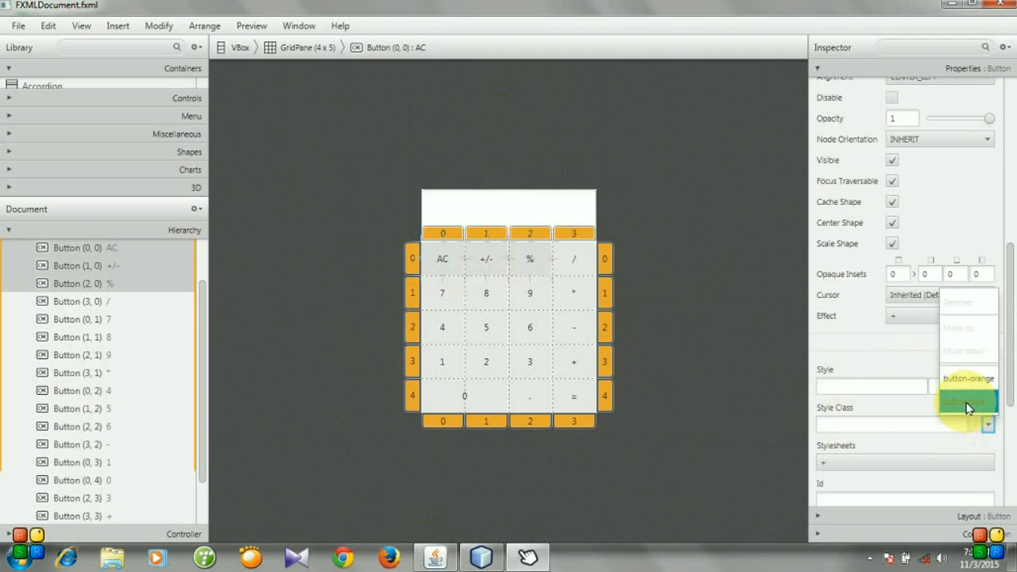
pyautogui.click(965, 401)
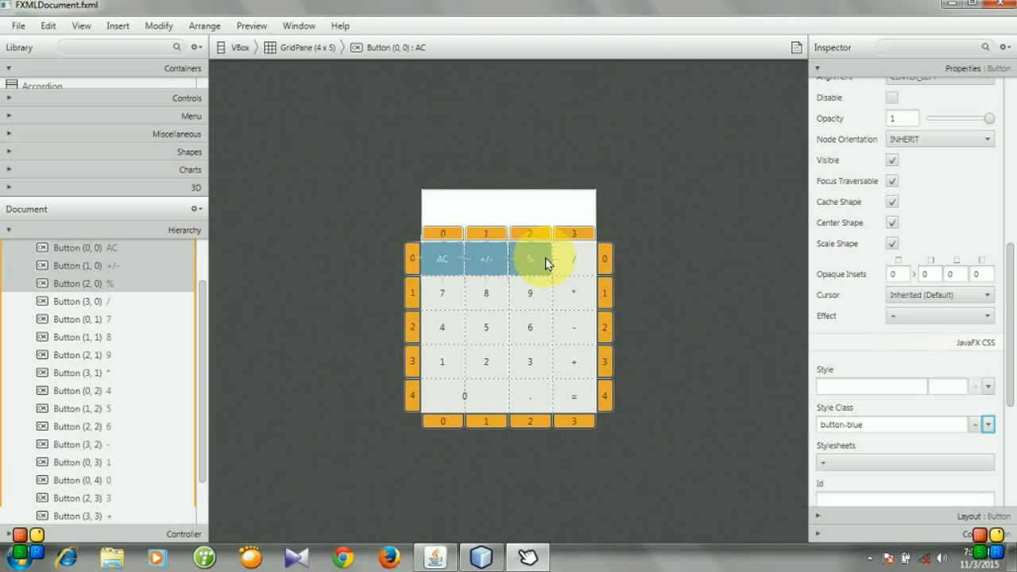
pyautogui.click(574, 259)
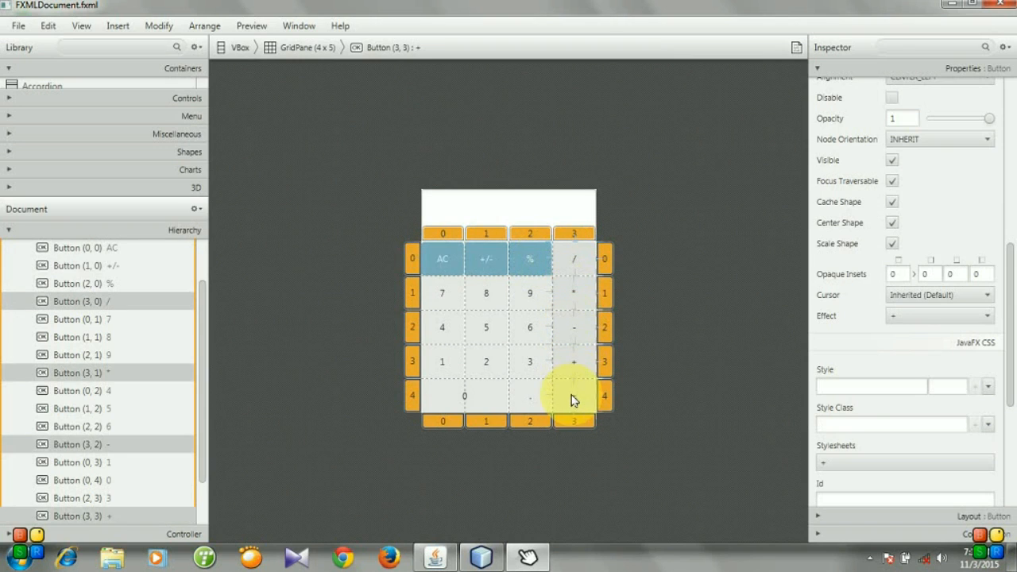
pyautogui.moveTo(944, 444)
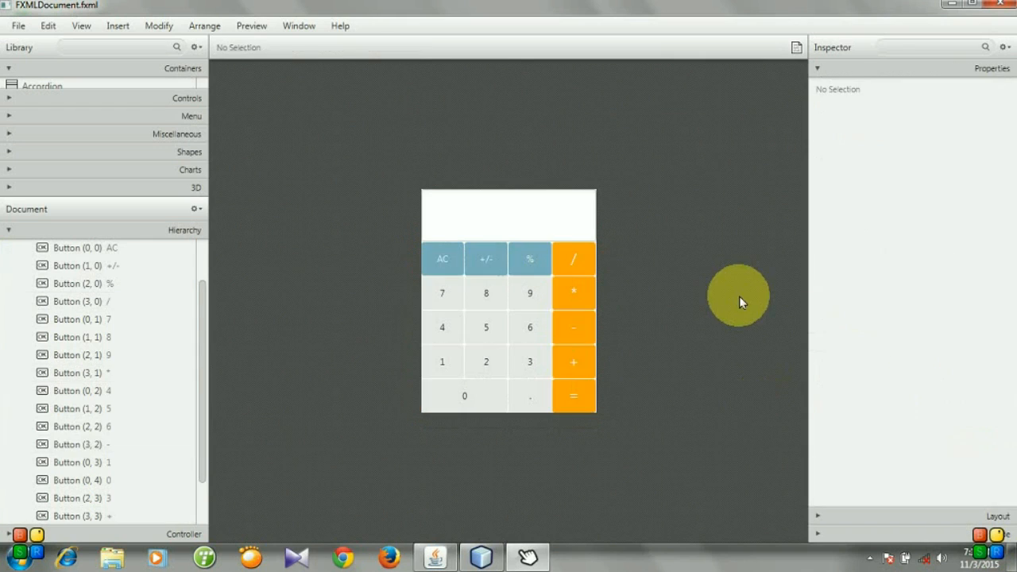
# Show the layout in a preview window, type test input, and place My Calculator beside it.
pyautogui.click(252, 25)
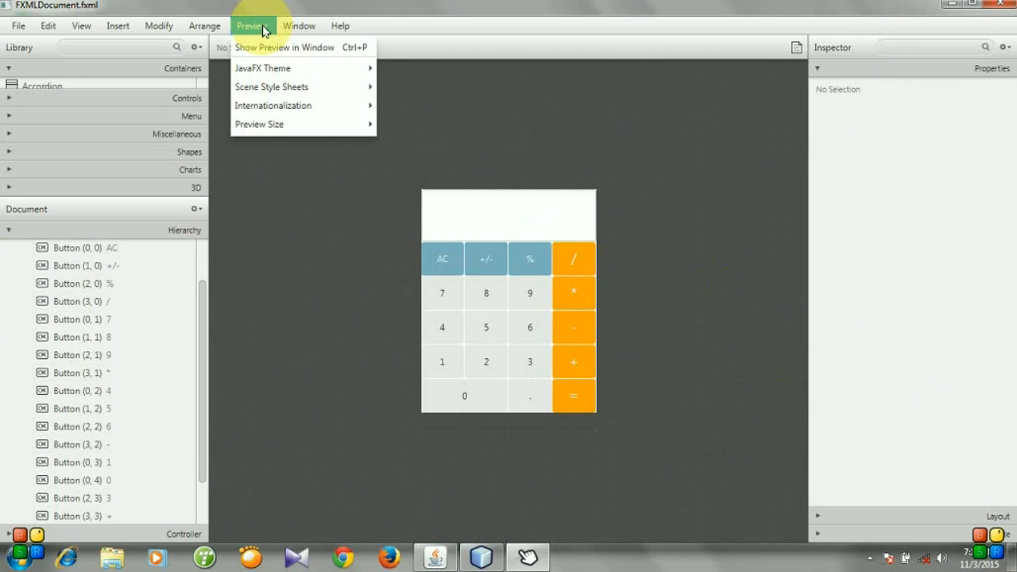
pyautogui.click(284, 47)
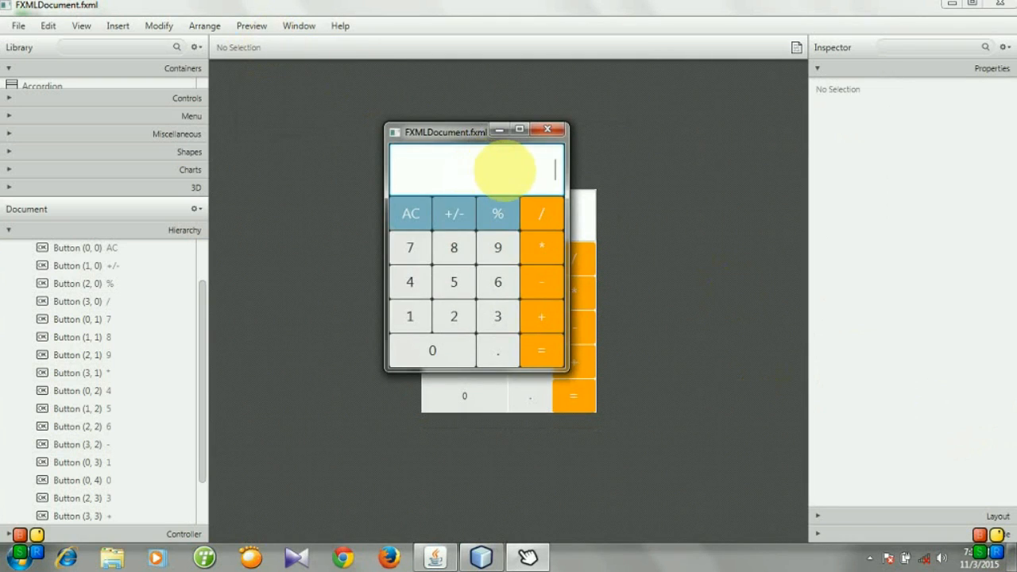
pyautogui.write('d')
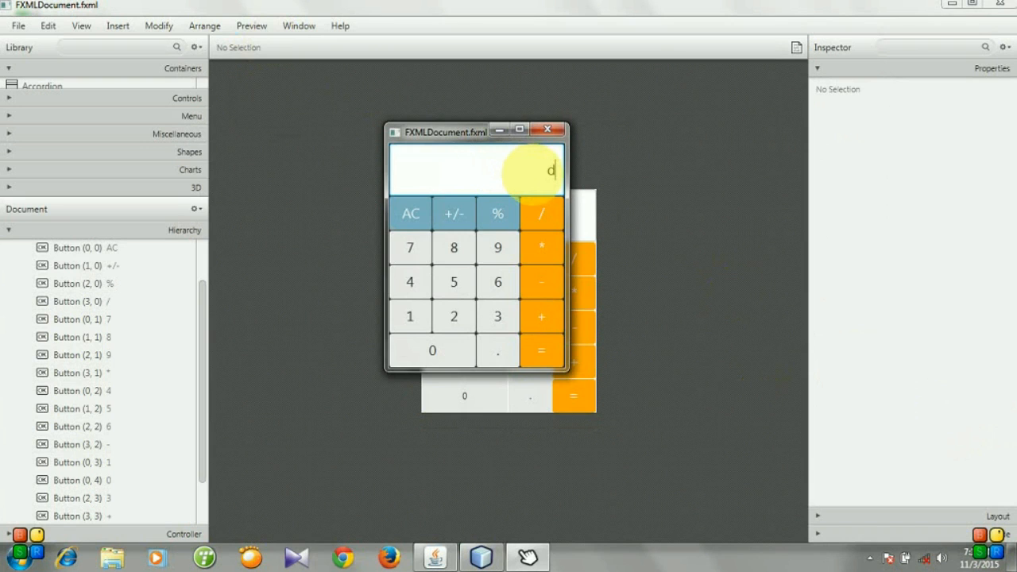
pyautogui.write('ddddddd')
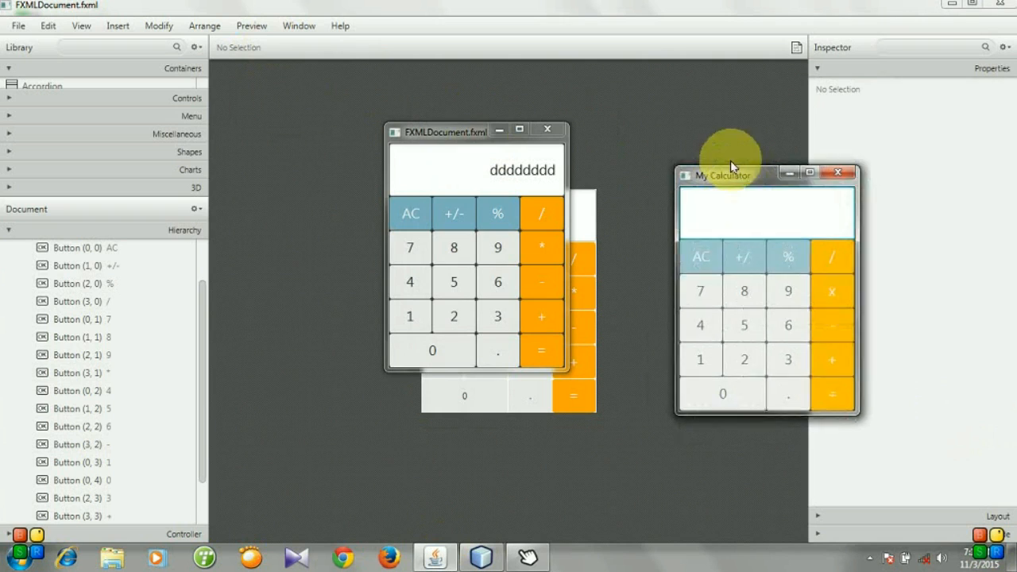
pyautogui.moveTo(719, 172); pyautogui.dragTo(671, 133)
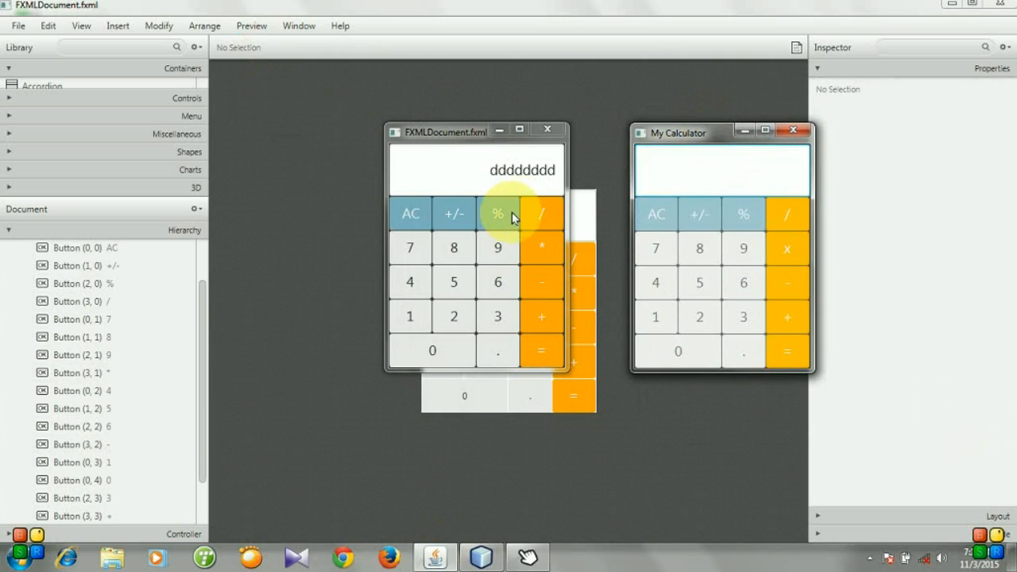
pyautogui.moveTo(531, 225)
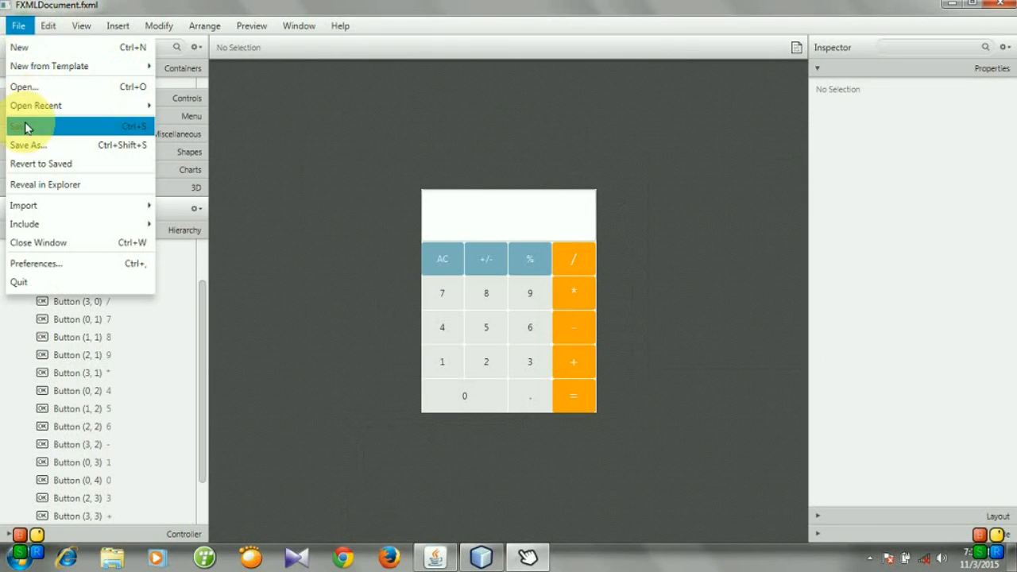
# Save the styled FXMLDocument.fxml in Scene Builder and return to NetBeans.
pyautogui.click(23, 126)
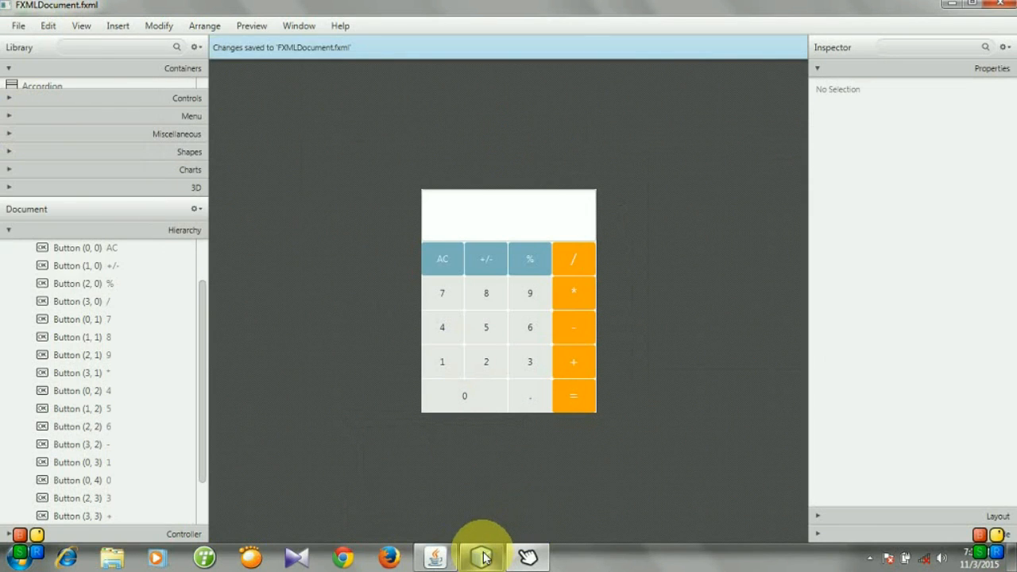
pyautogui.click(481, 556)
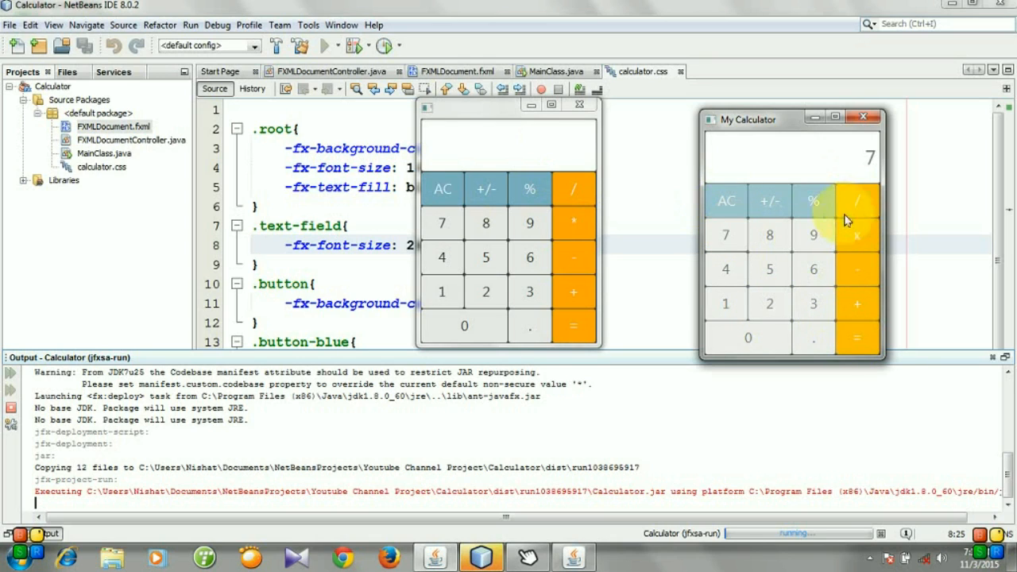
# Enter the digit 3 on the reference calculator, then clear its display.
pyautogui.click(813, 303)
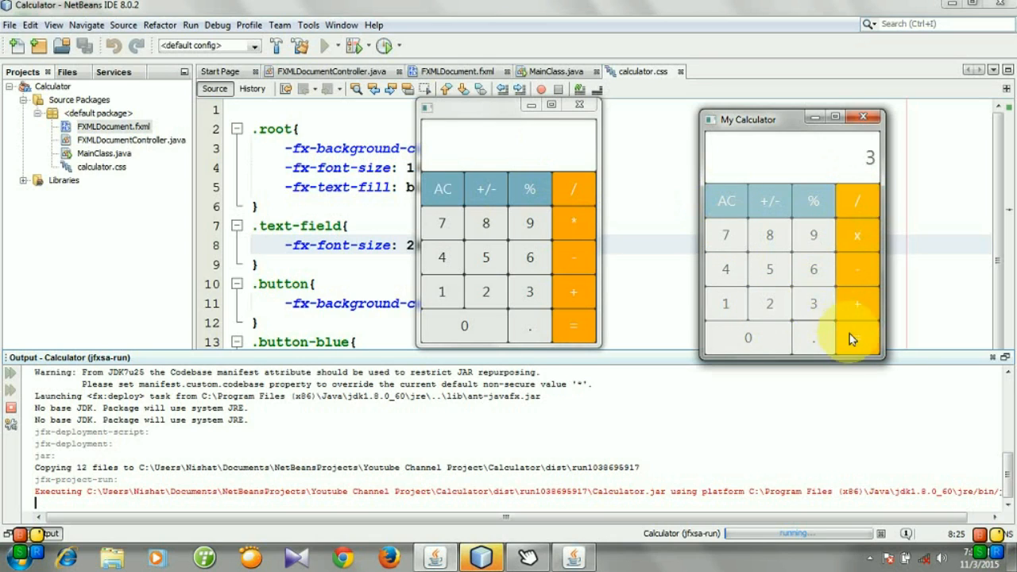
pyautogui.click(726, 201)
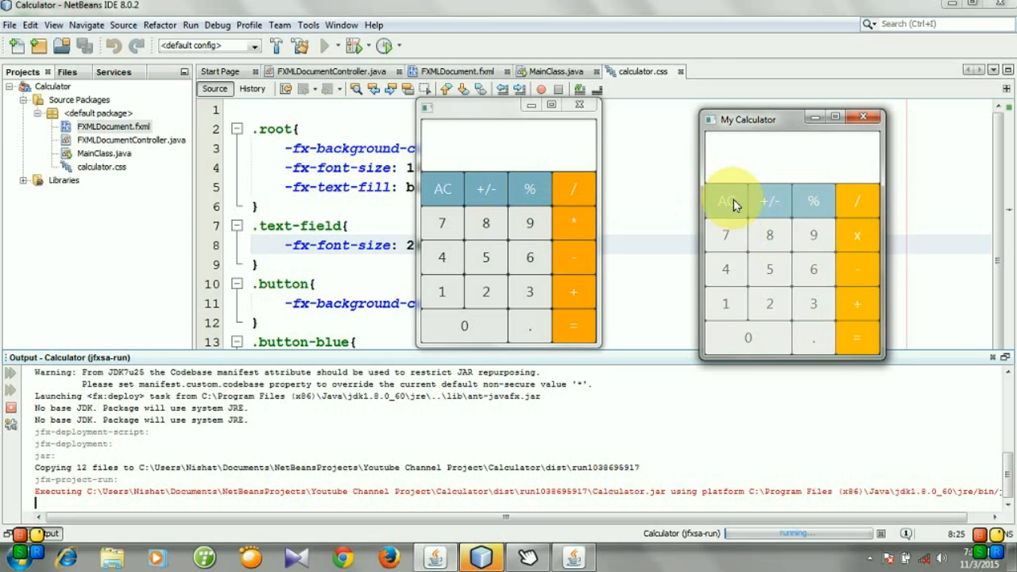